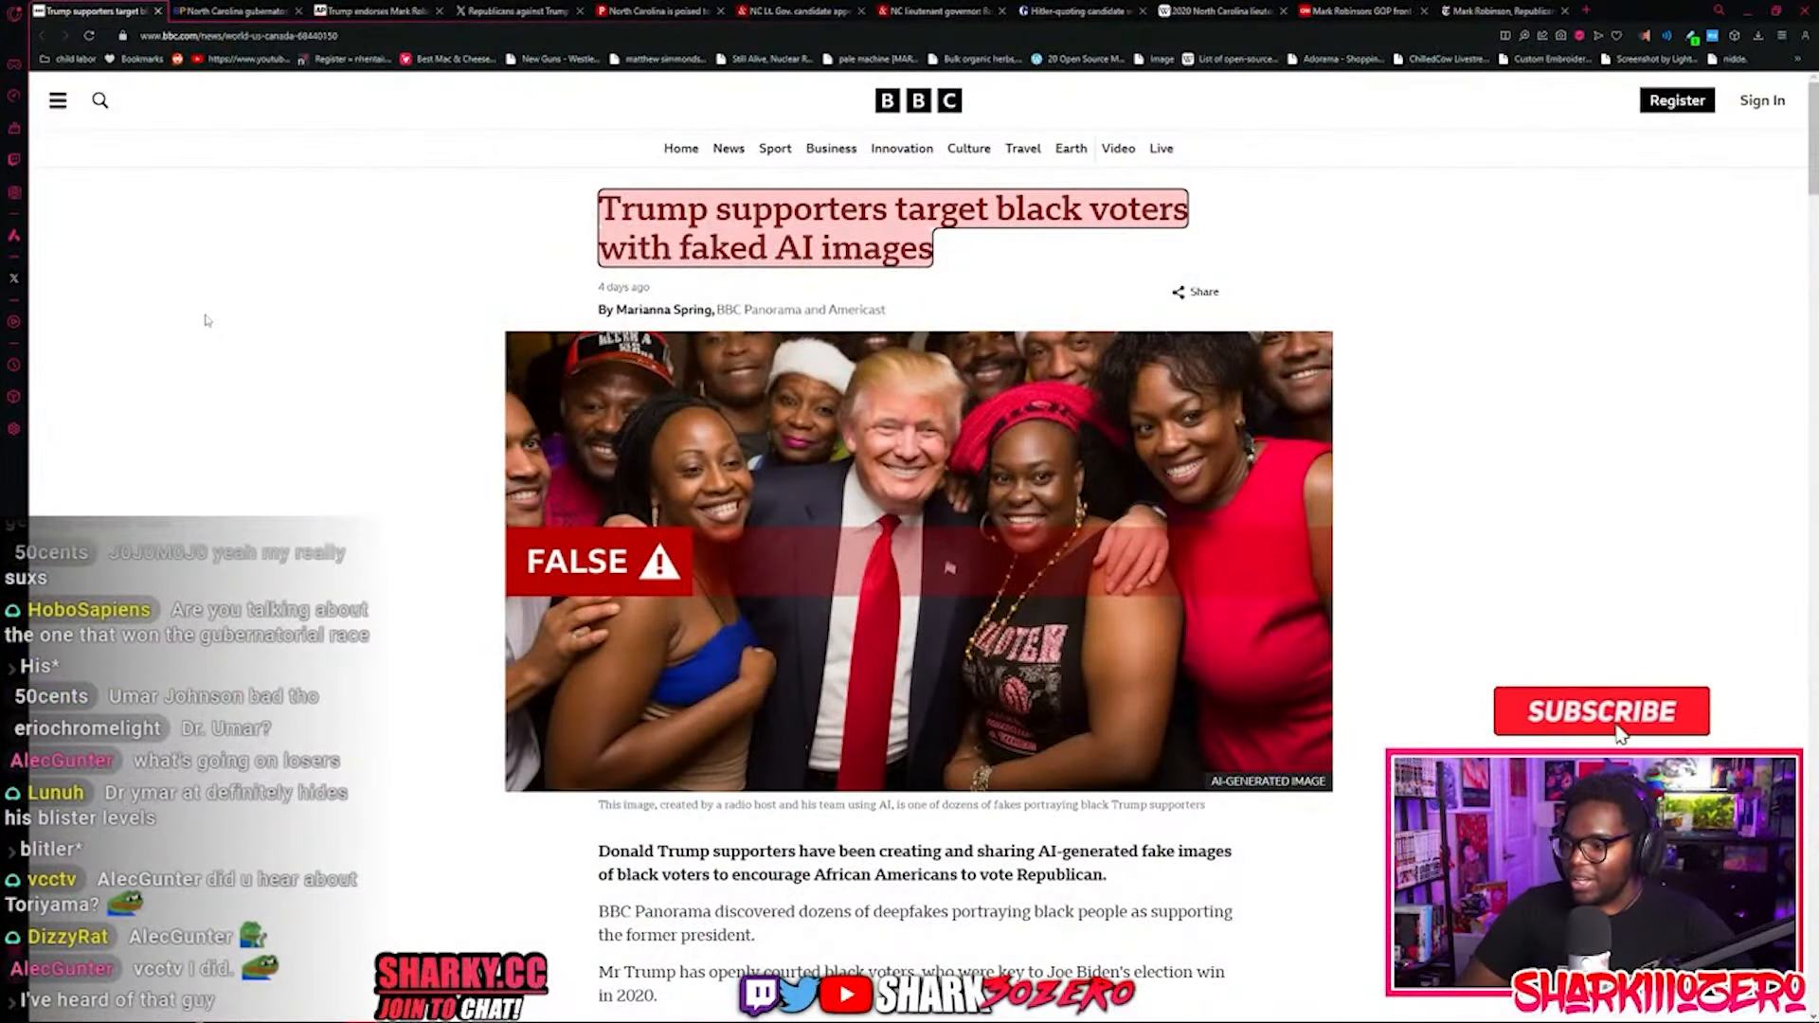
# Step: Open the Ballotpedia 2024 NC governor page and scroll to the Stein and Robinson primary results
pyautogui.click(1600, 711)
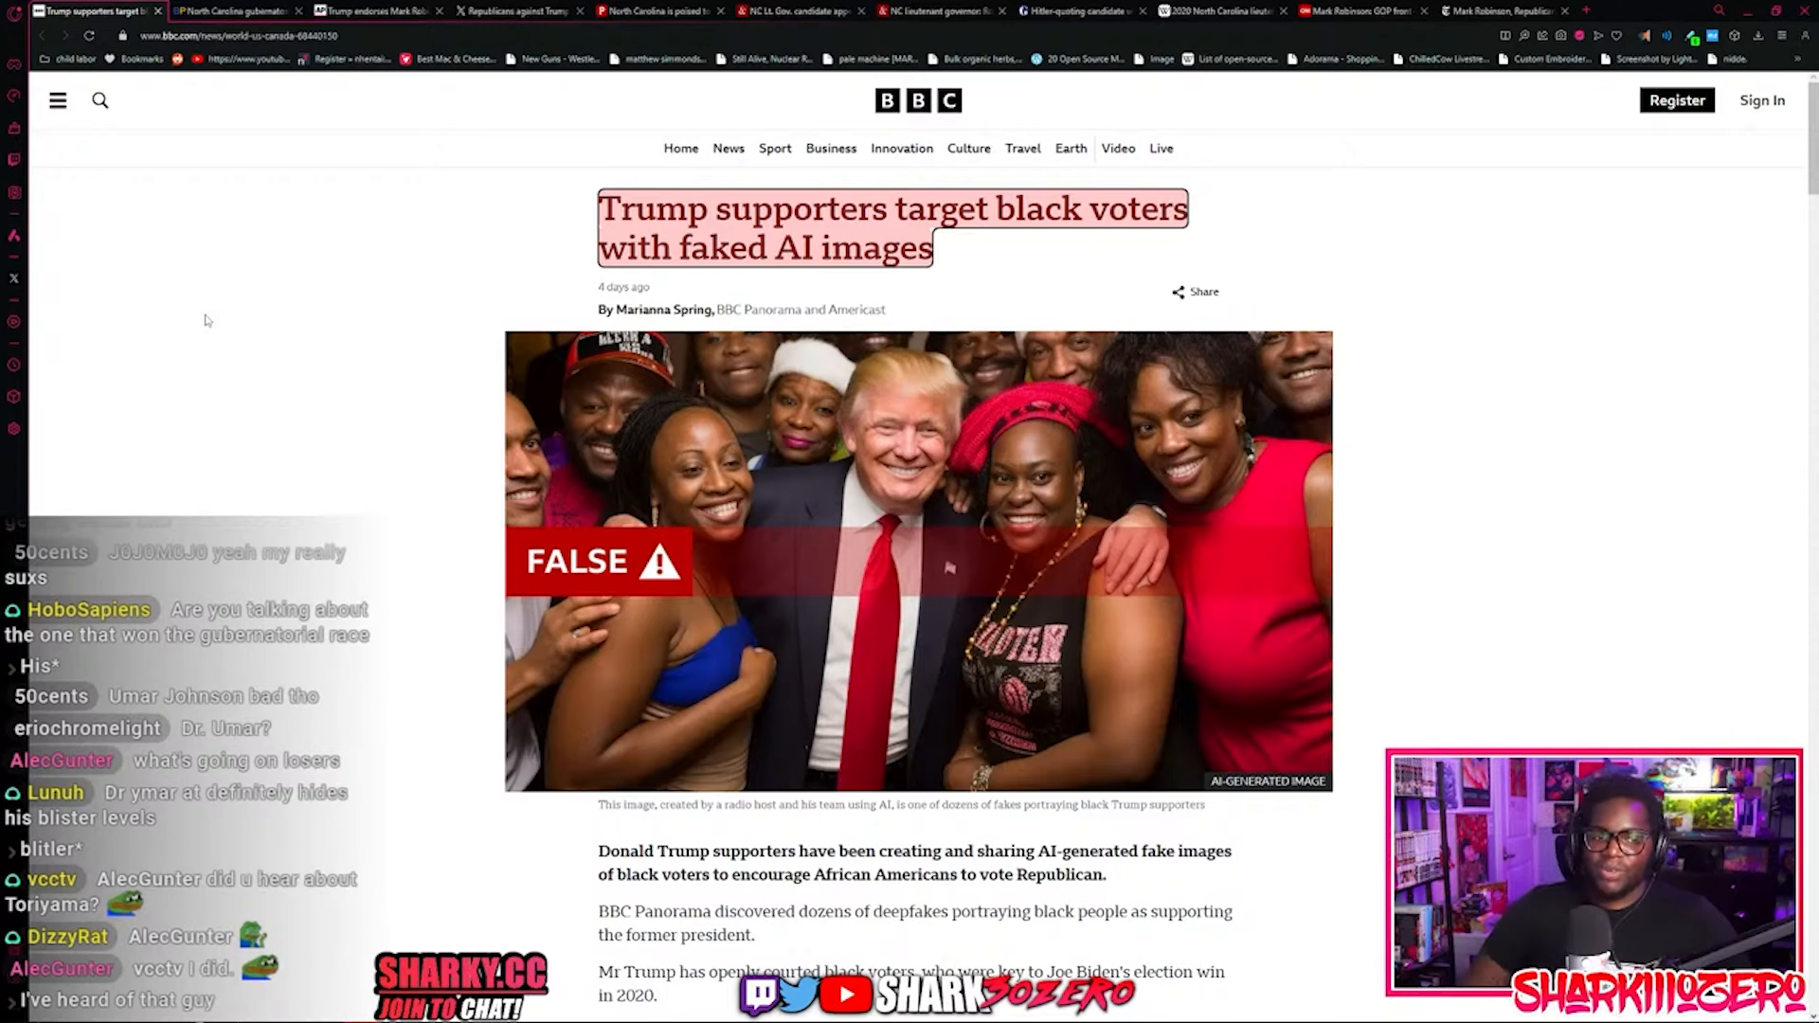
pyautogui.moveTo(1050, 571)
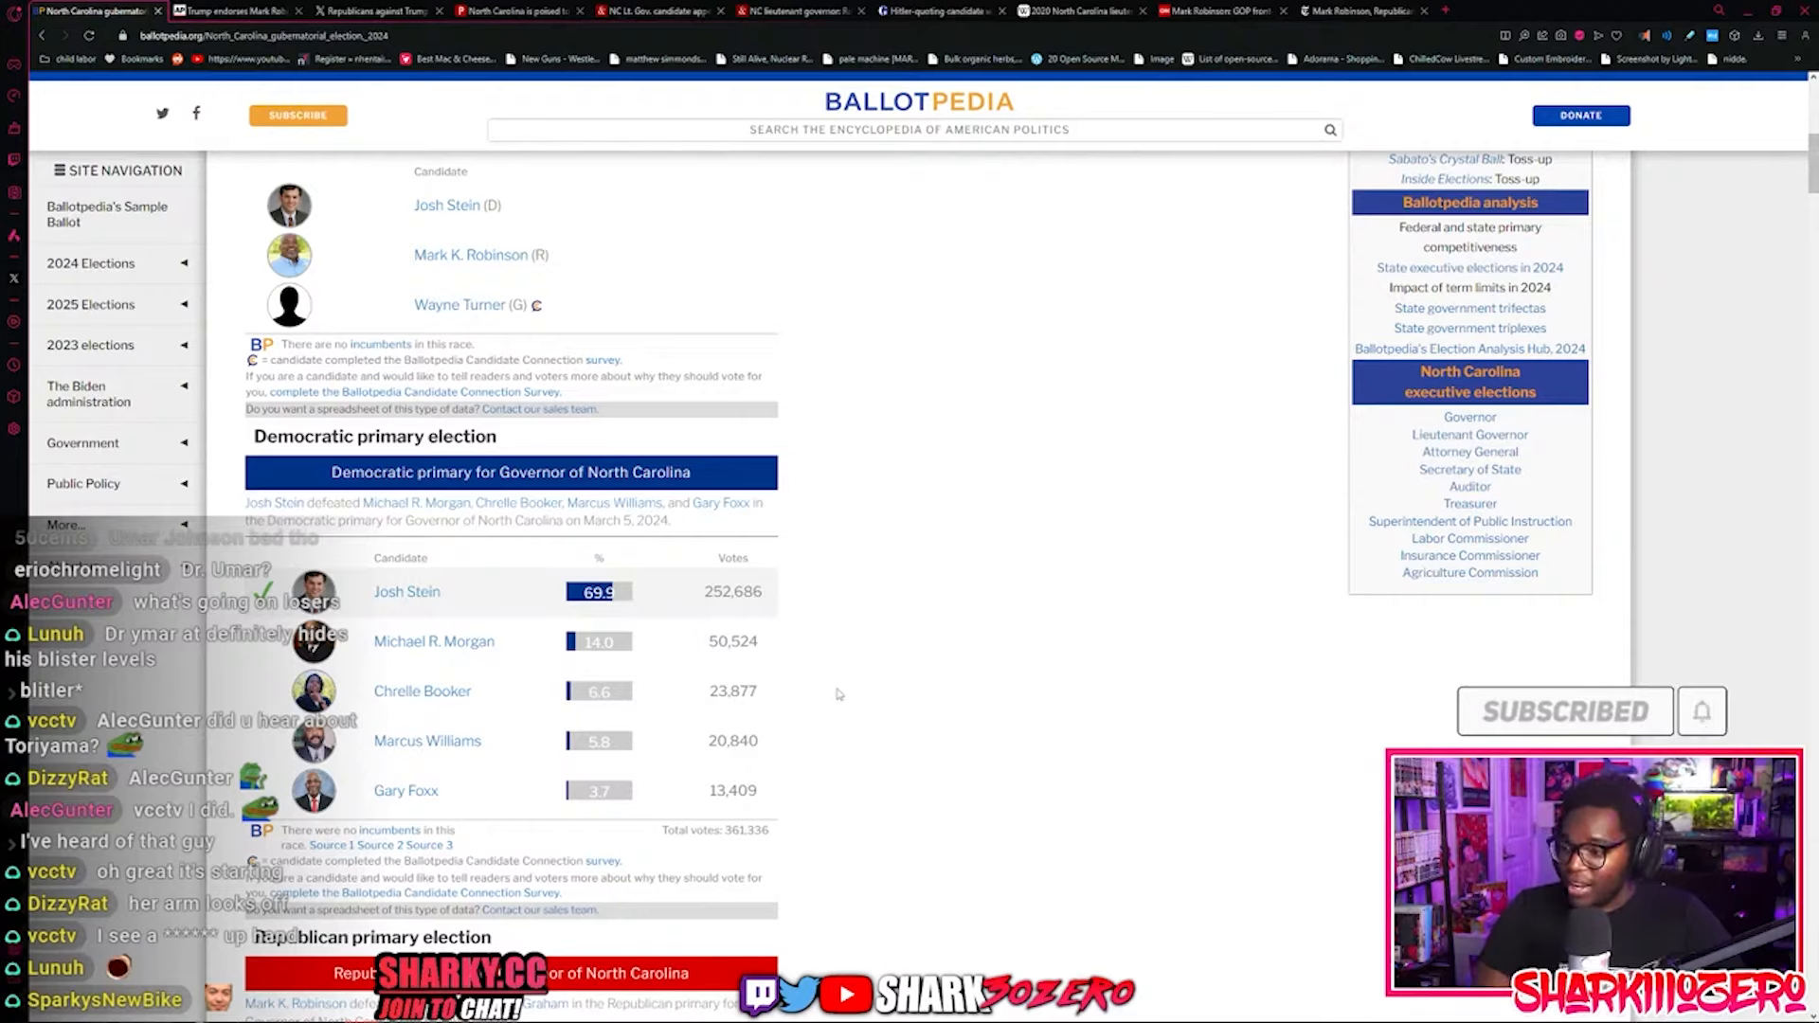
pyautogui.scroll(-3)
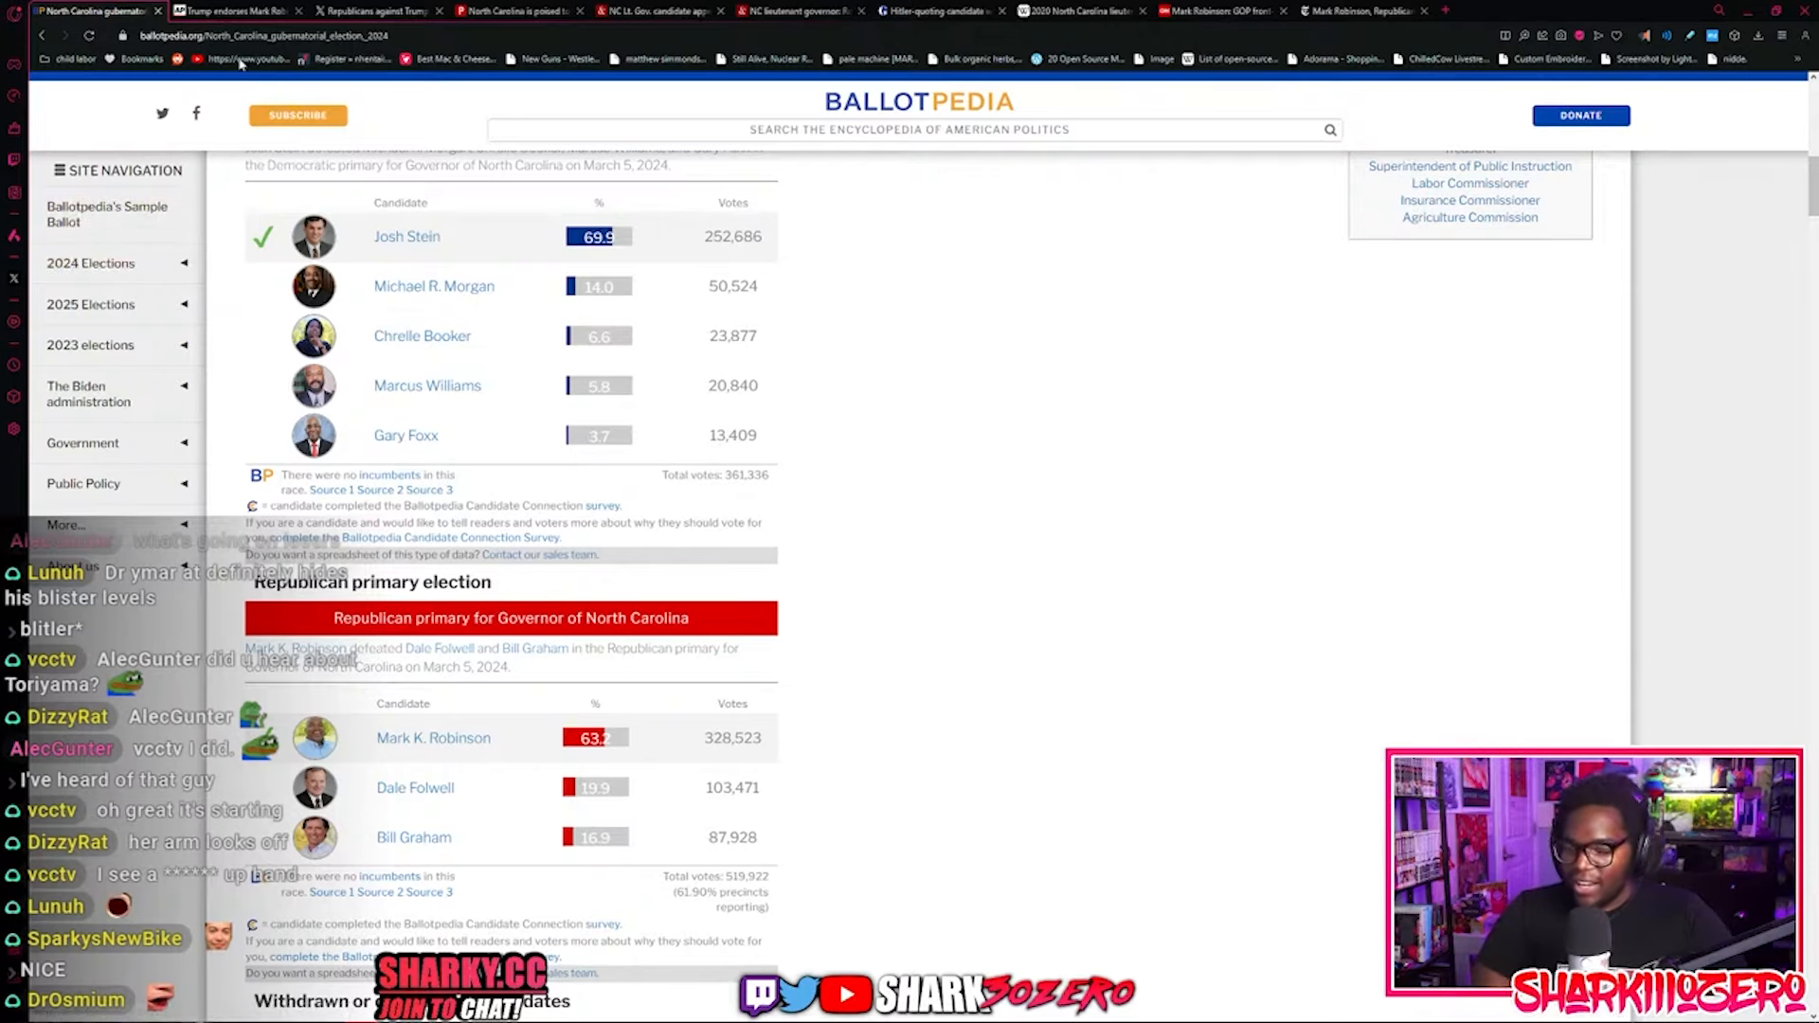
# Step: Read the AP article on Trump endorsing Robinson and comparing him to Martin Luther King Jr
pyautogui.click(232, 11)
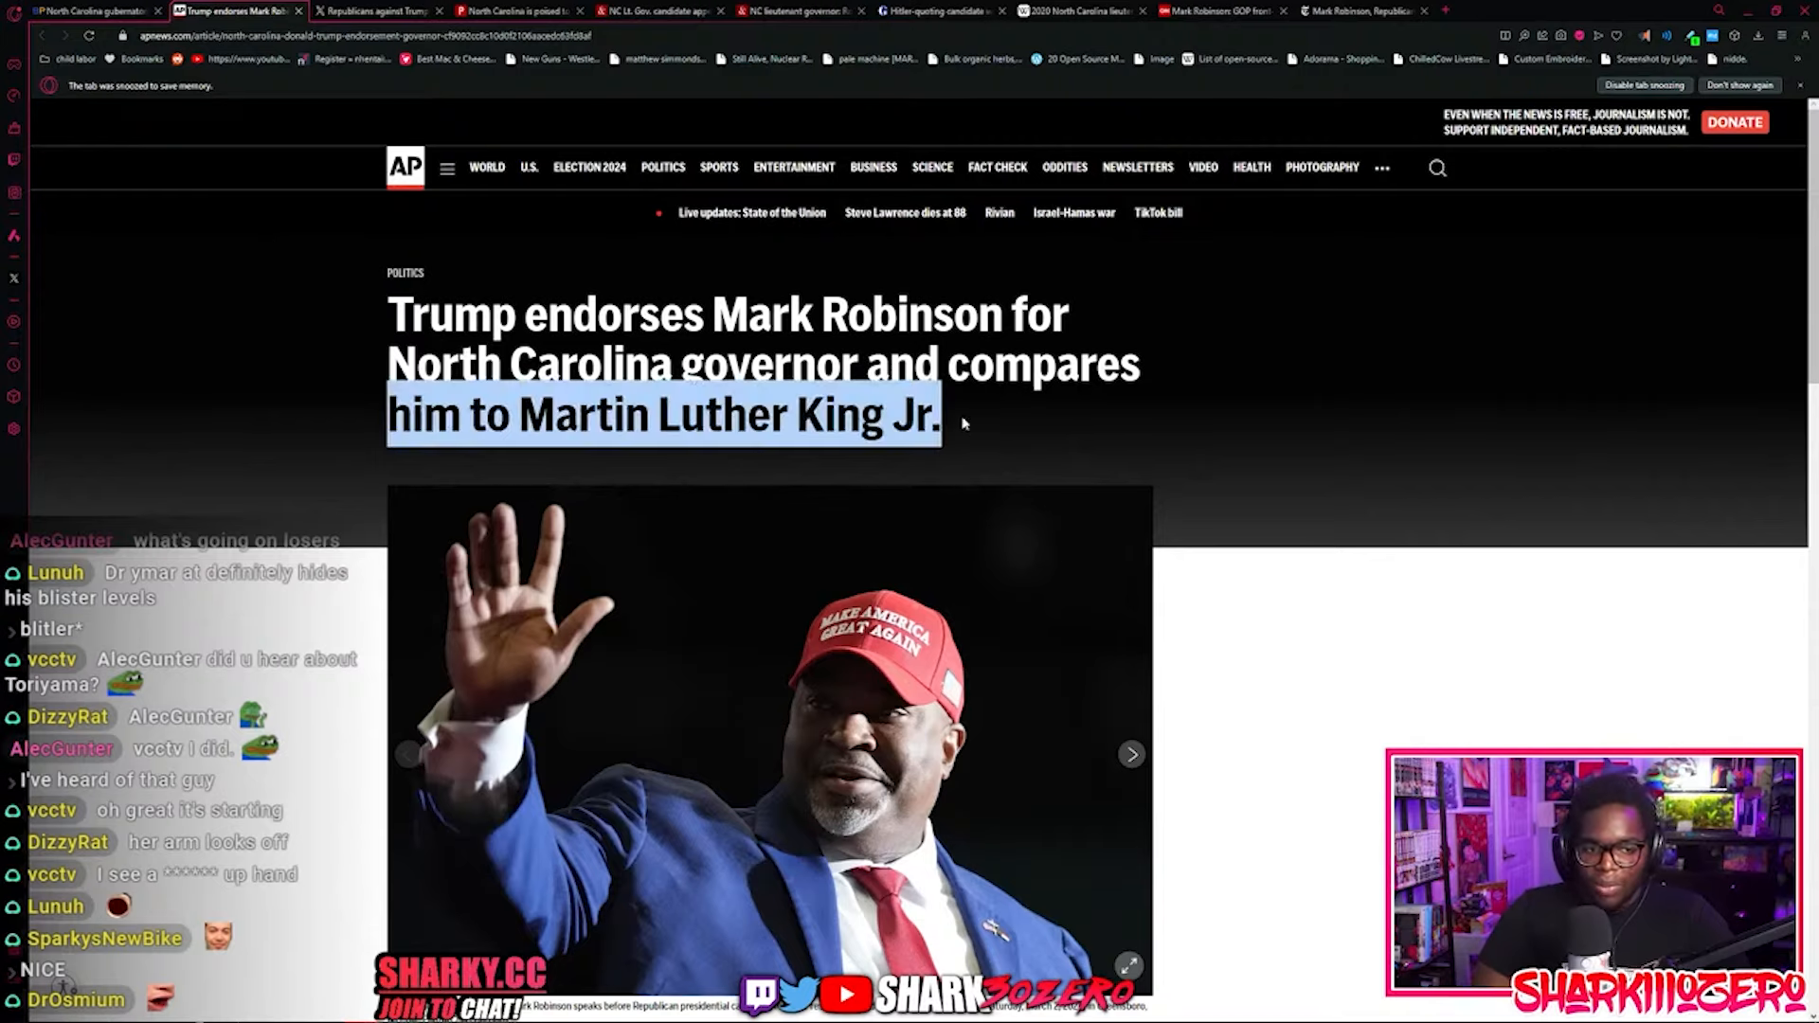
pyautogui.scroll(-3)
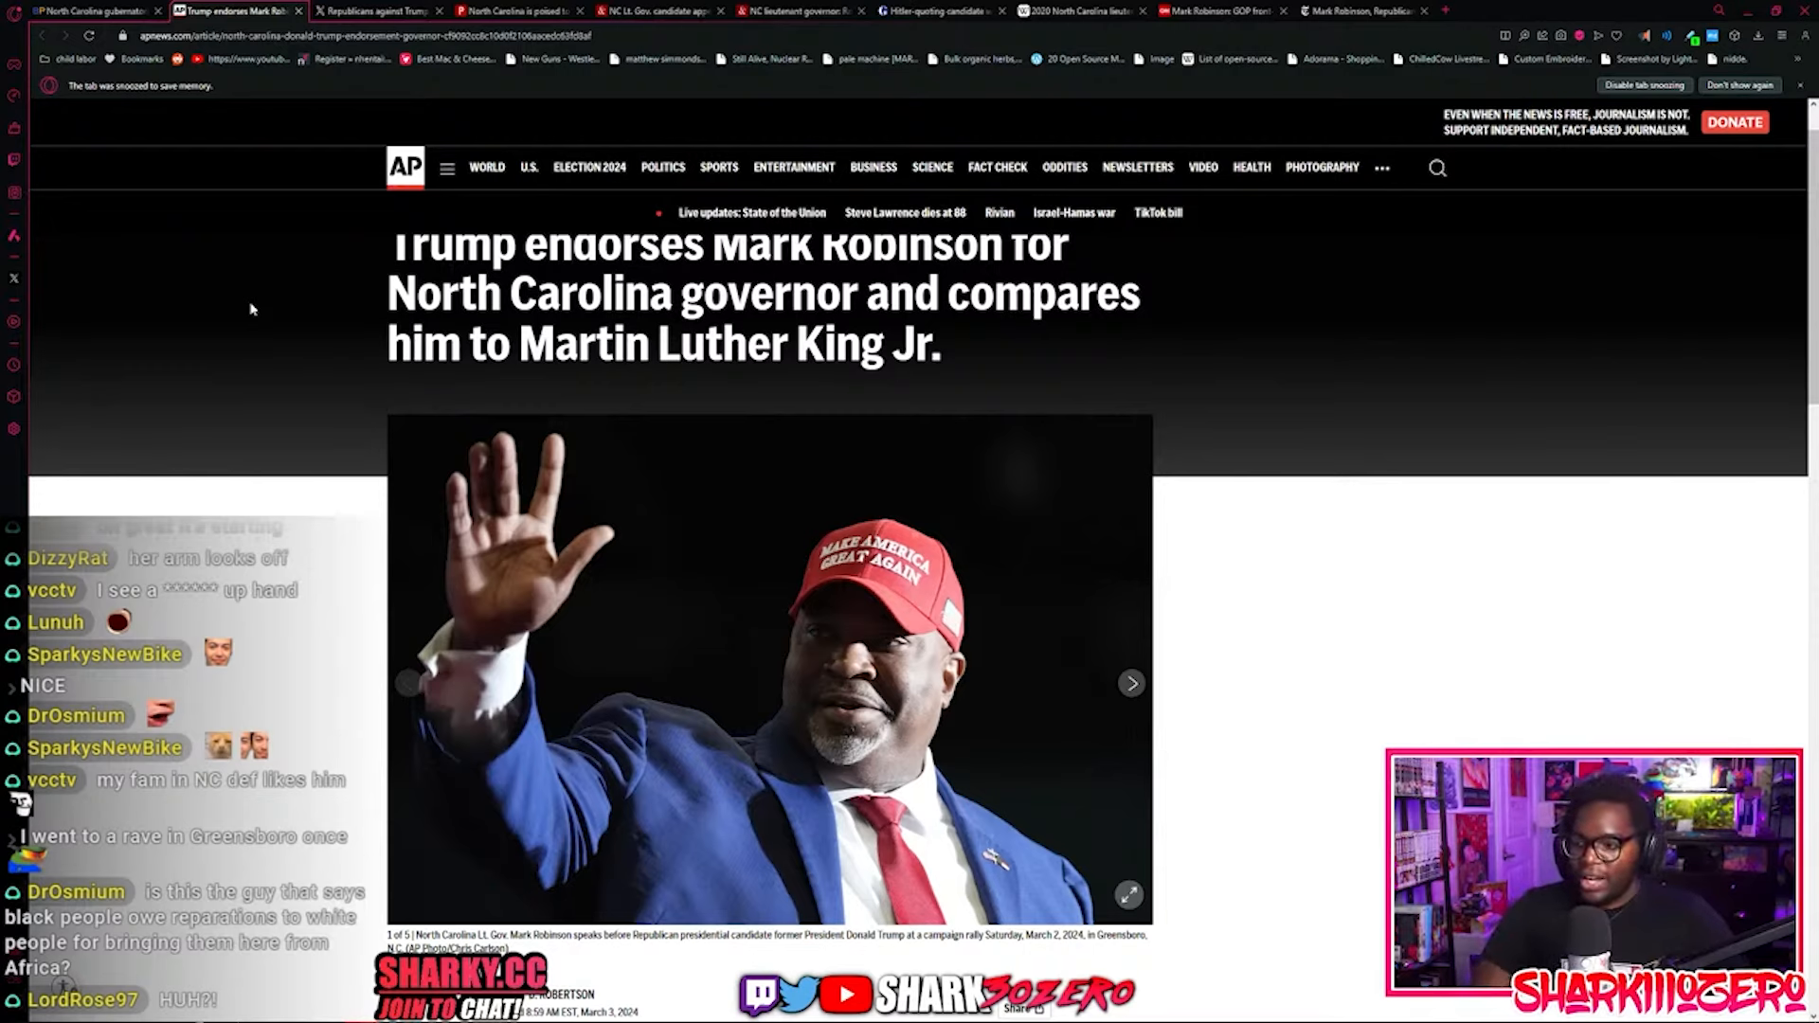
pyautogui.moveTo(253, 307)
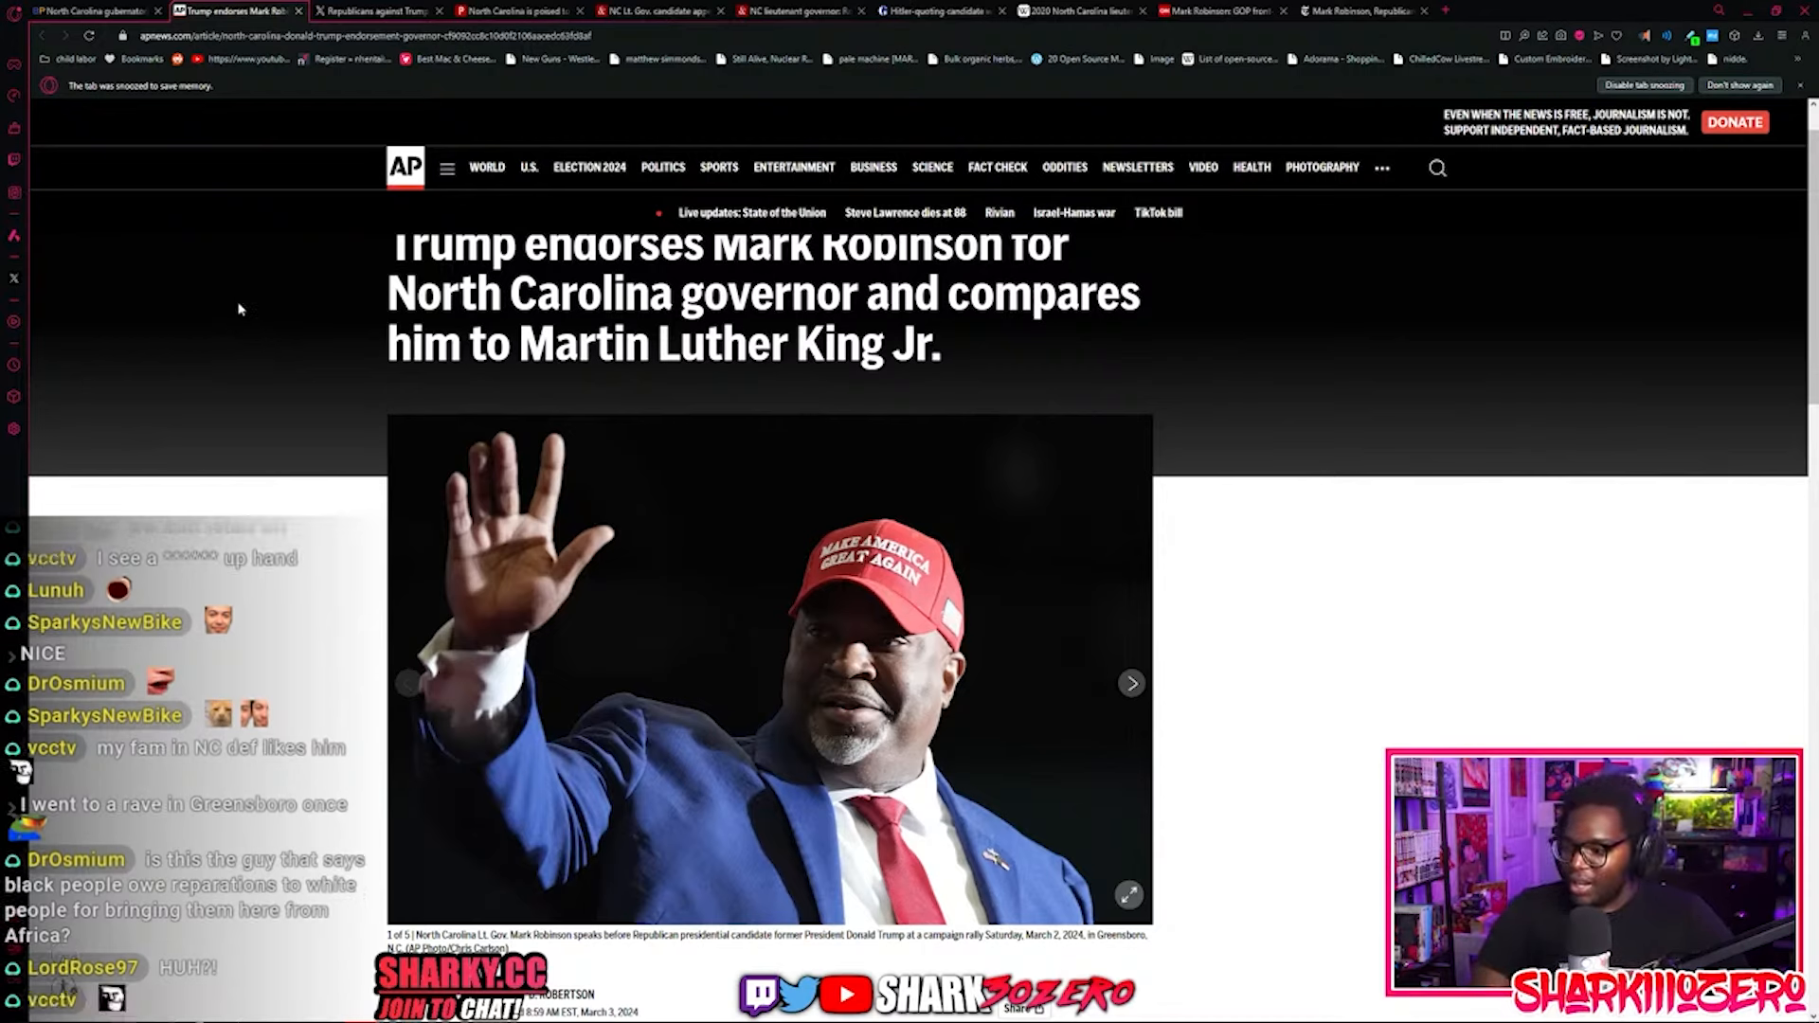
pyautogui.moveTo(1100, 663)
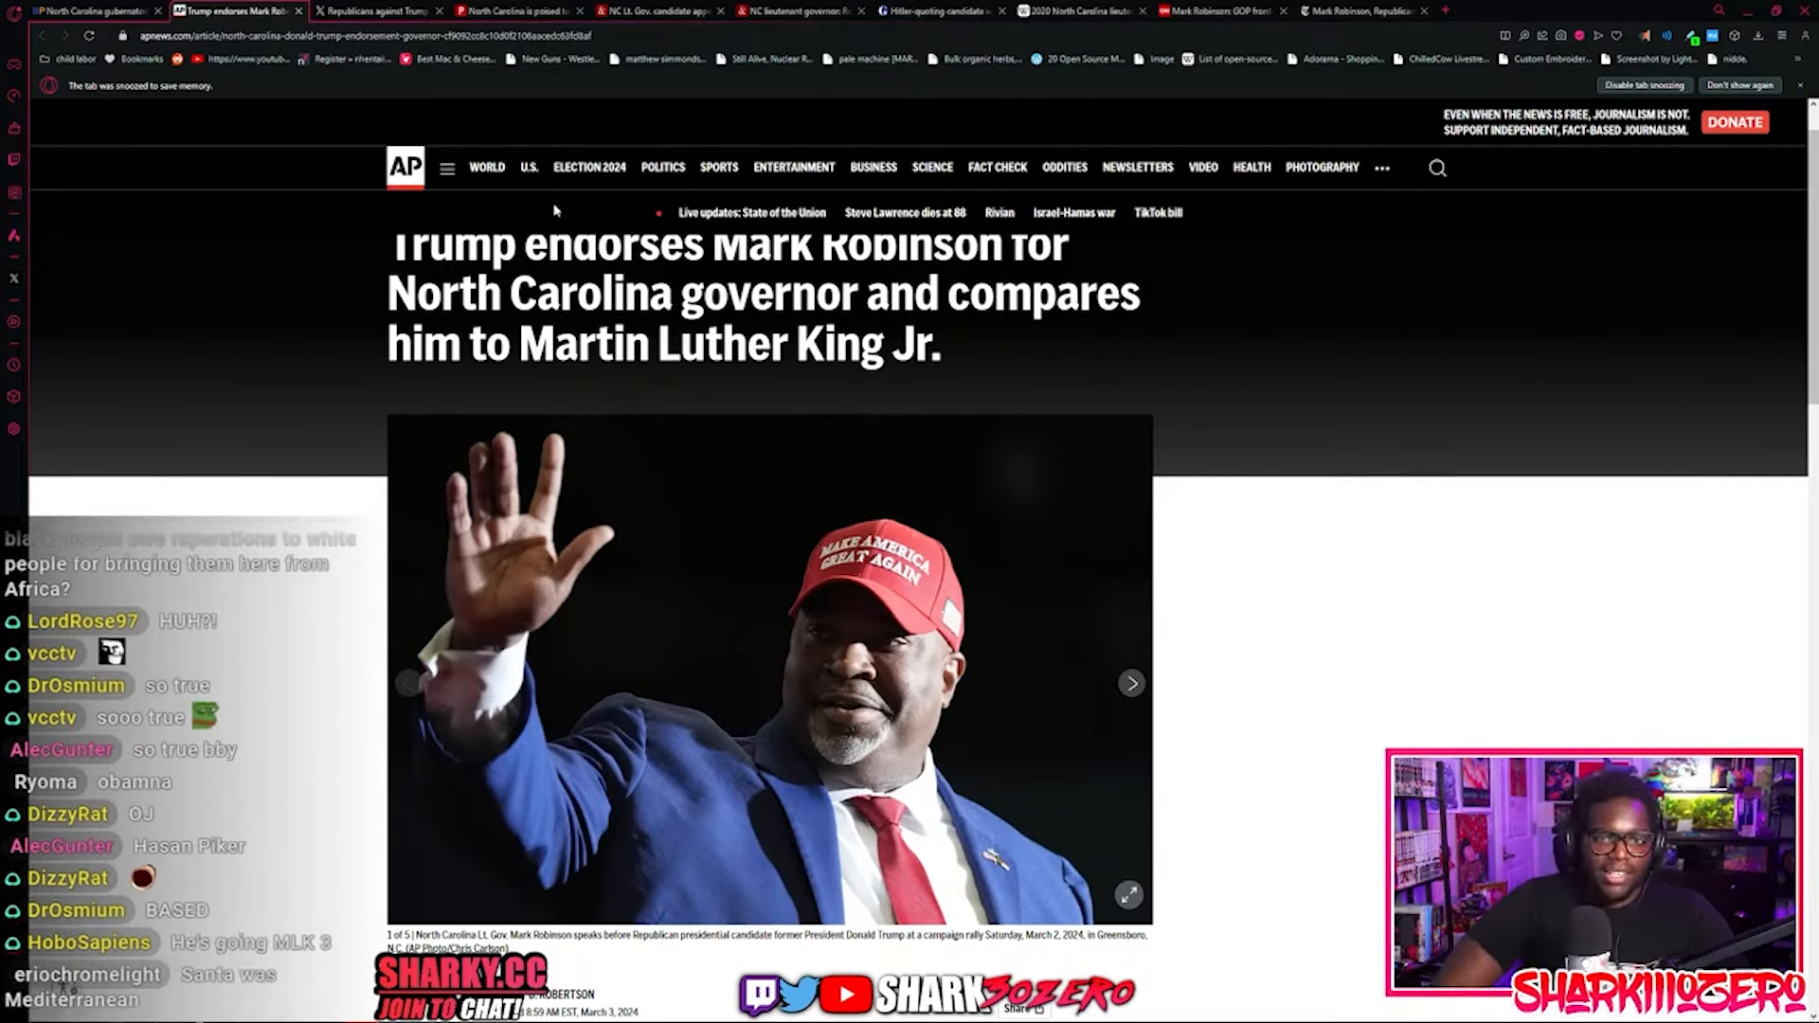
pyautogui.click(371, 10)
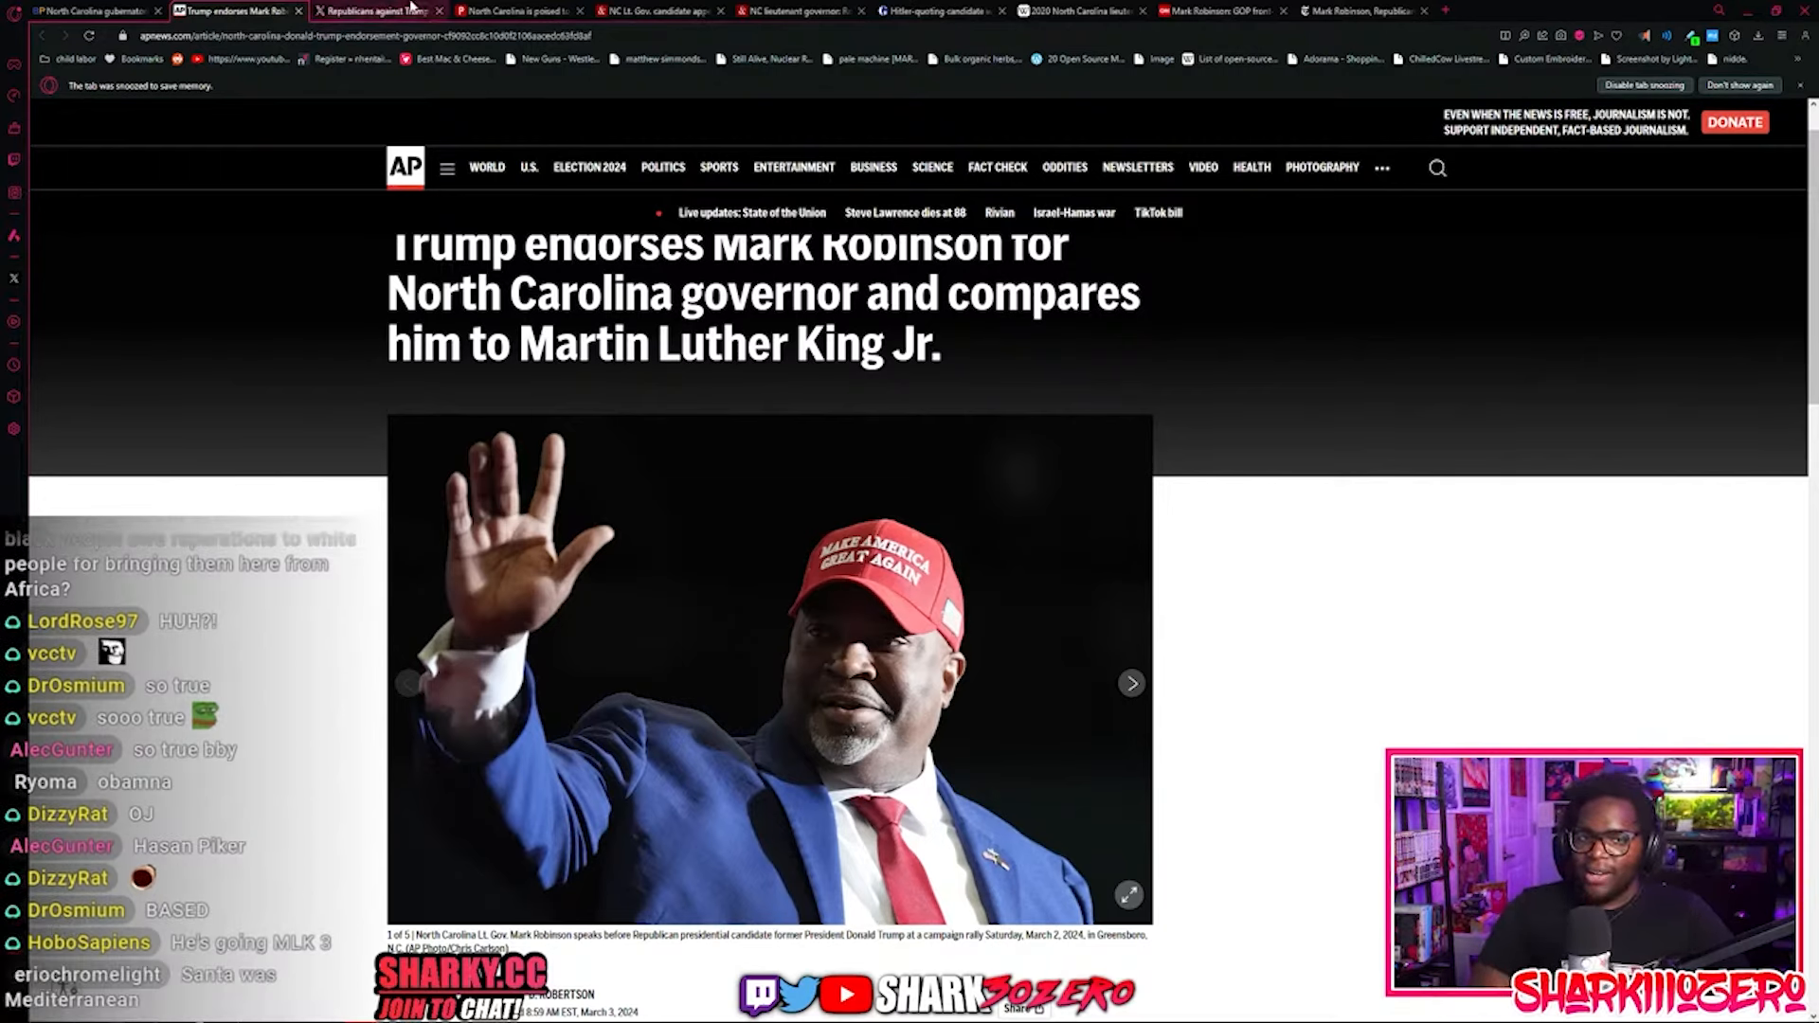
# Step: Play the Republicans against Trump post's Robinson women-voting clip full screen
pyautogui.click(371, 11)
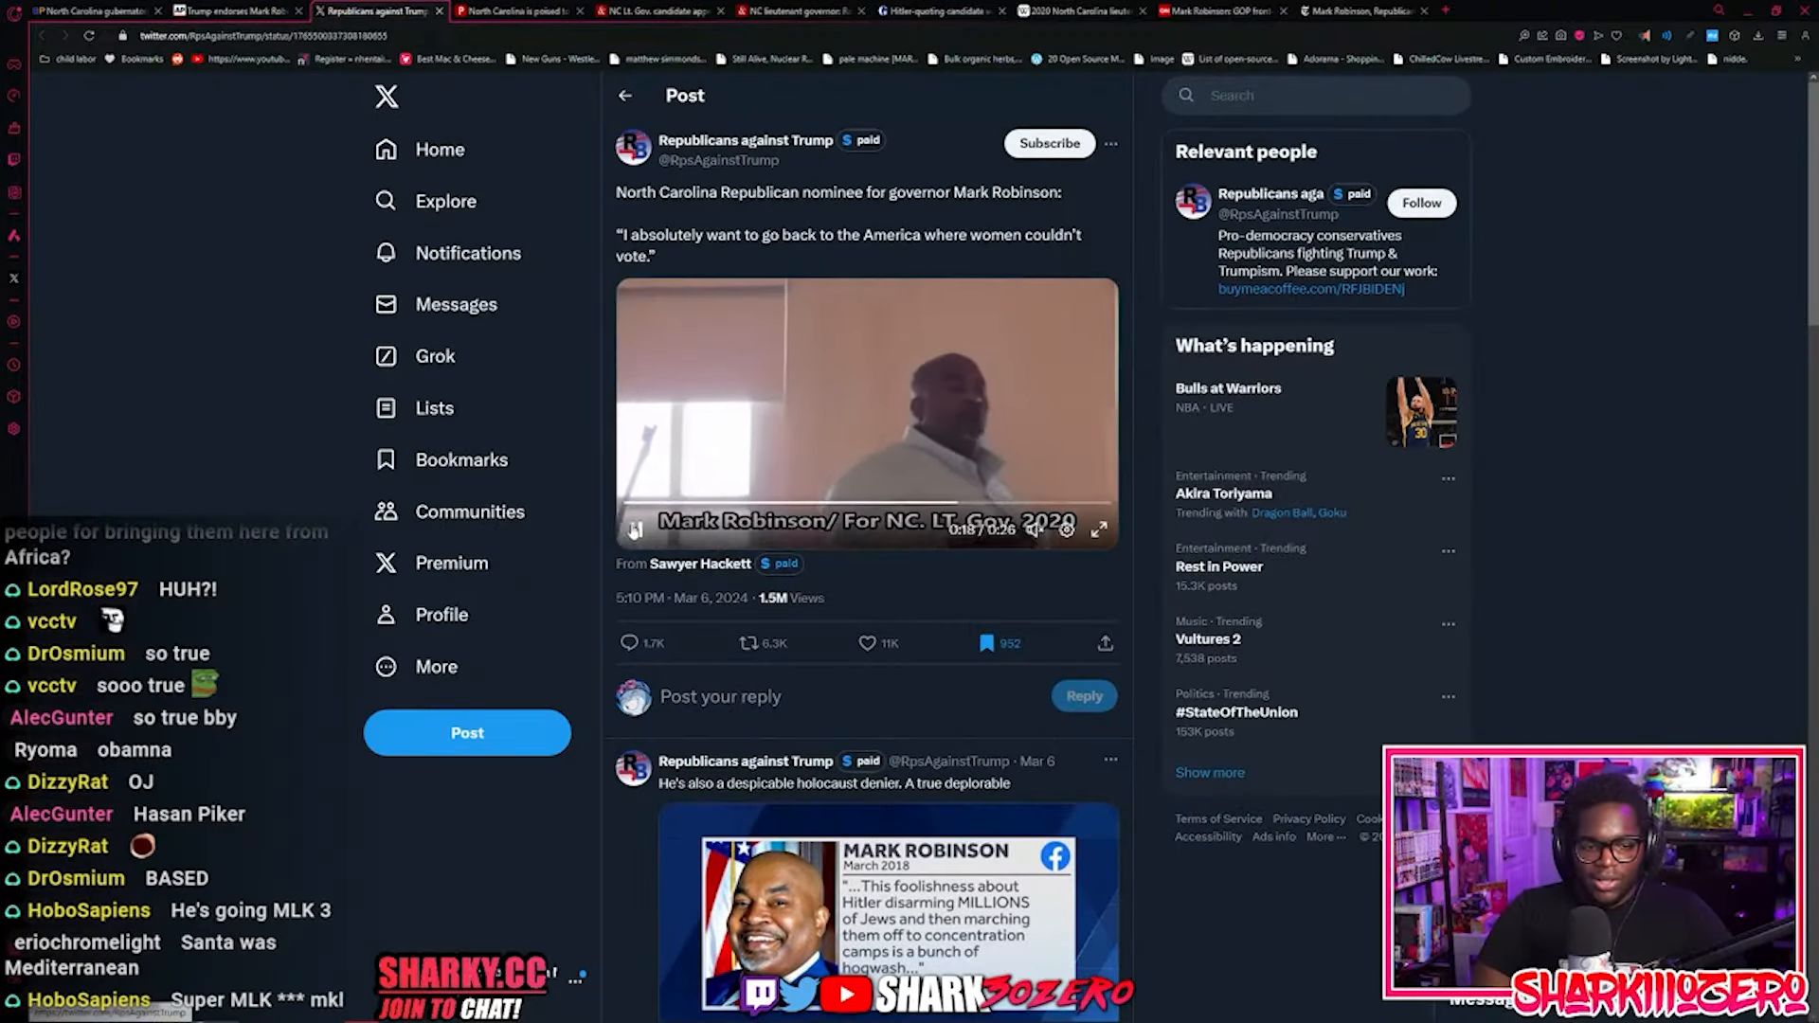
pyautogui.click(1096, 528)
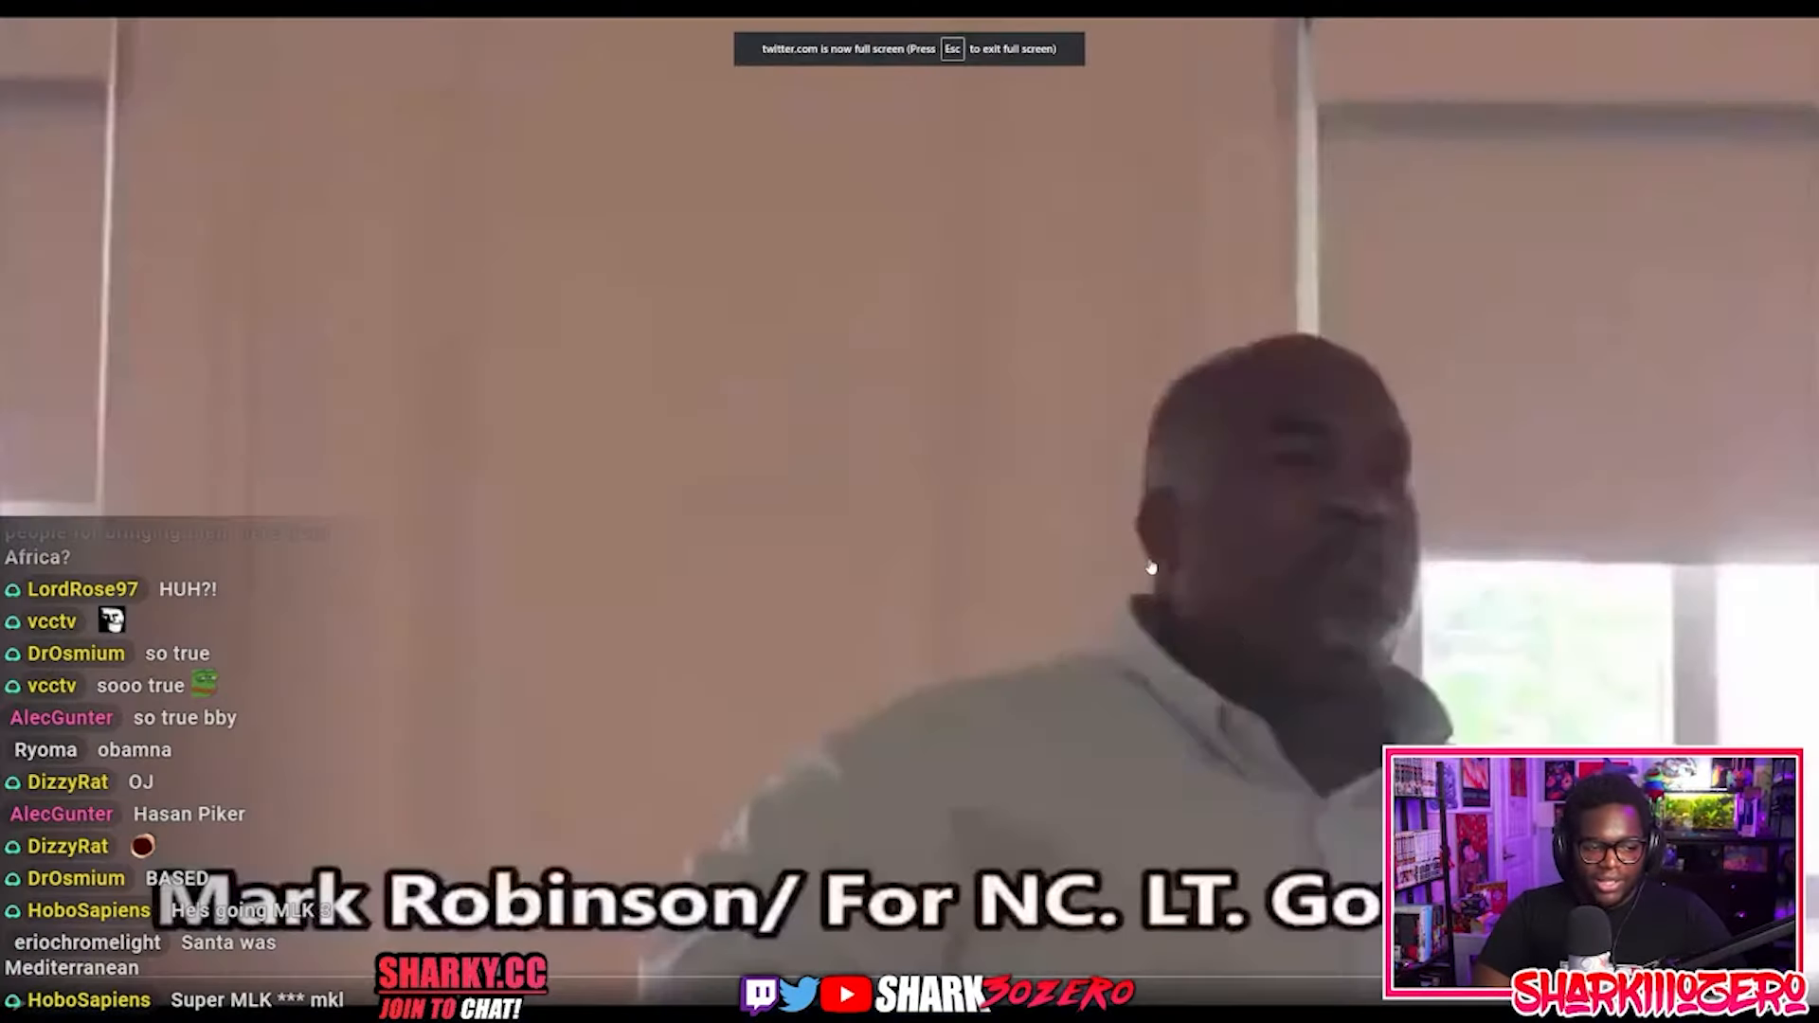
pyautogui.moveTo(1203, 659)
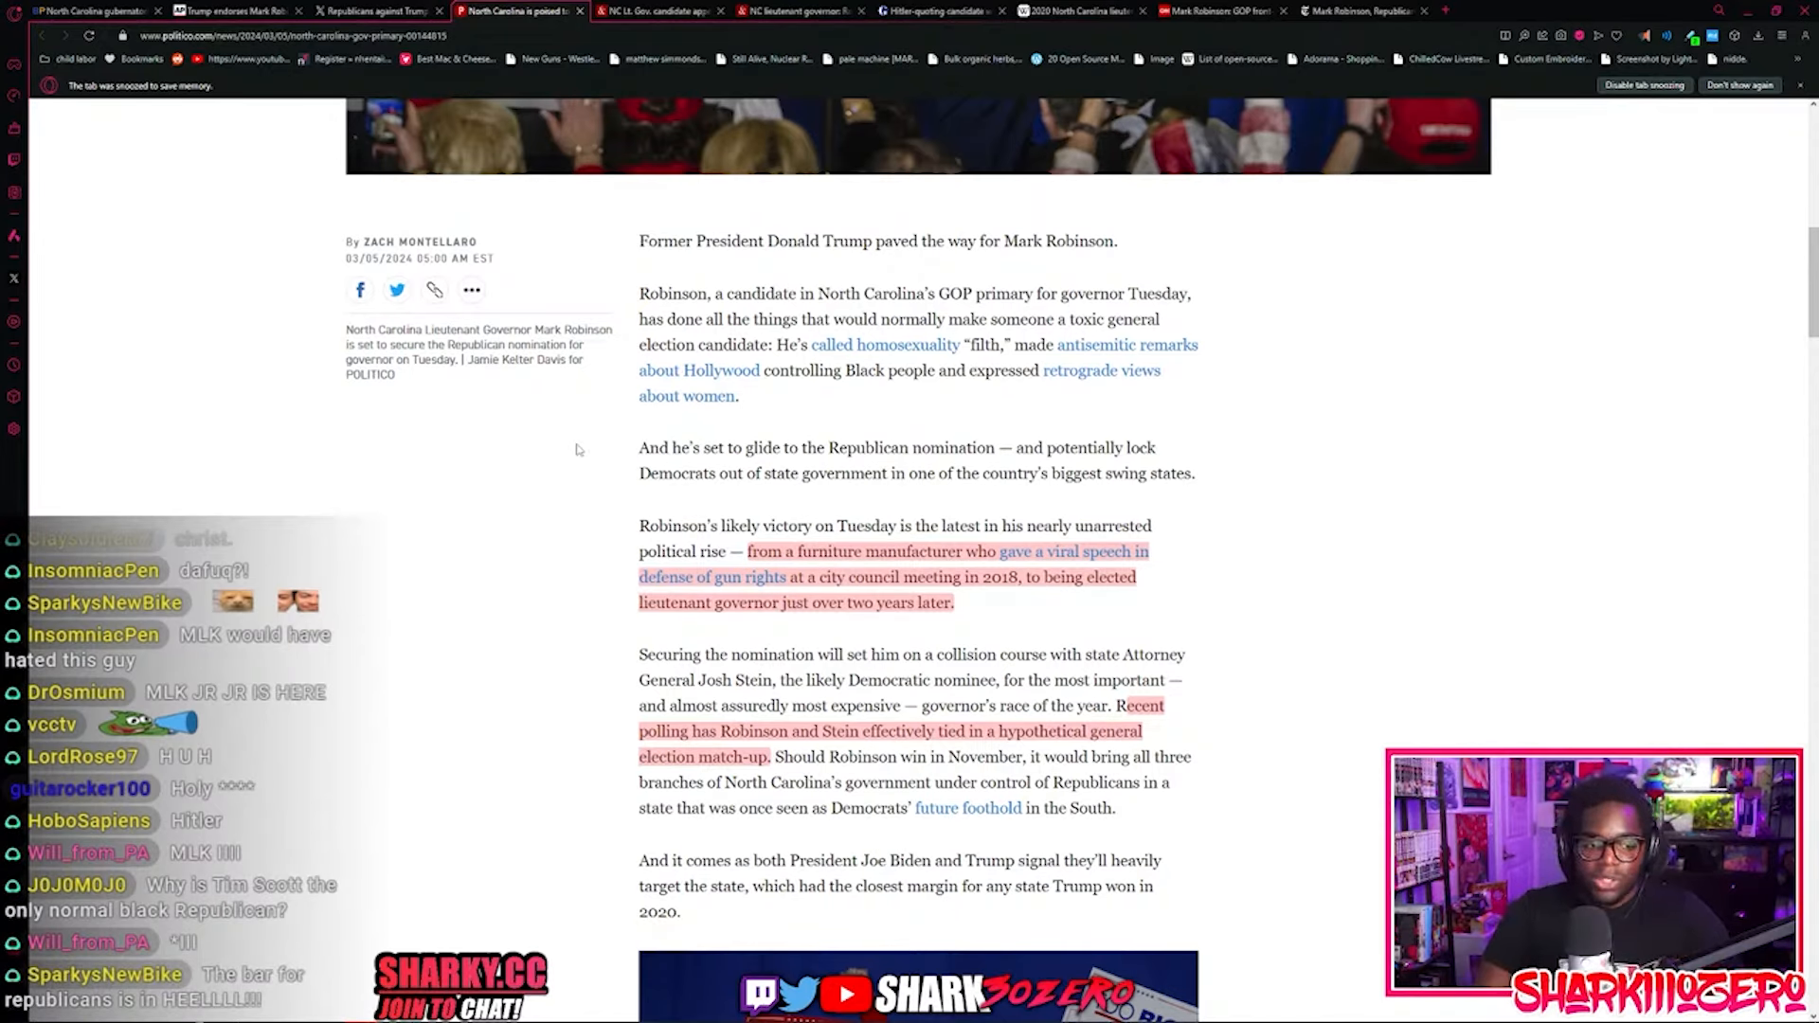
pyautogui.moveTo(812, 629)
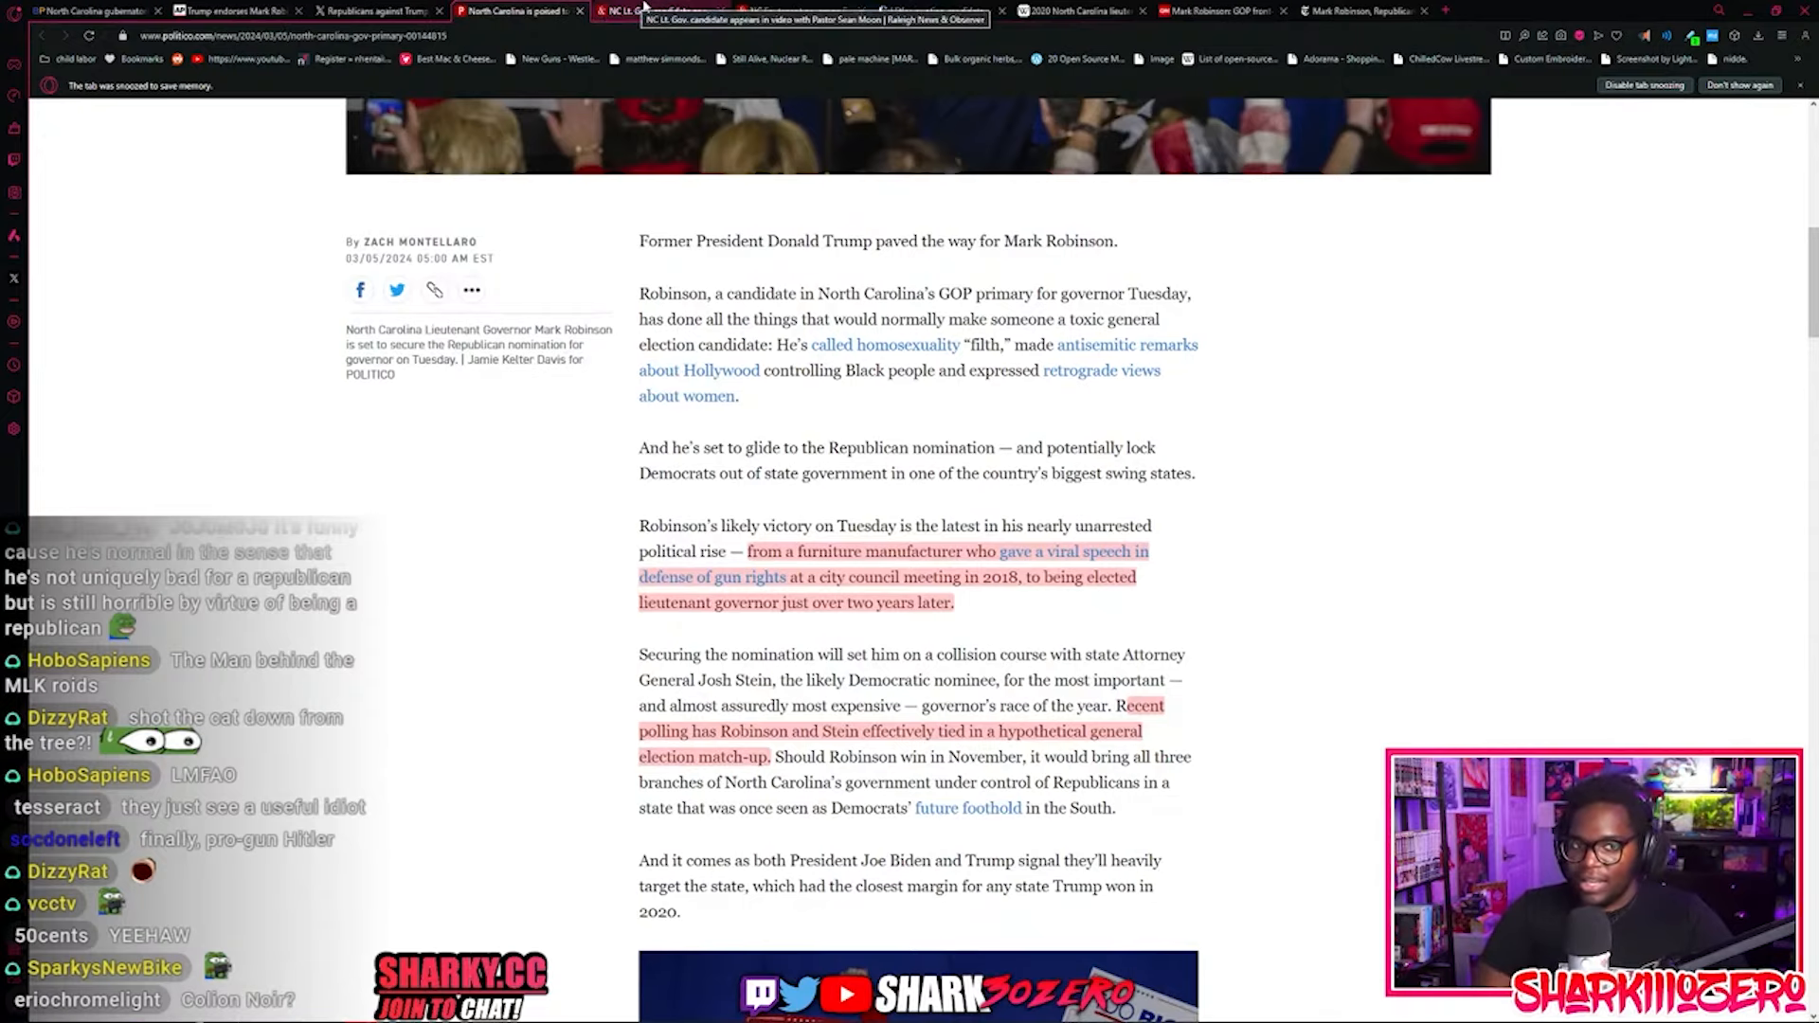
# Step: Read the News & Observer article down to Robinson's 2019 Pastor Sean Moon interview
pyautogui.click(661, 10)
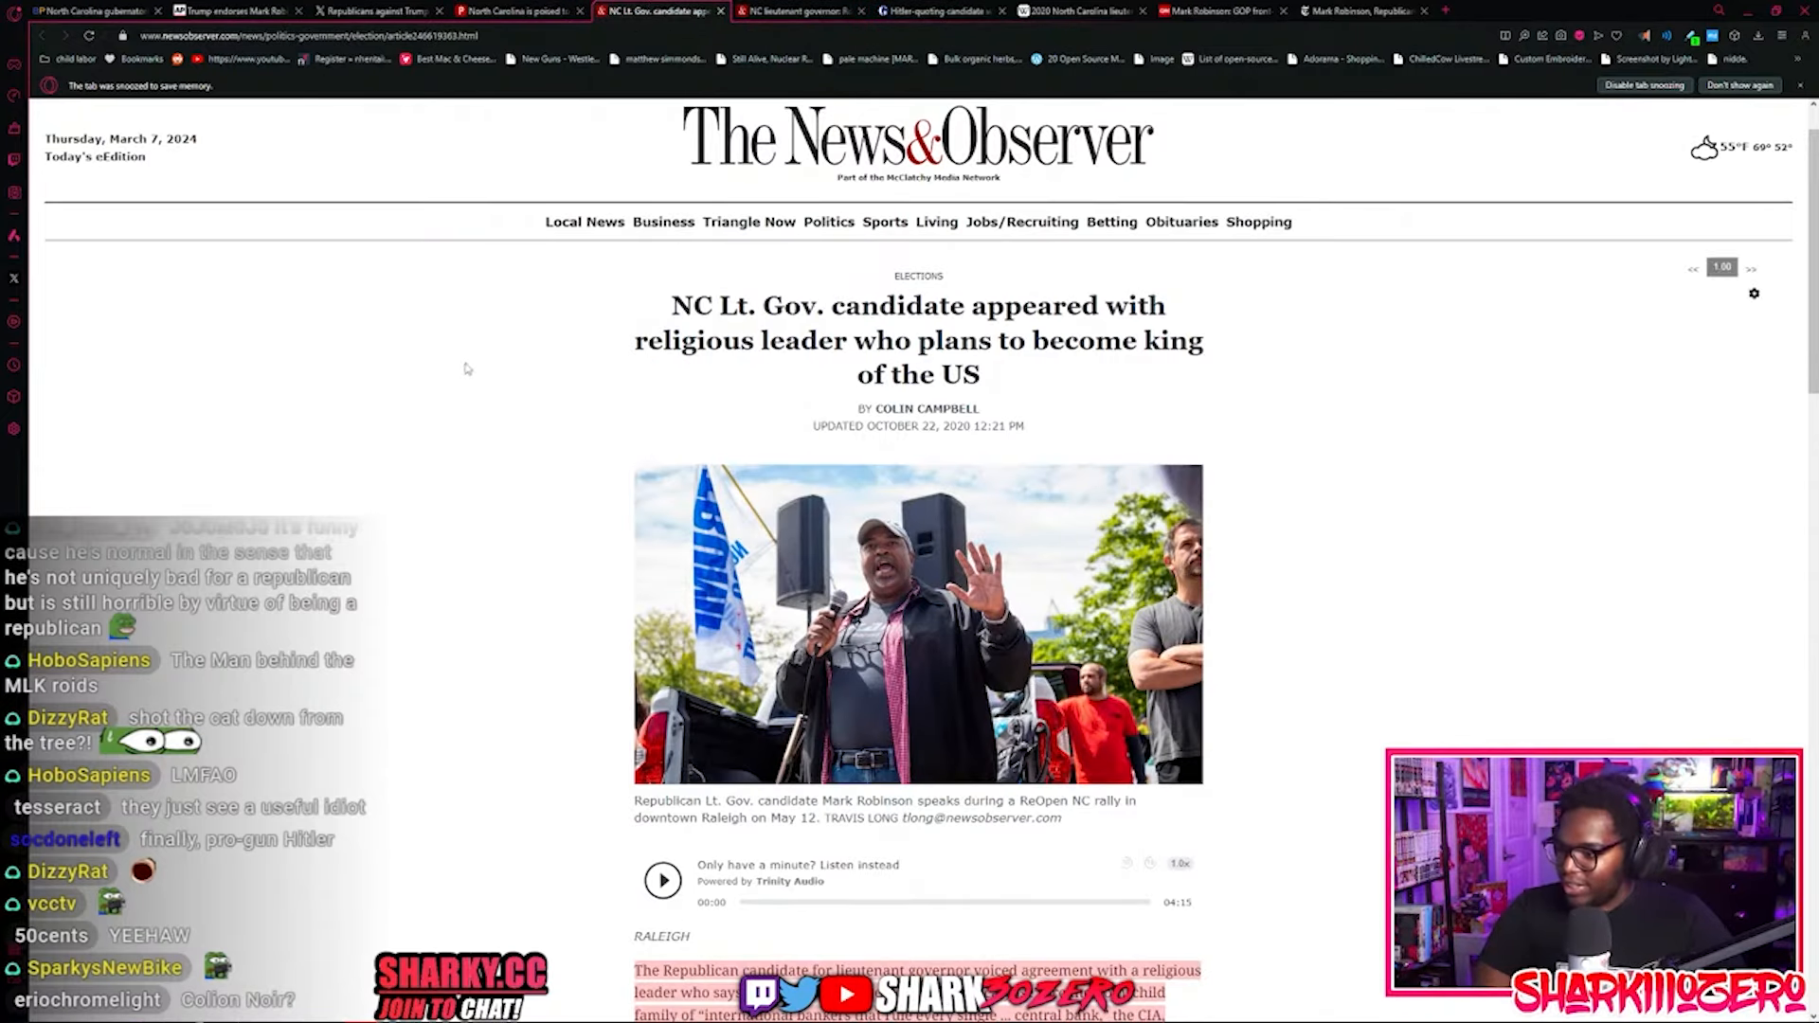
pyautogui.scroll(-3)
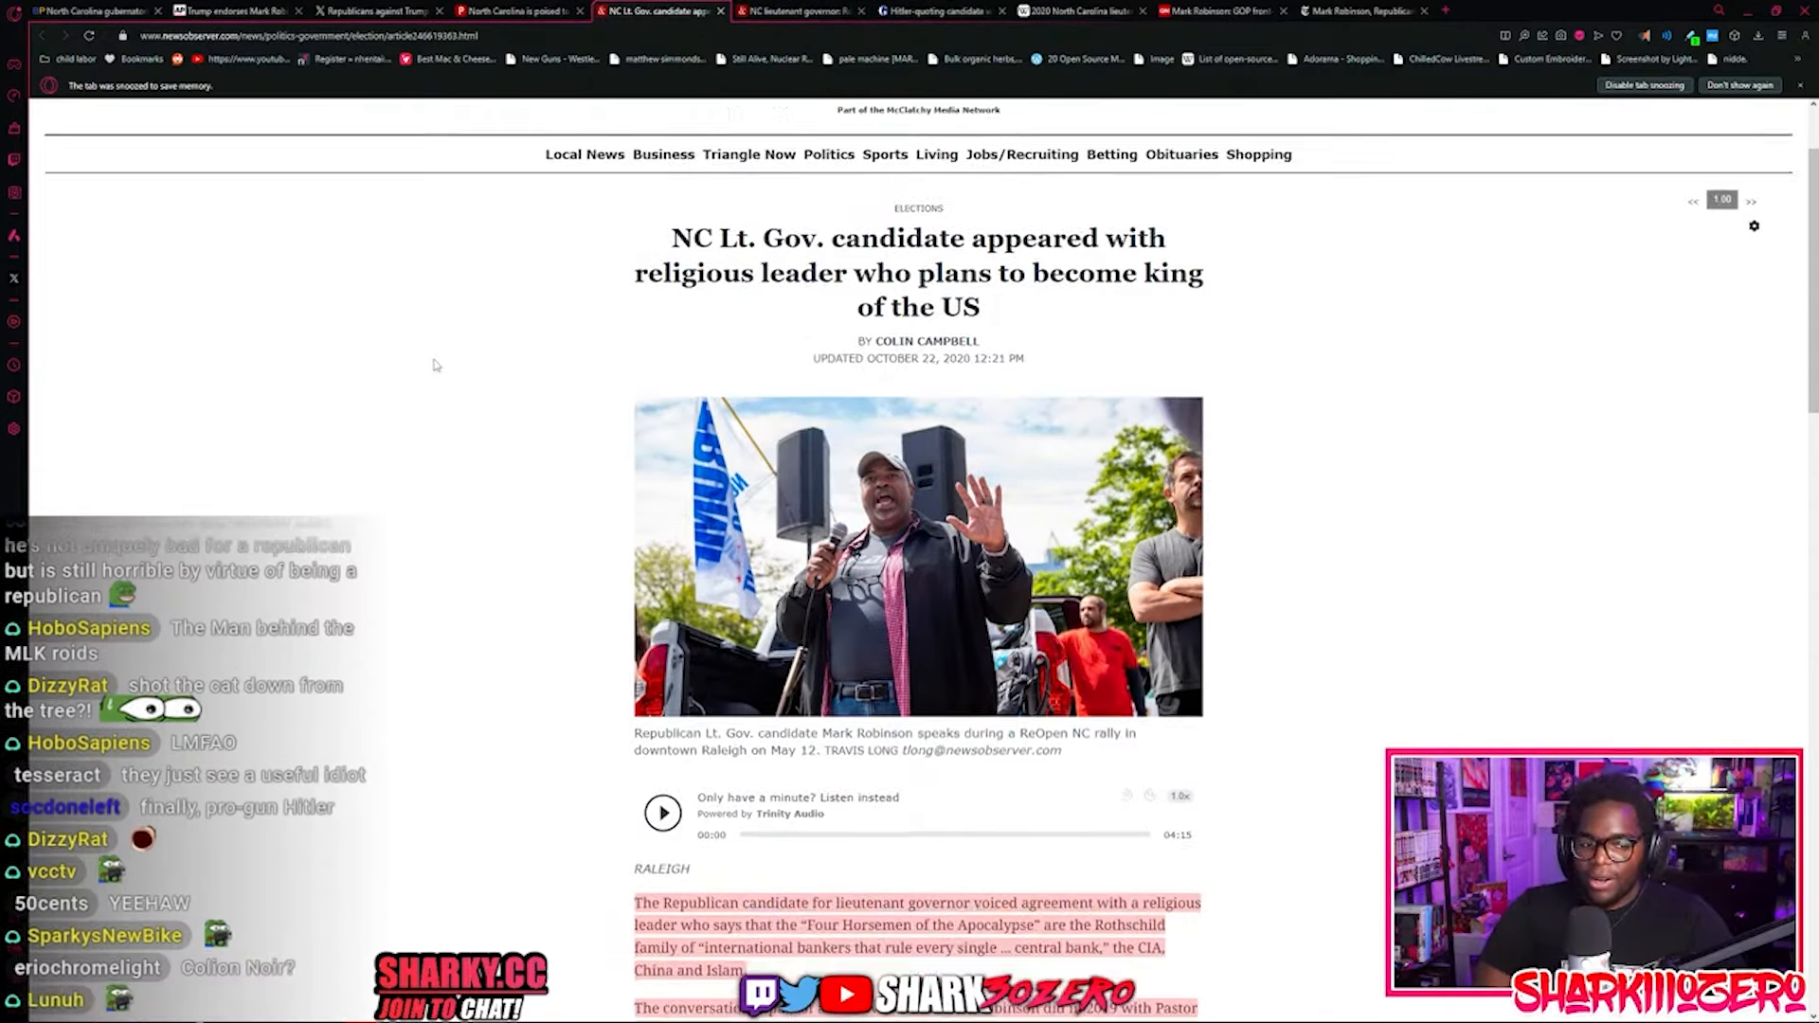
pyautogui.scroll(-3)
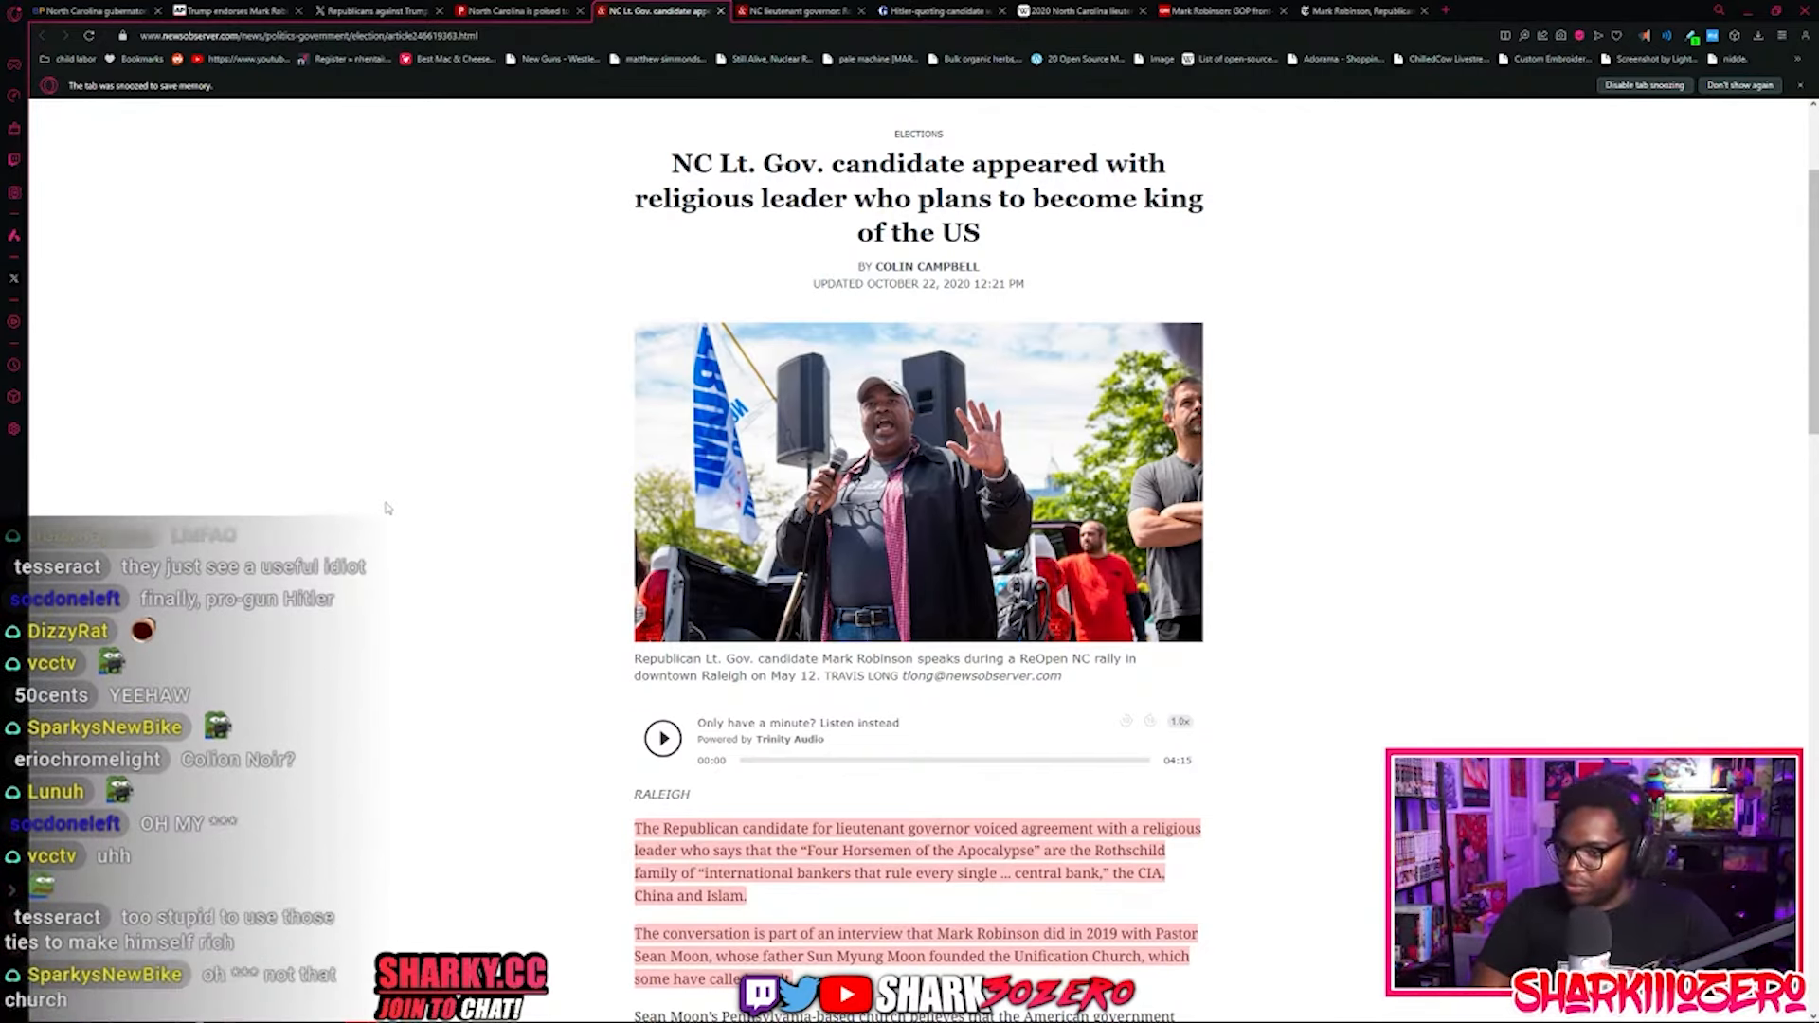
pyautogui.scroll(-3)
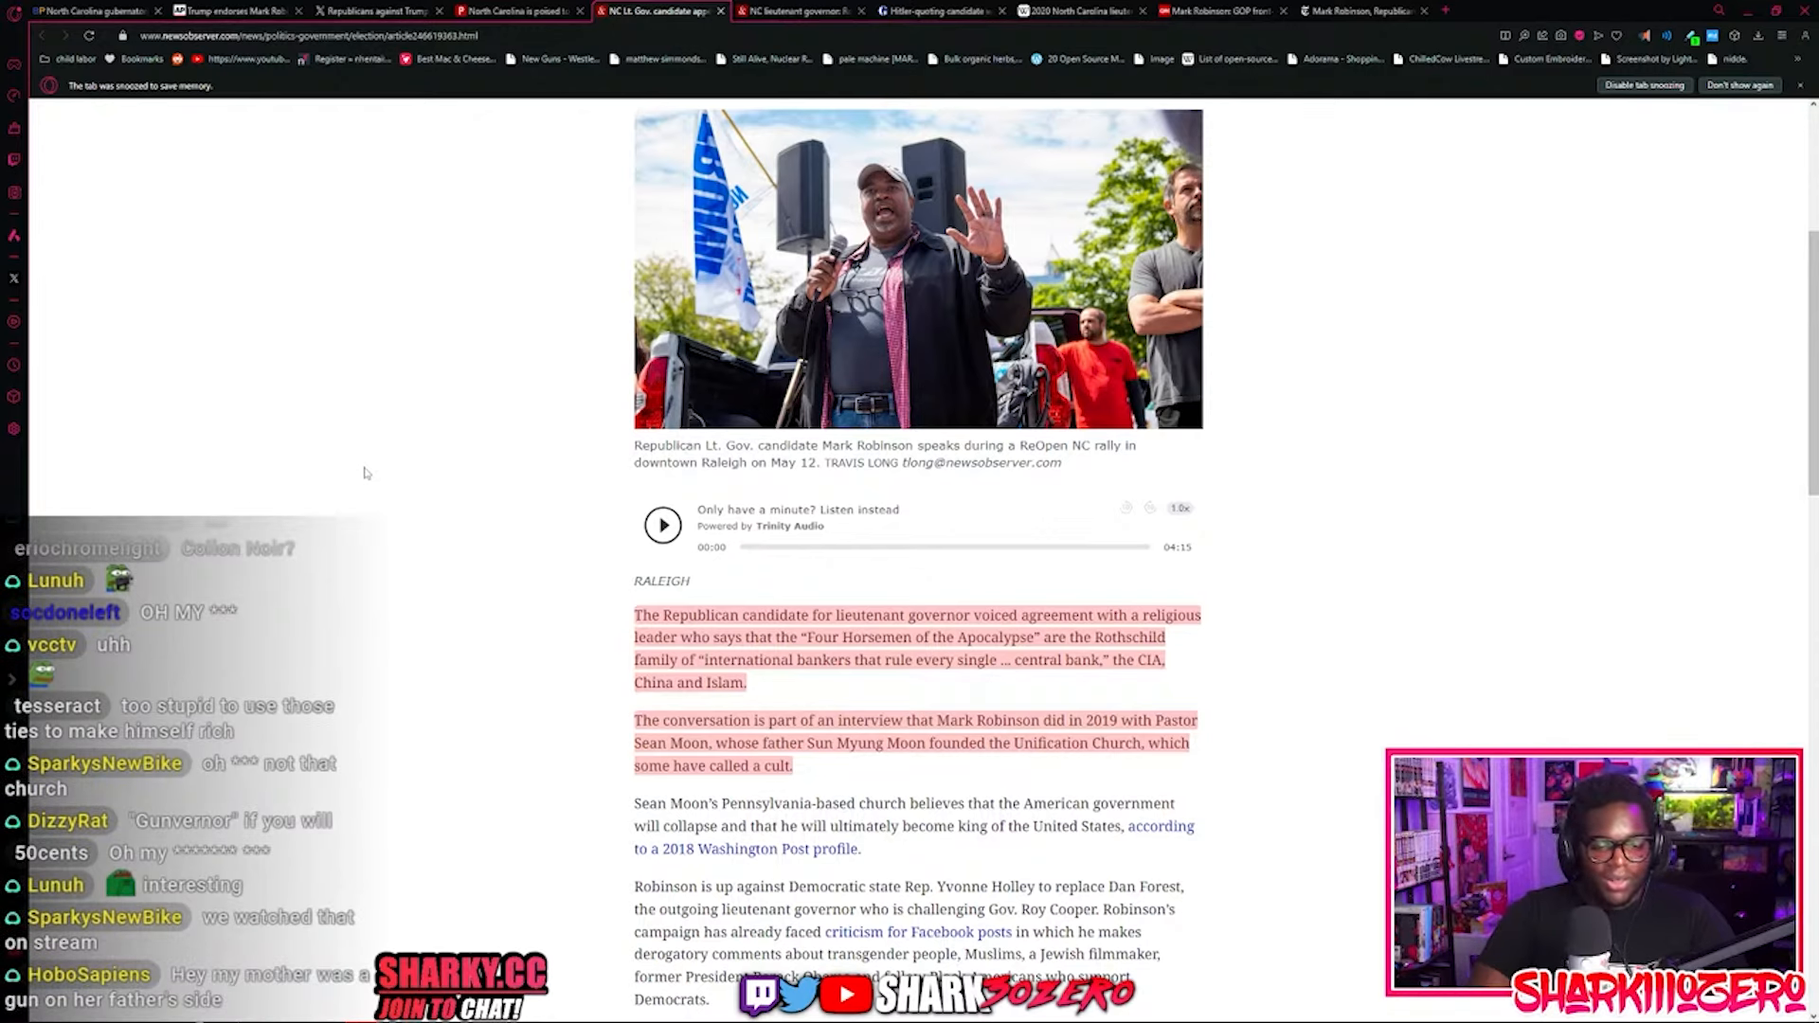
# Step: Highlight 'the CIA, China and Islam.' in the article, then clear the highlight
pyautogui.moveTo(634, 614); pyautogui.dragTo(746, 682)
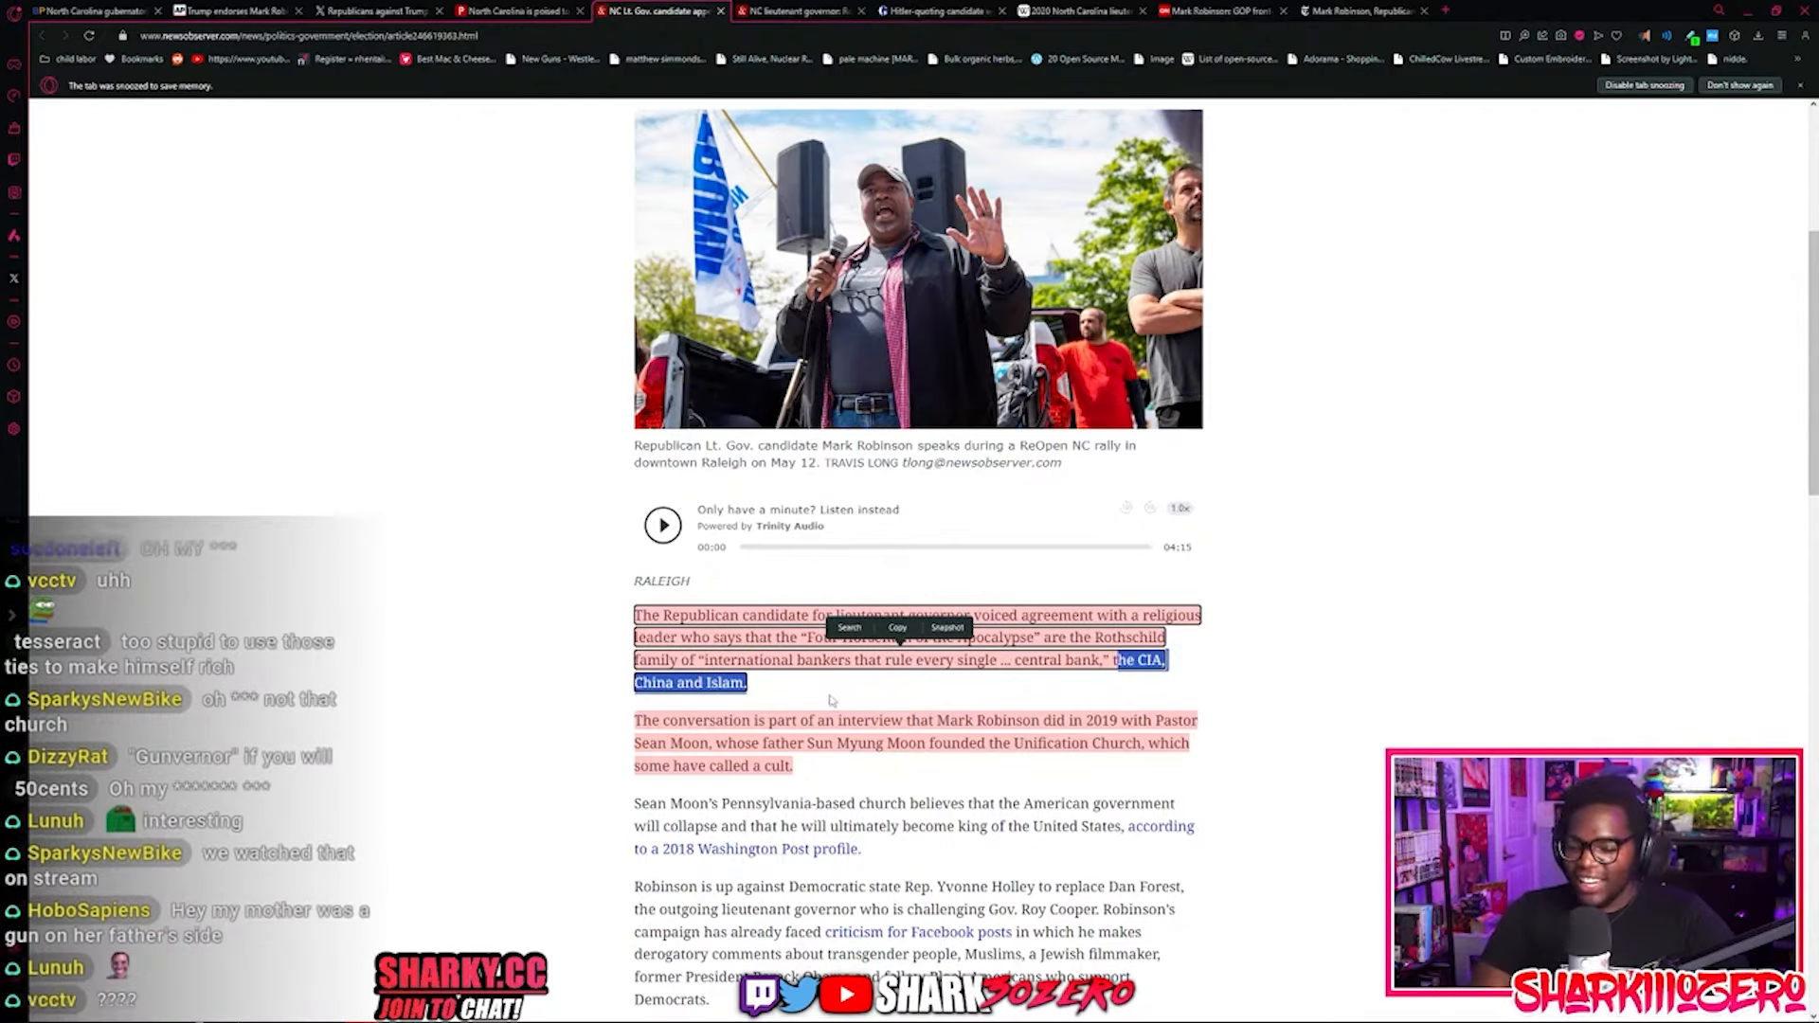
pyautogui.click(830, 701)
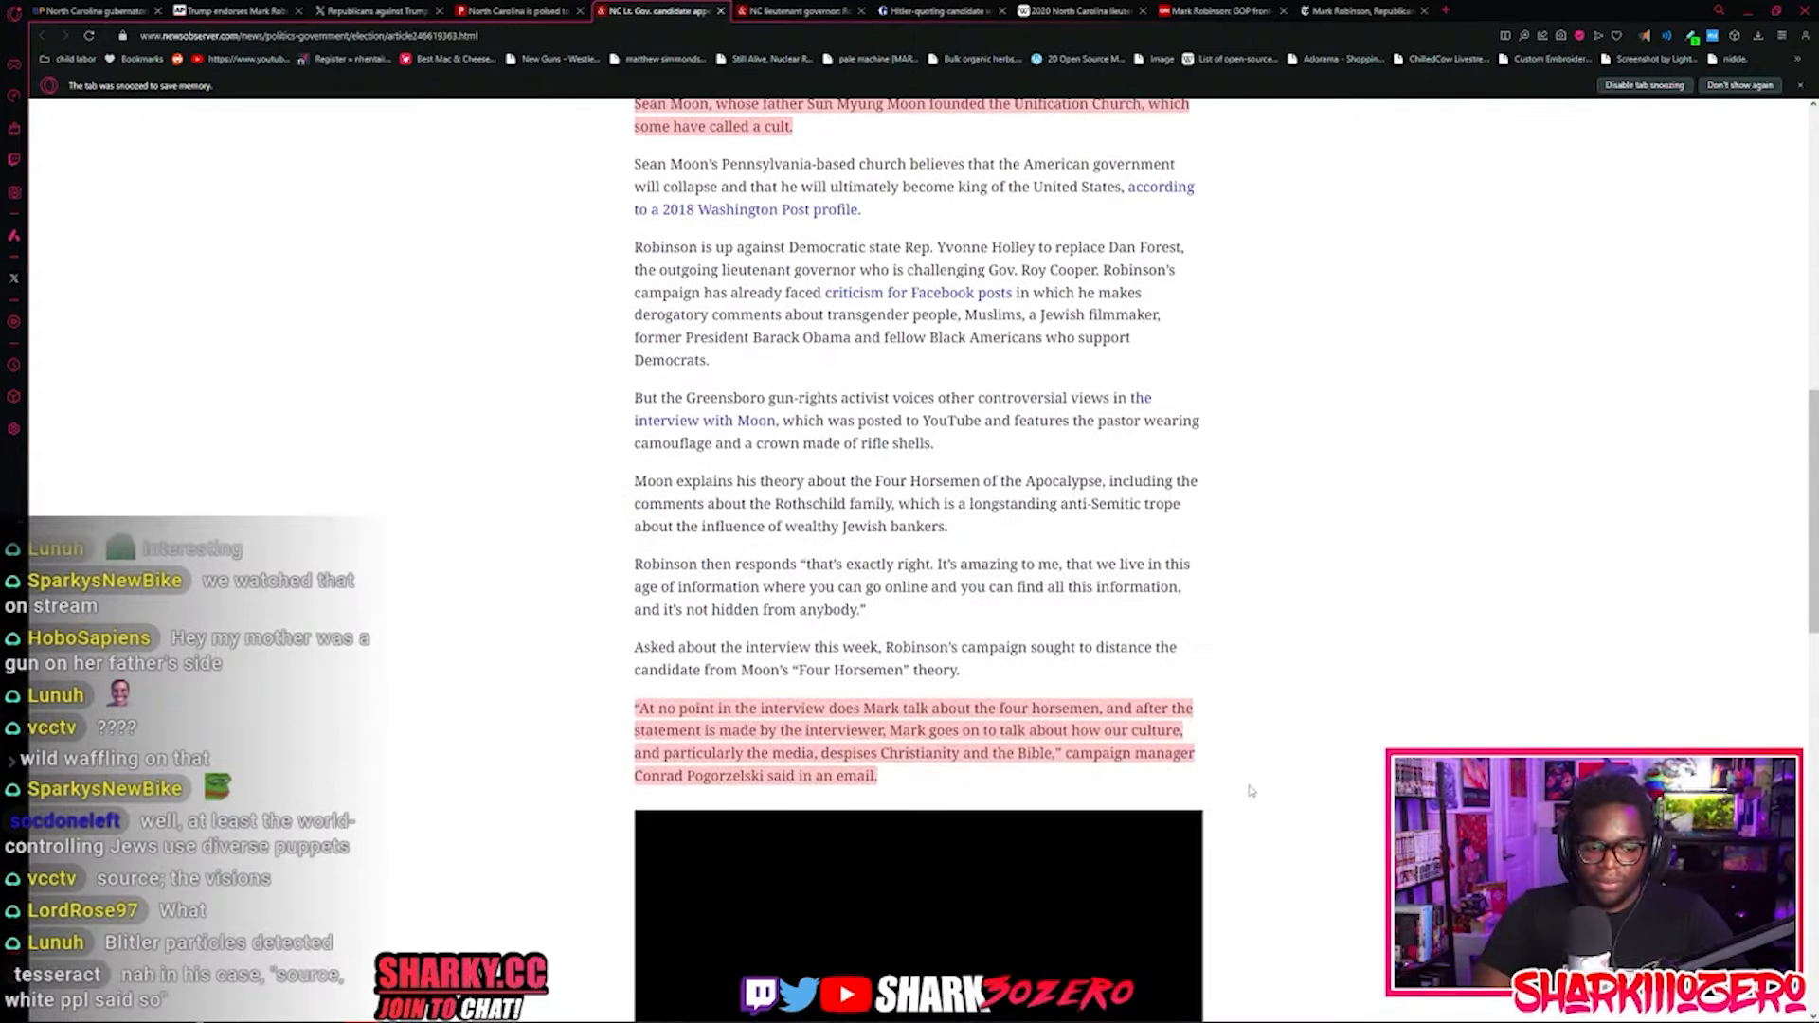
# Step: Scroll through the king-of-the-US article and highlight the 'homosexual church' quote
pyautogui.scroll(3)
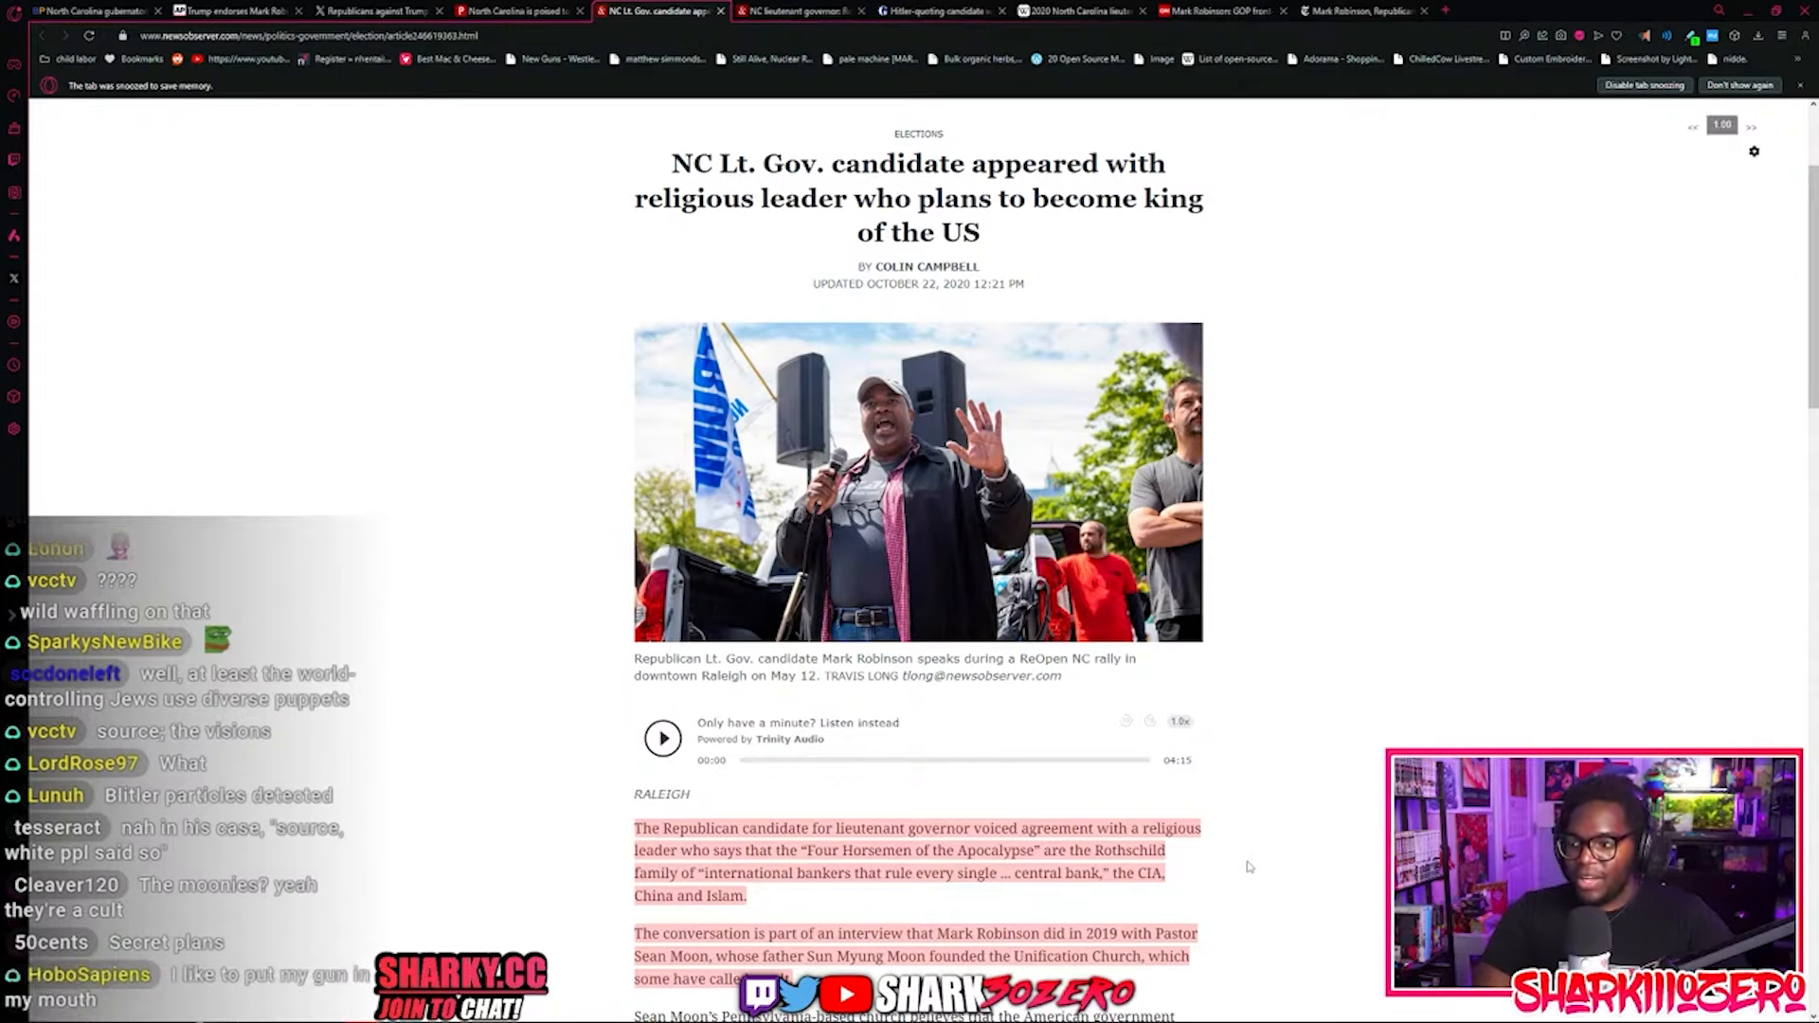
pyautogui.scroll(-3)
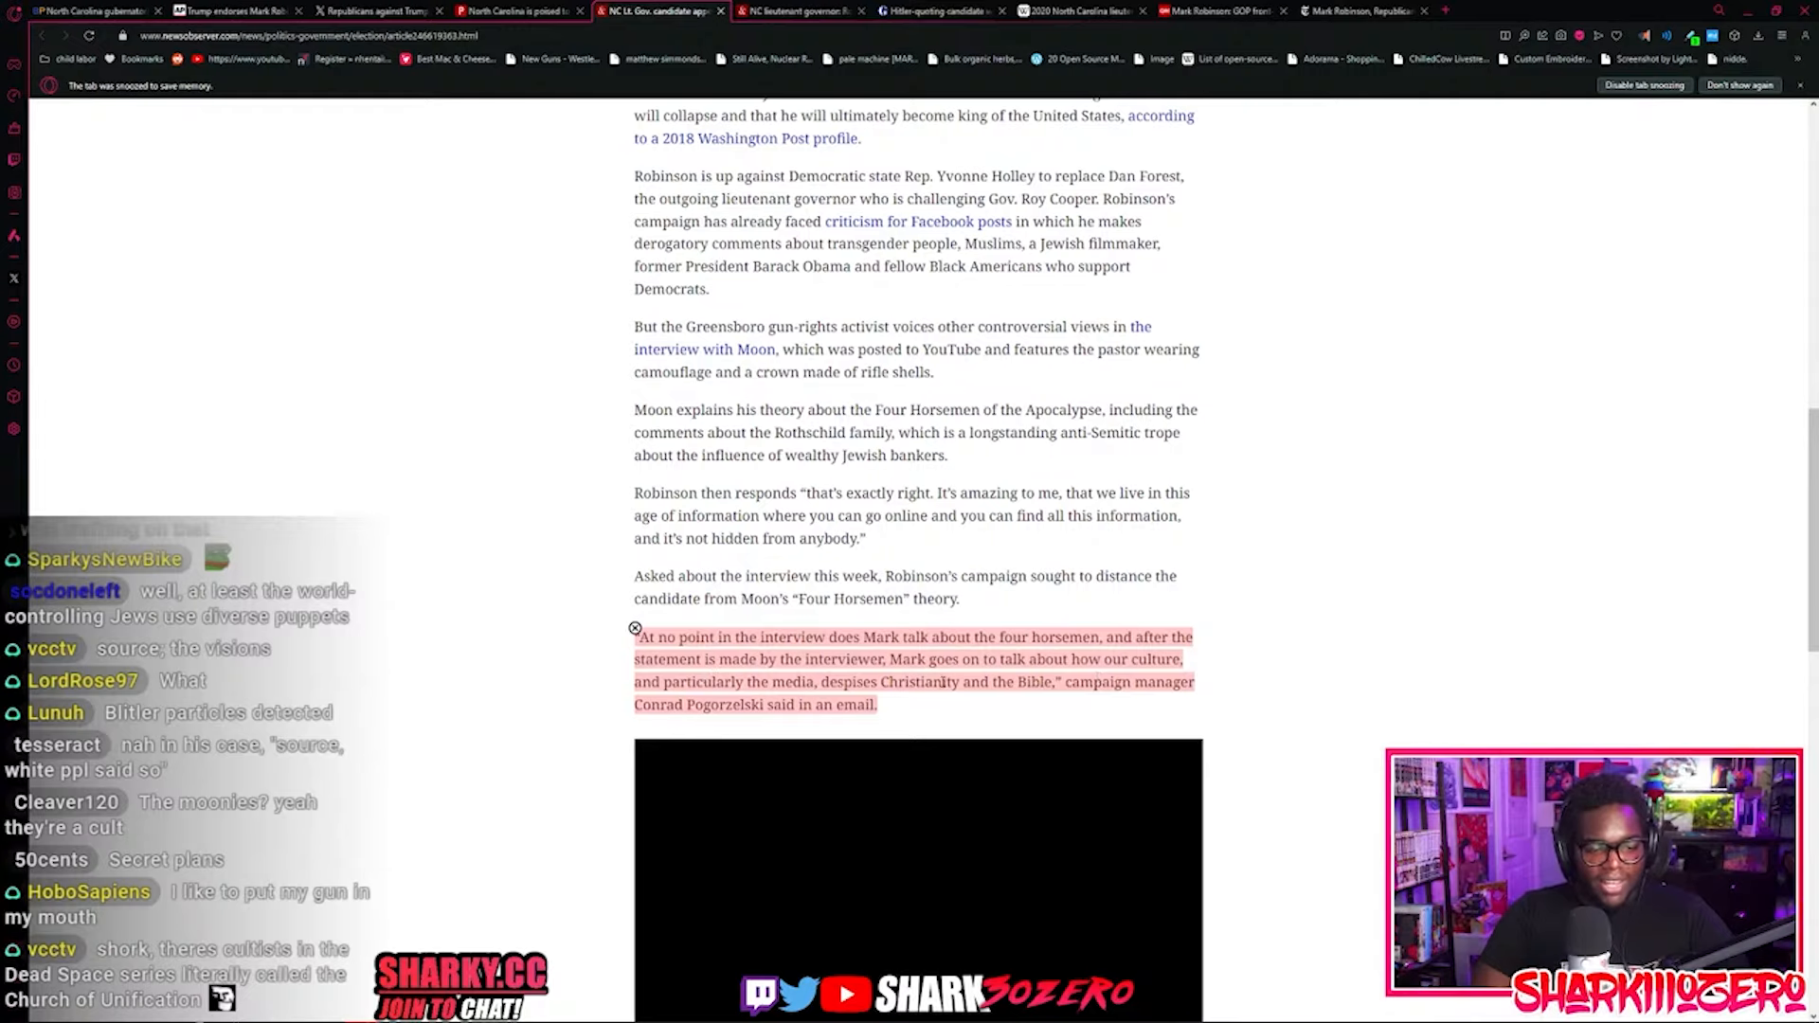
pyautogui.scroll(-3)
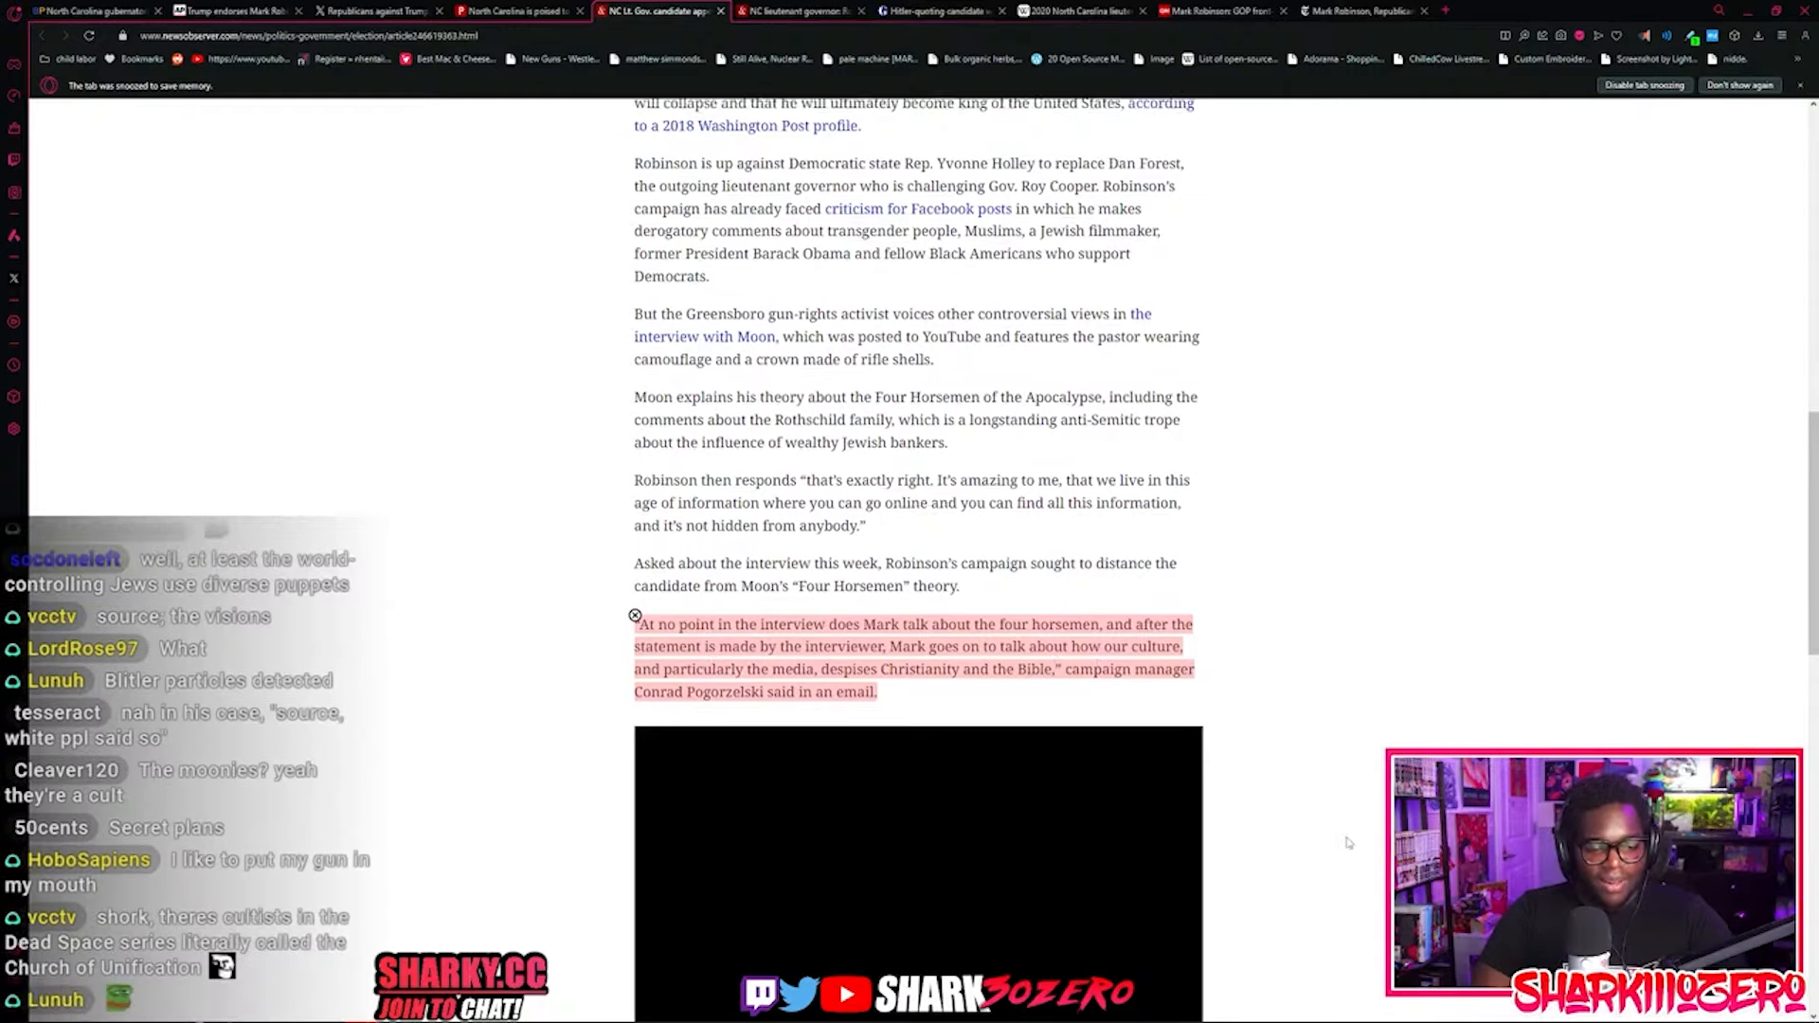
pyautogui.scroll(-3)
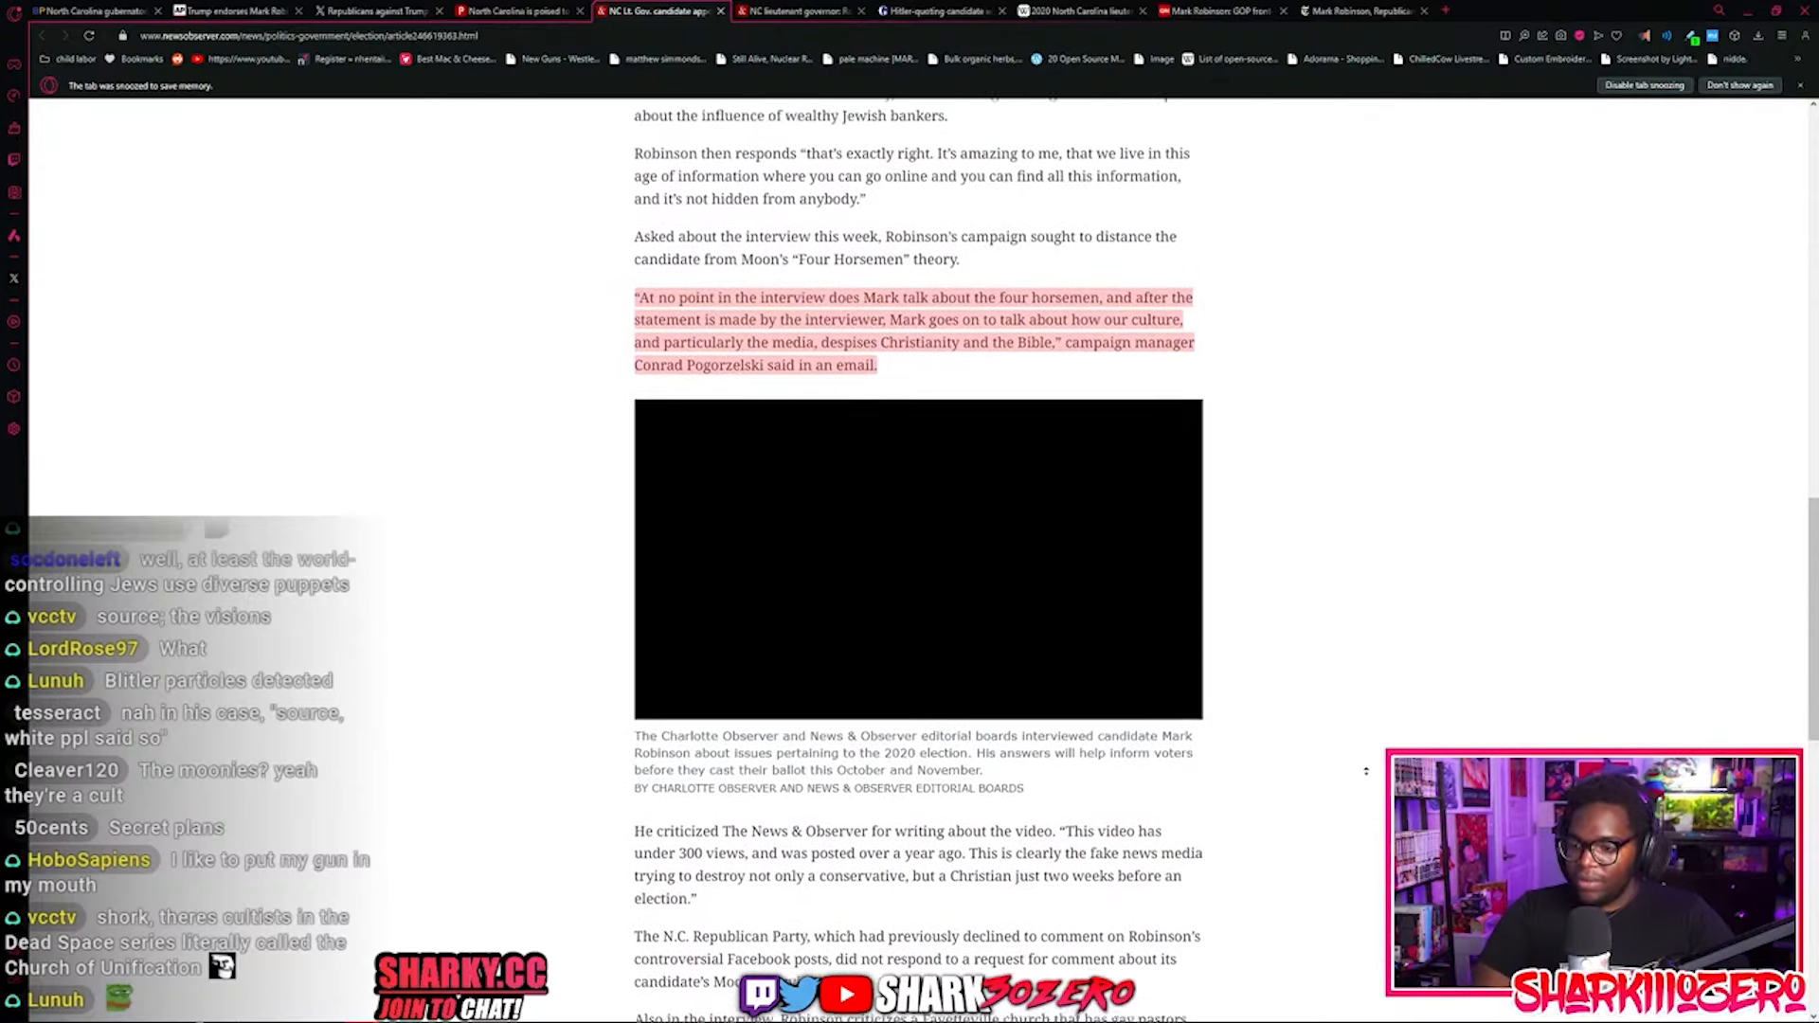
pyautogui.scroll(-3)
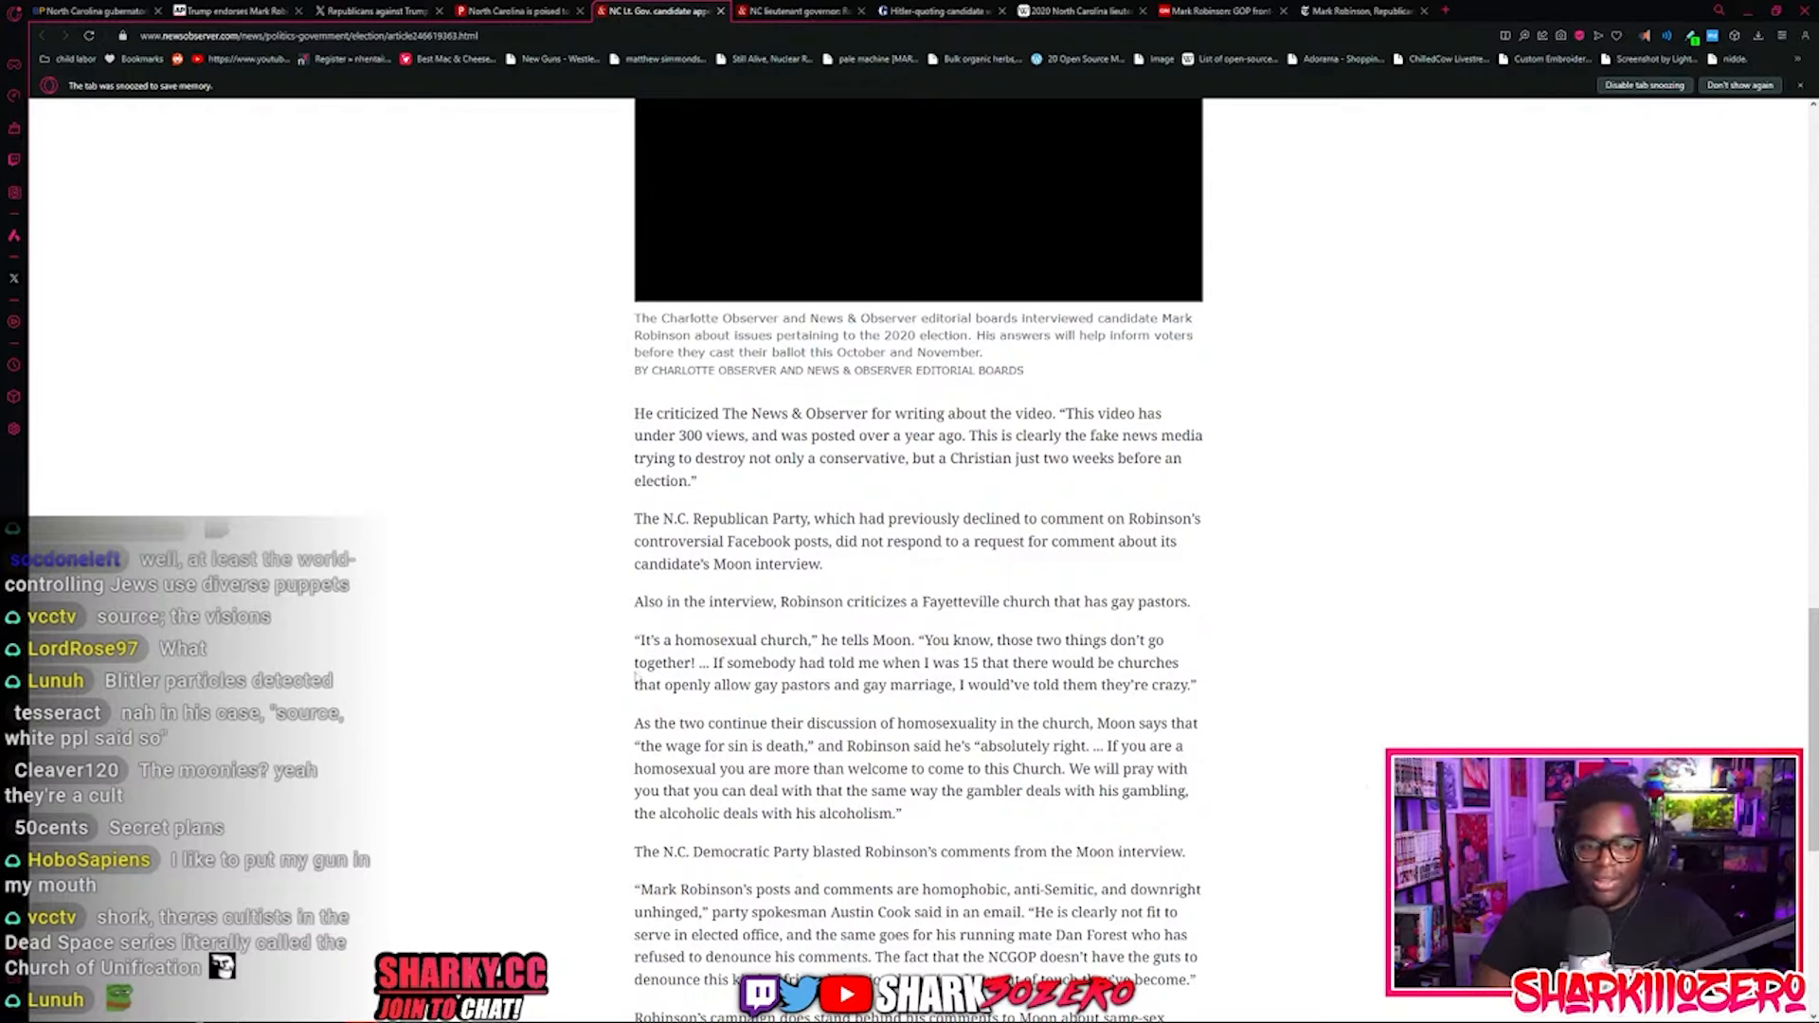
pyautogui.moveTo(635, 640); pyautogui.dragTo(754, 639)
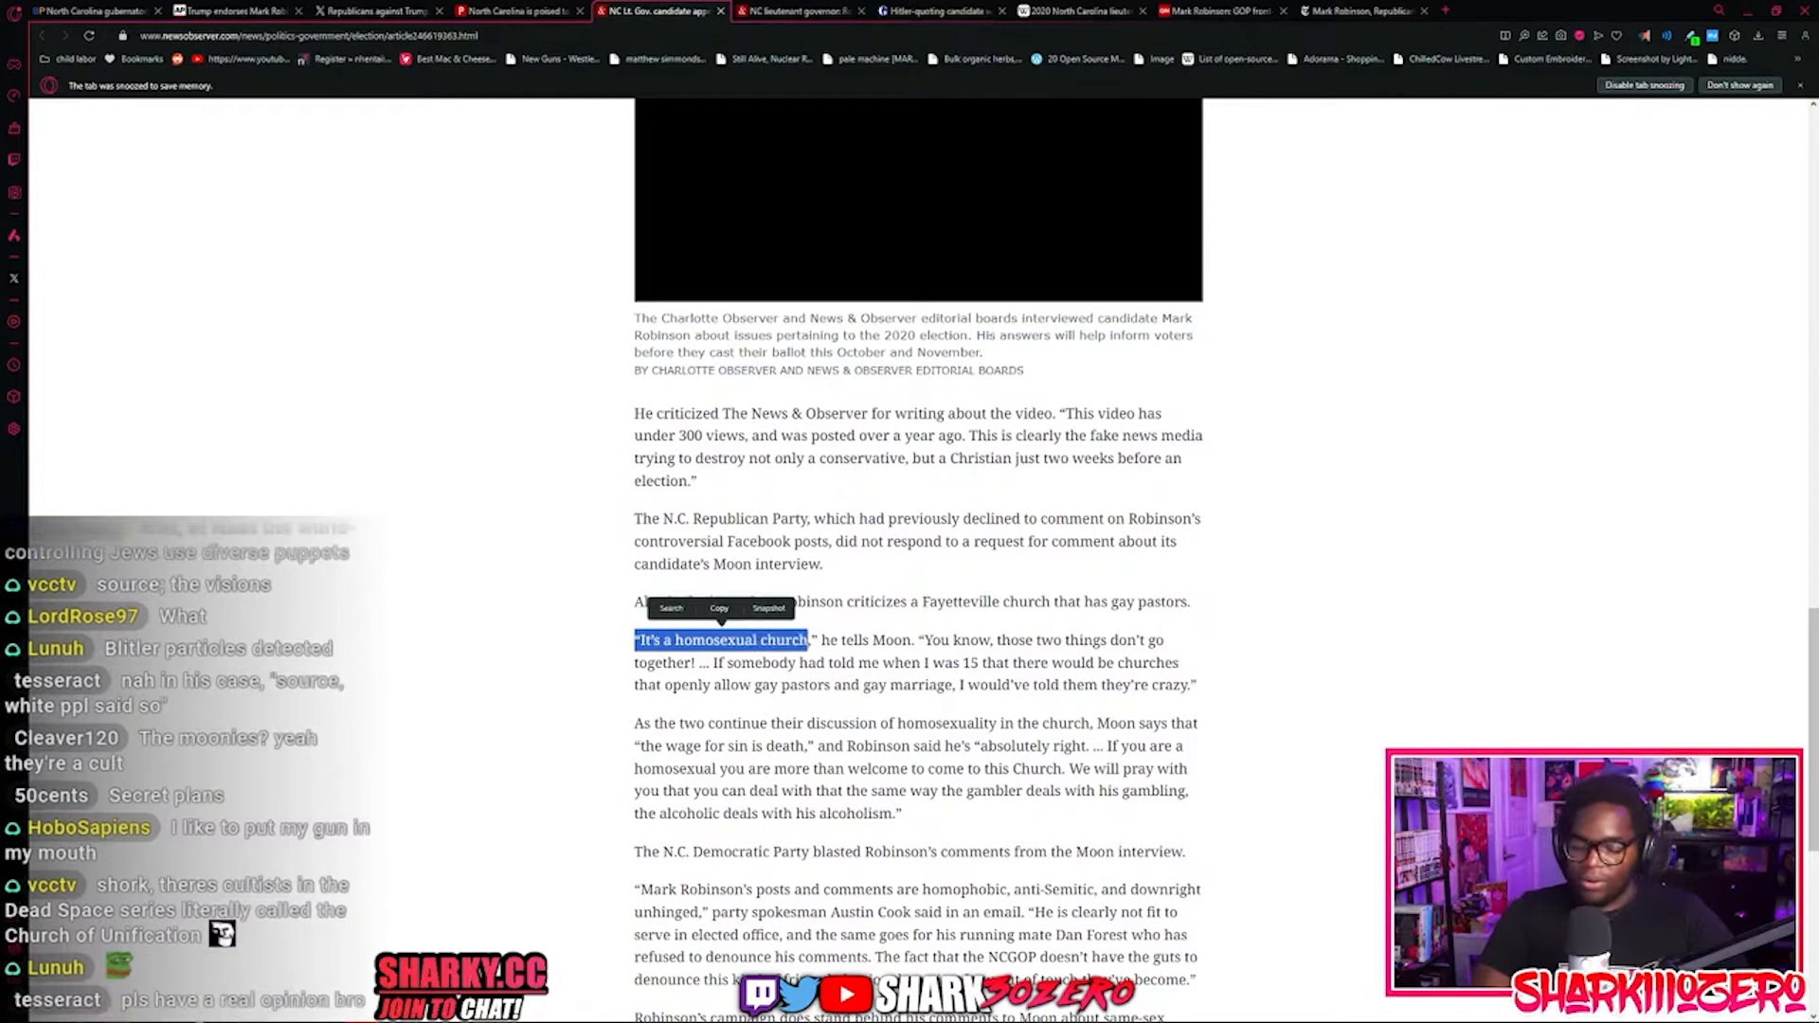
pyautogui.scroll(3)
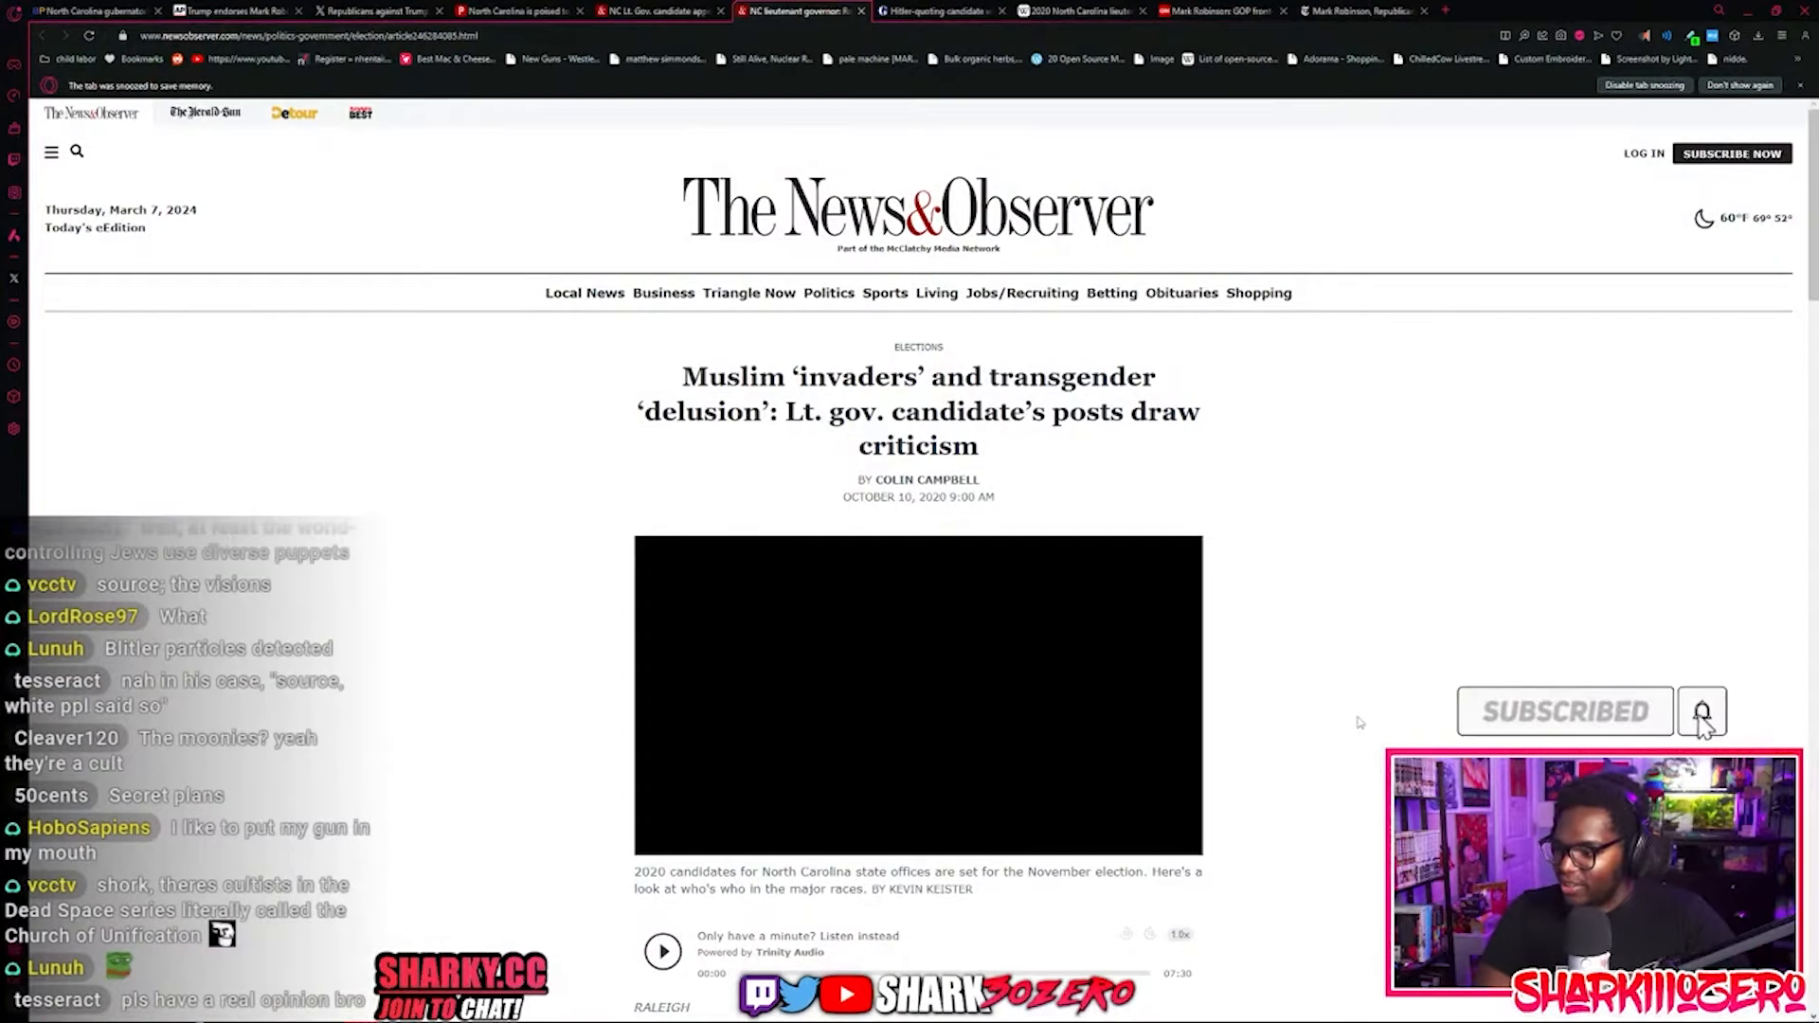
pyautogui.scroll(-3)
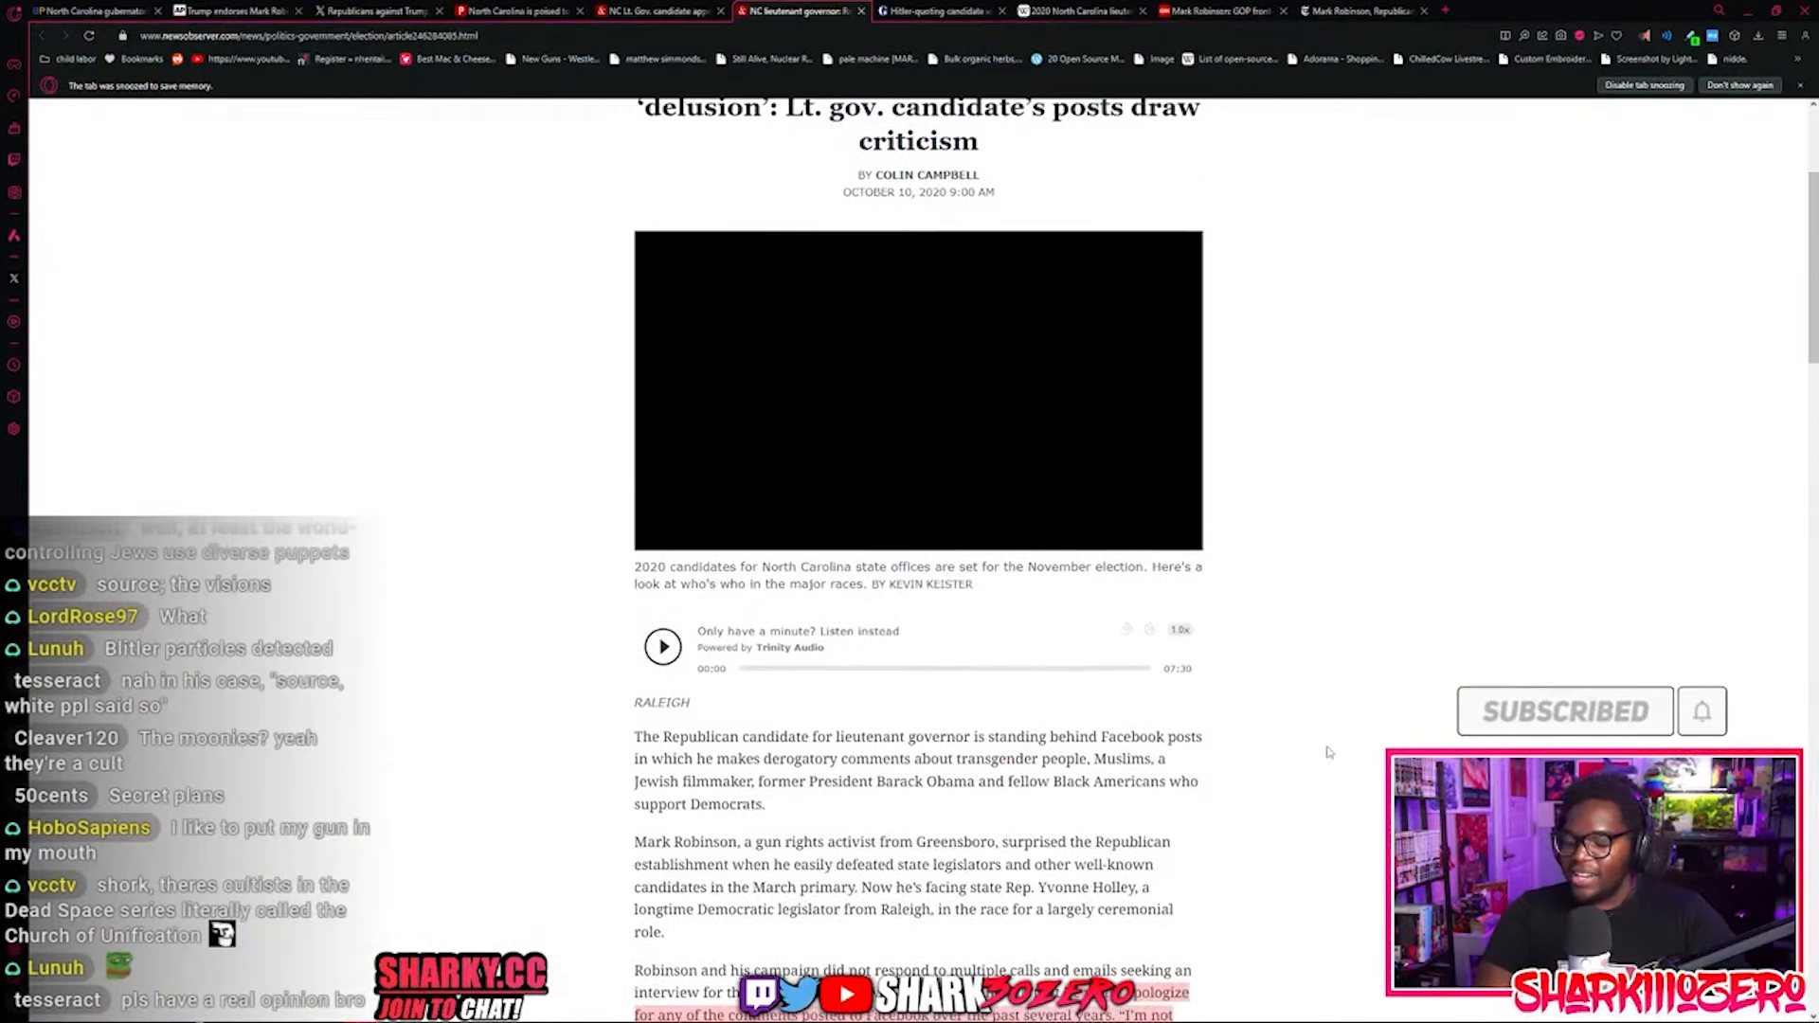
pyautogui.scroll(-3)
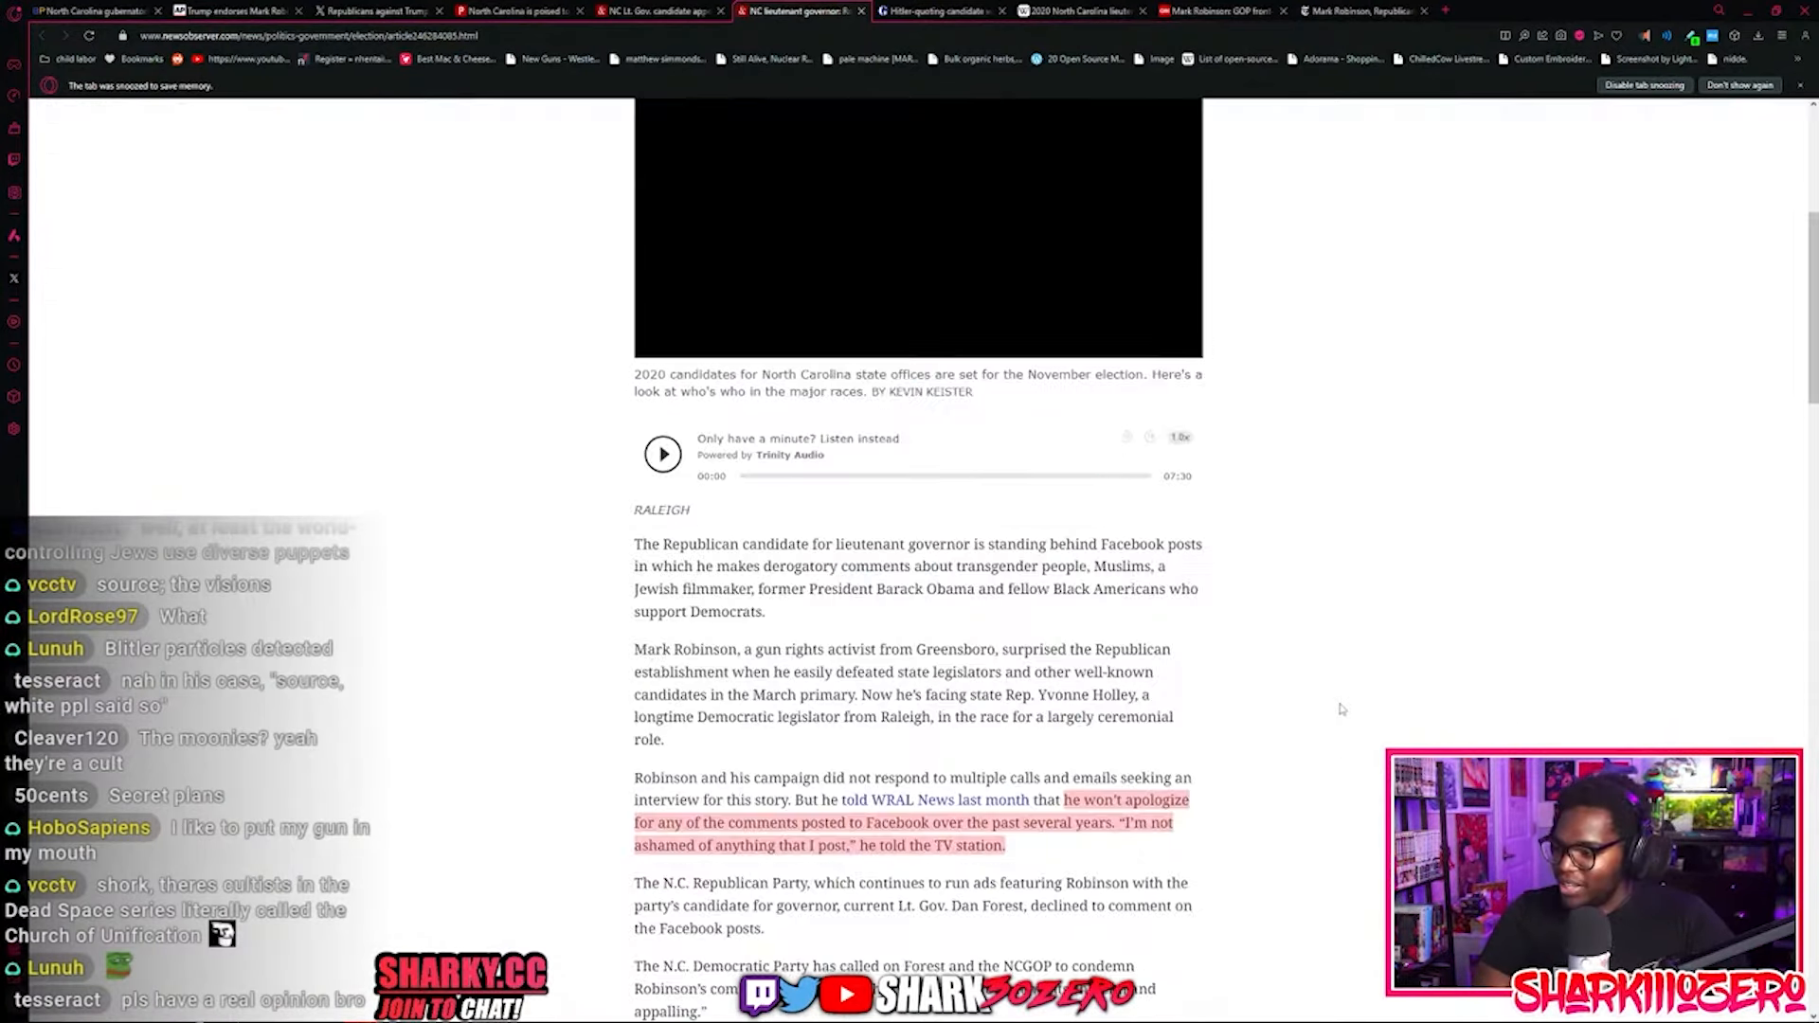
pyautogui.scroll(-3)
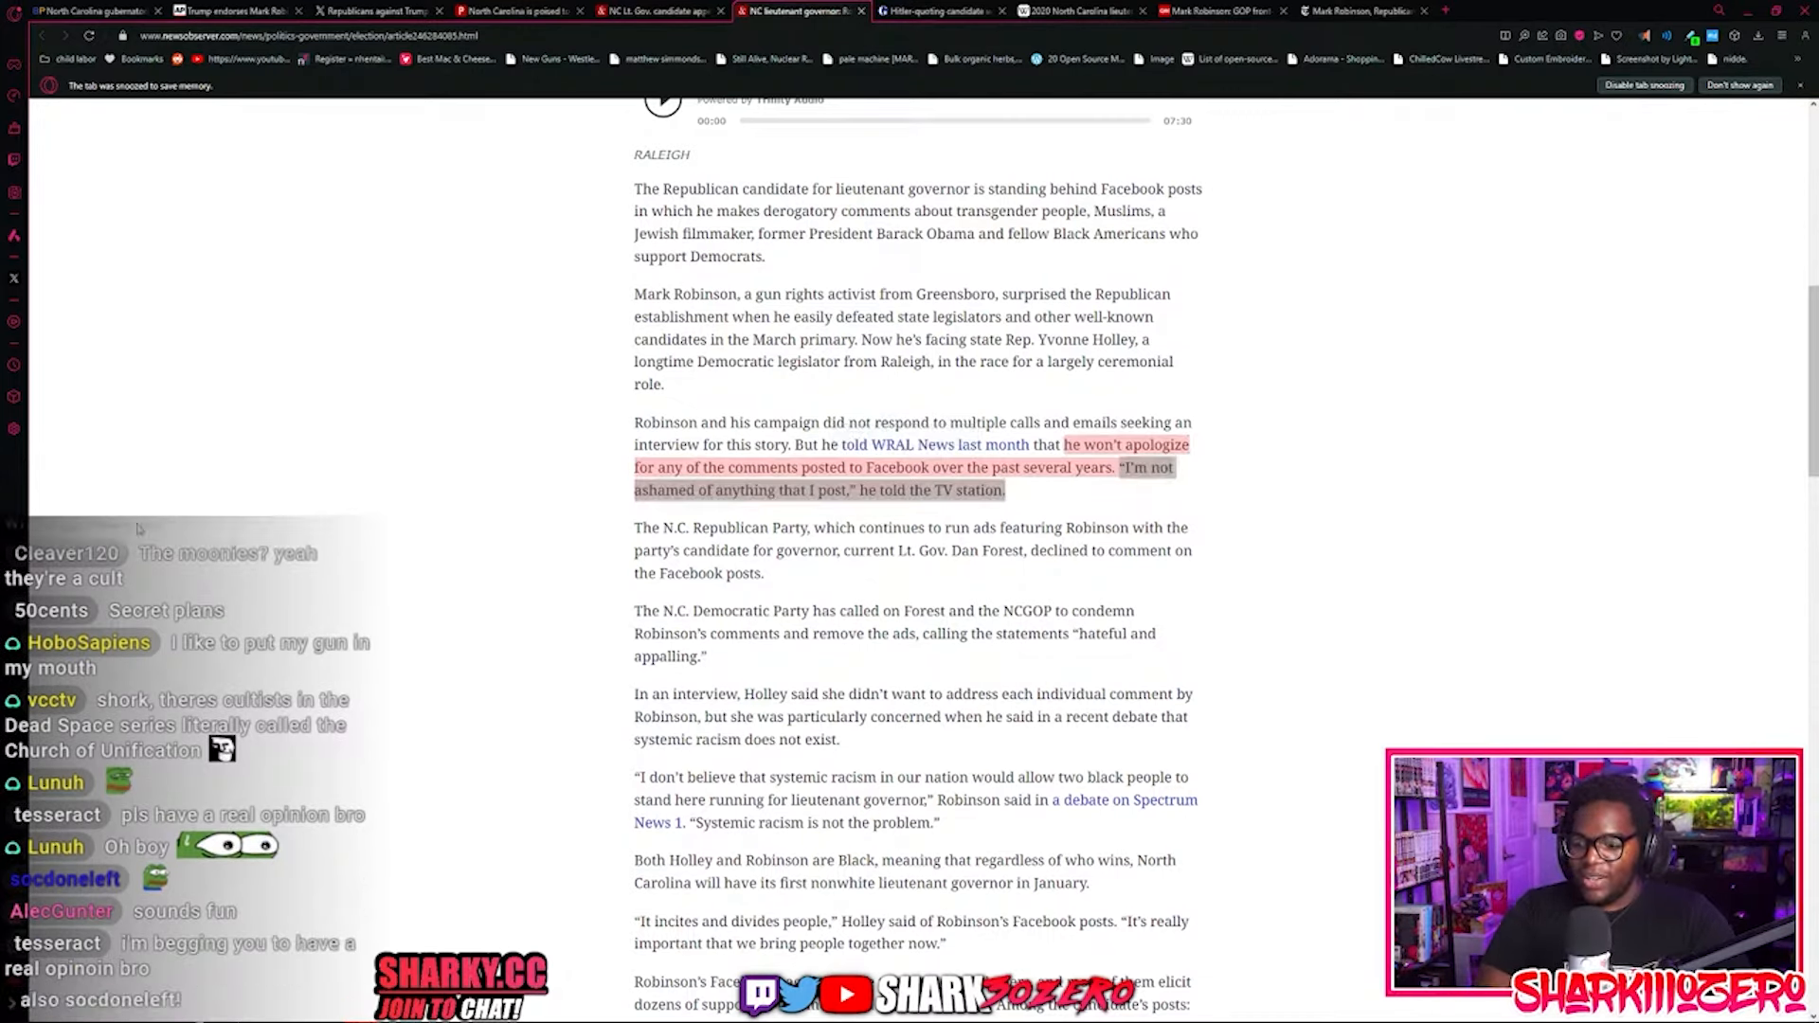
pyautogui.scroll(-3)
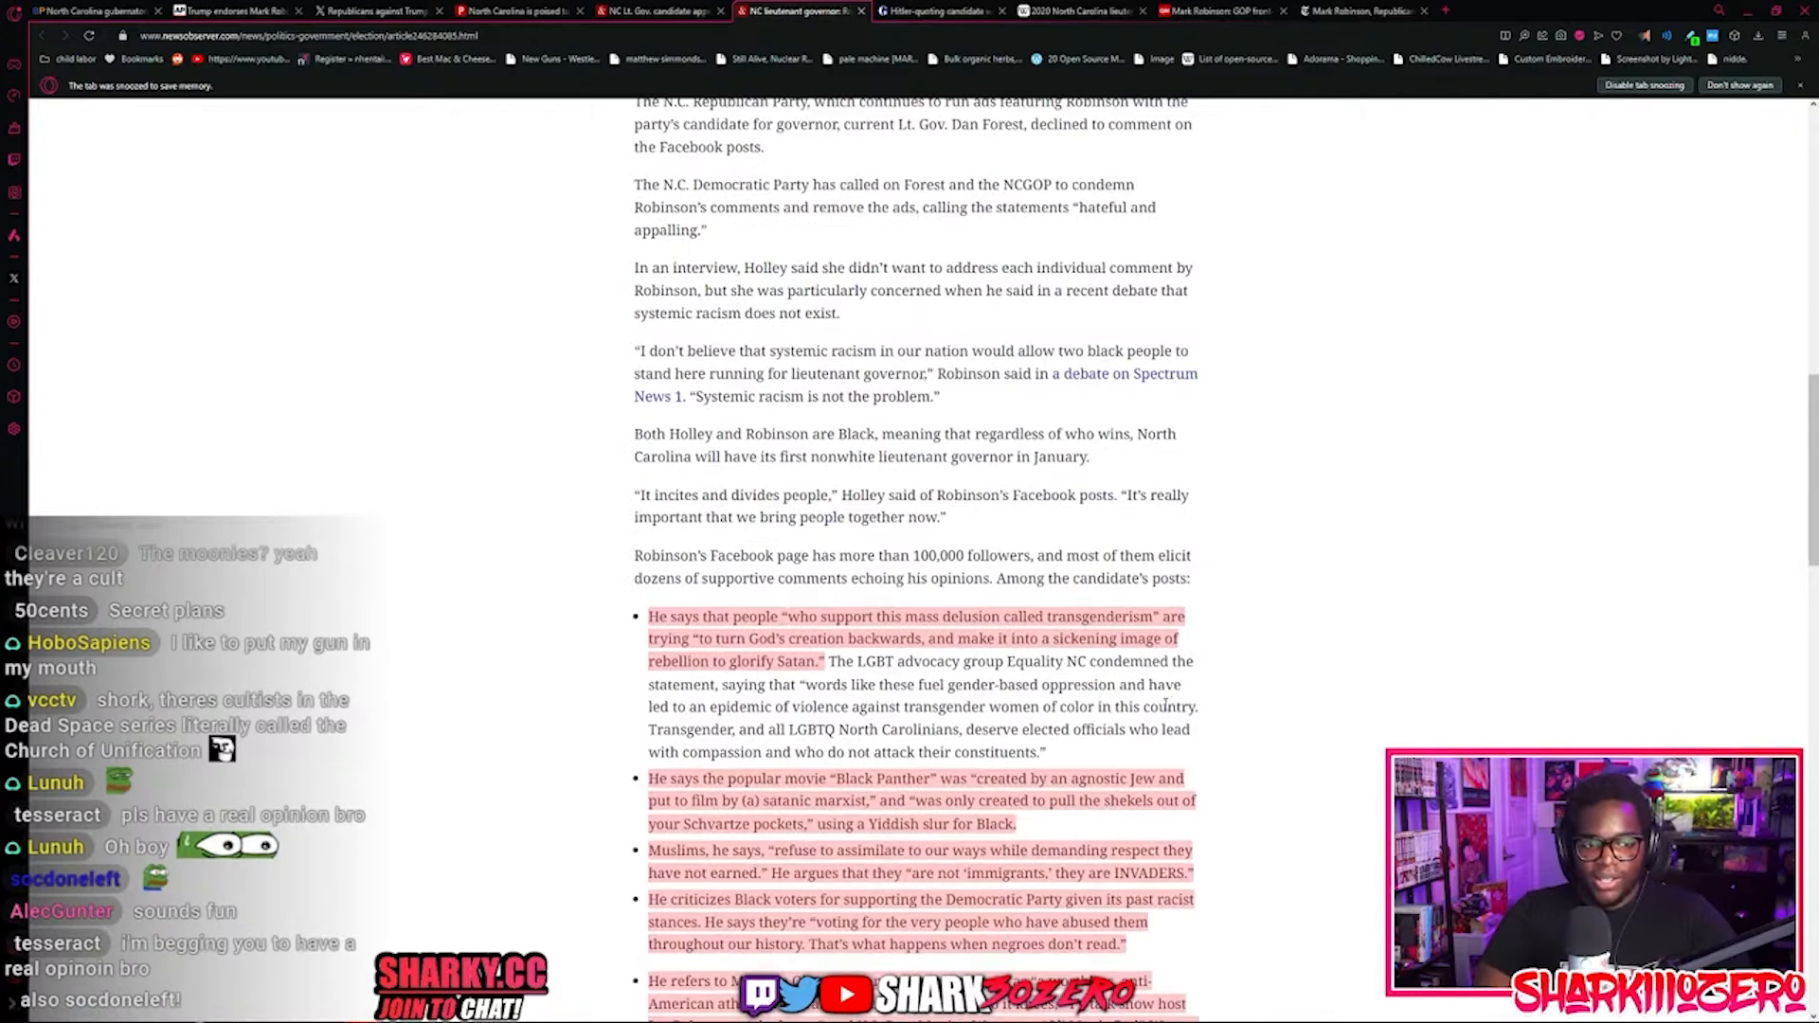
pyautogui.scroll(-3)
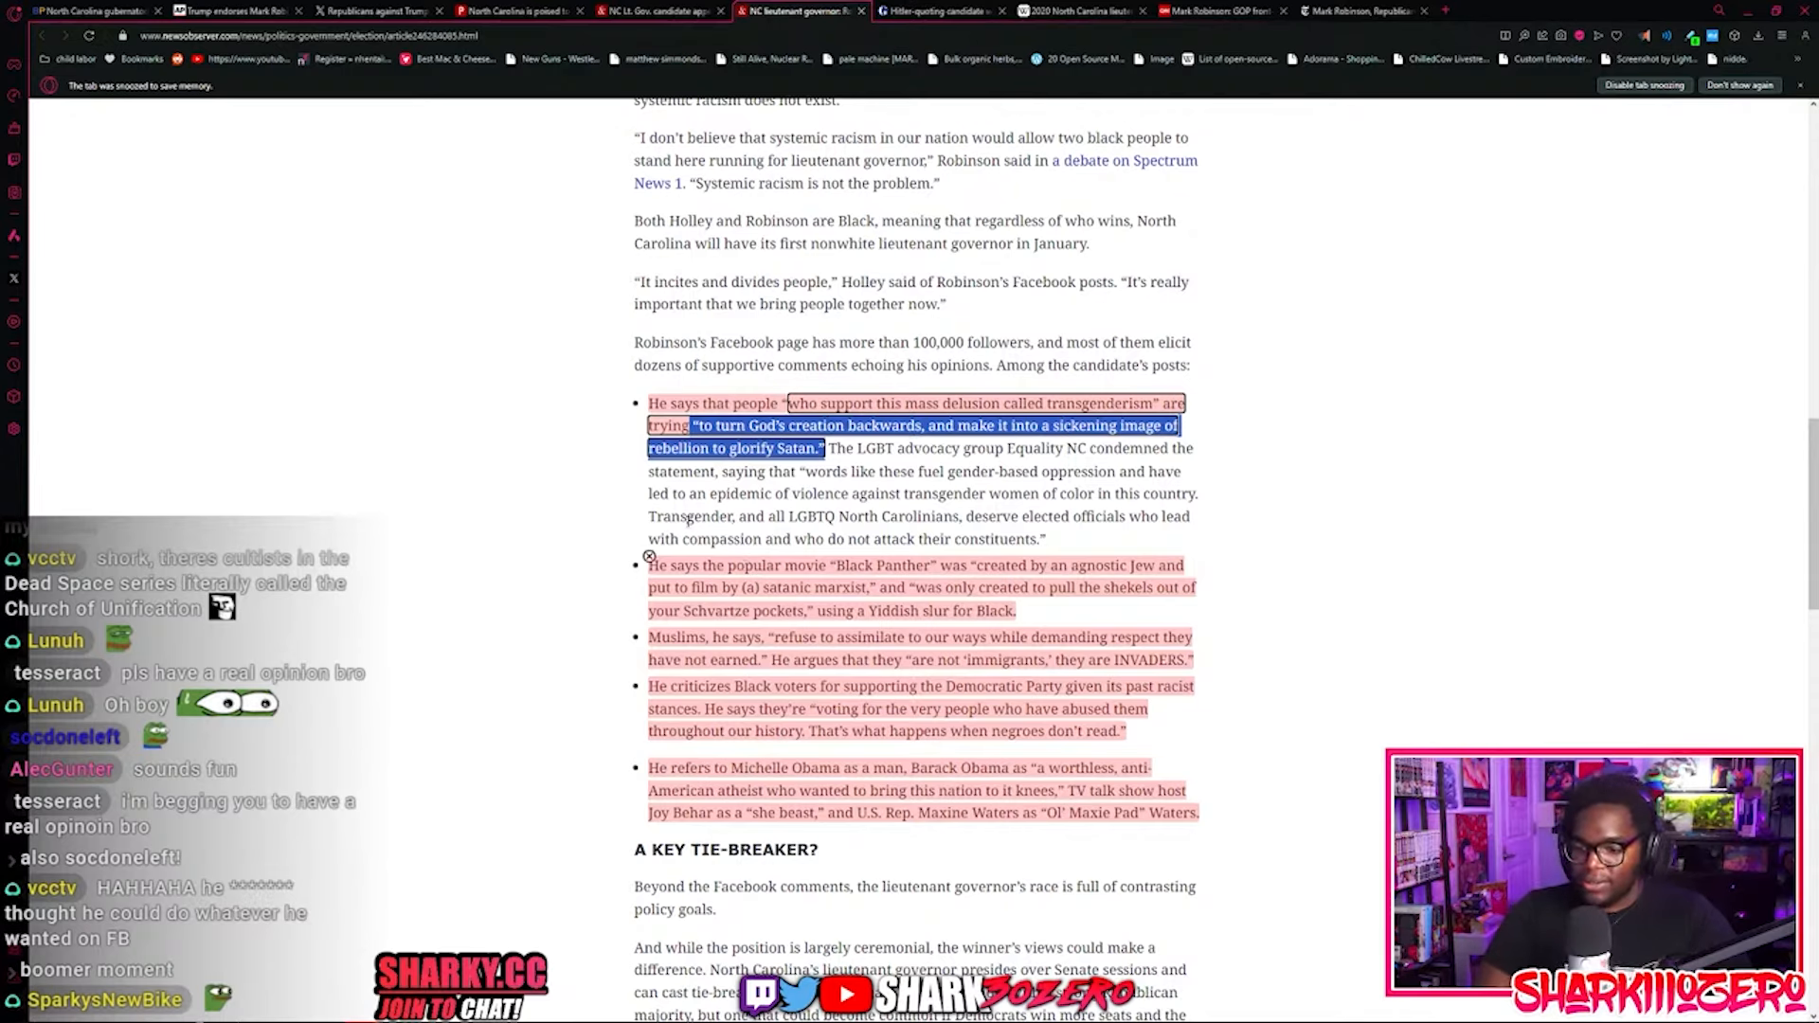
pyautogui.scroll(-3)
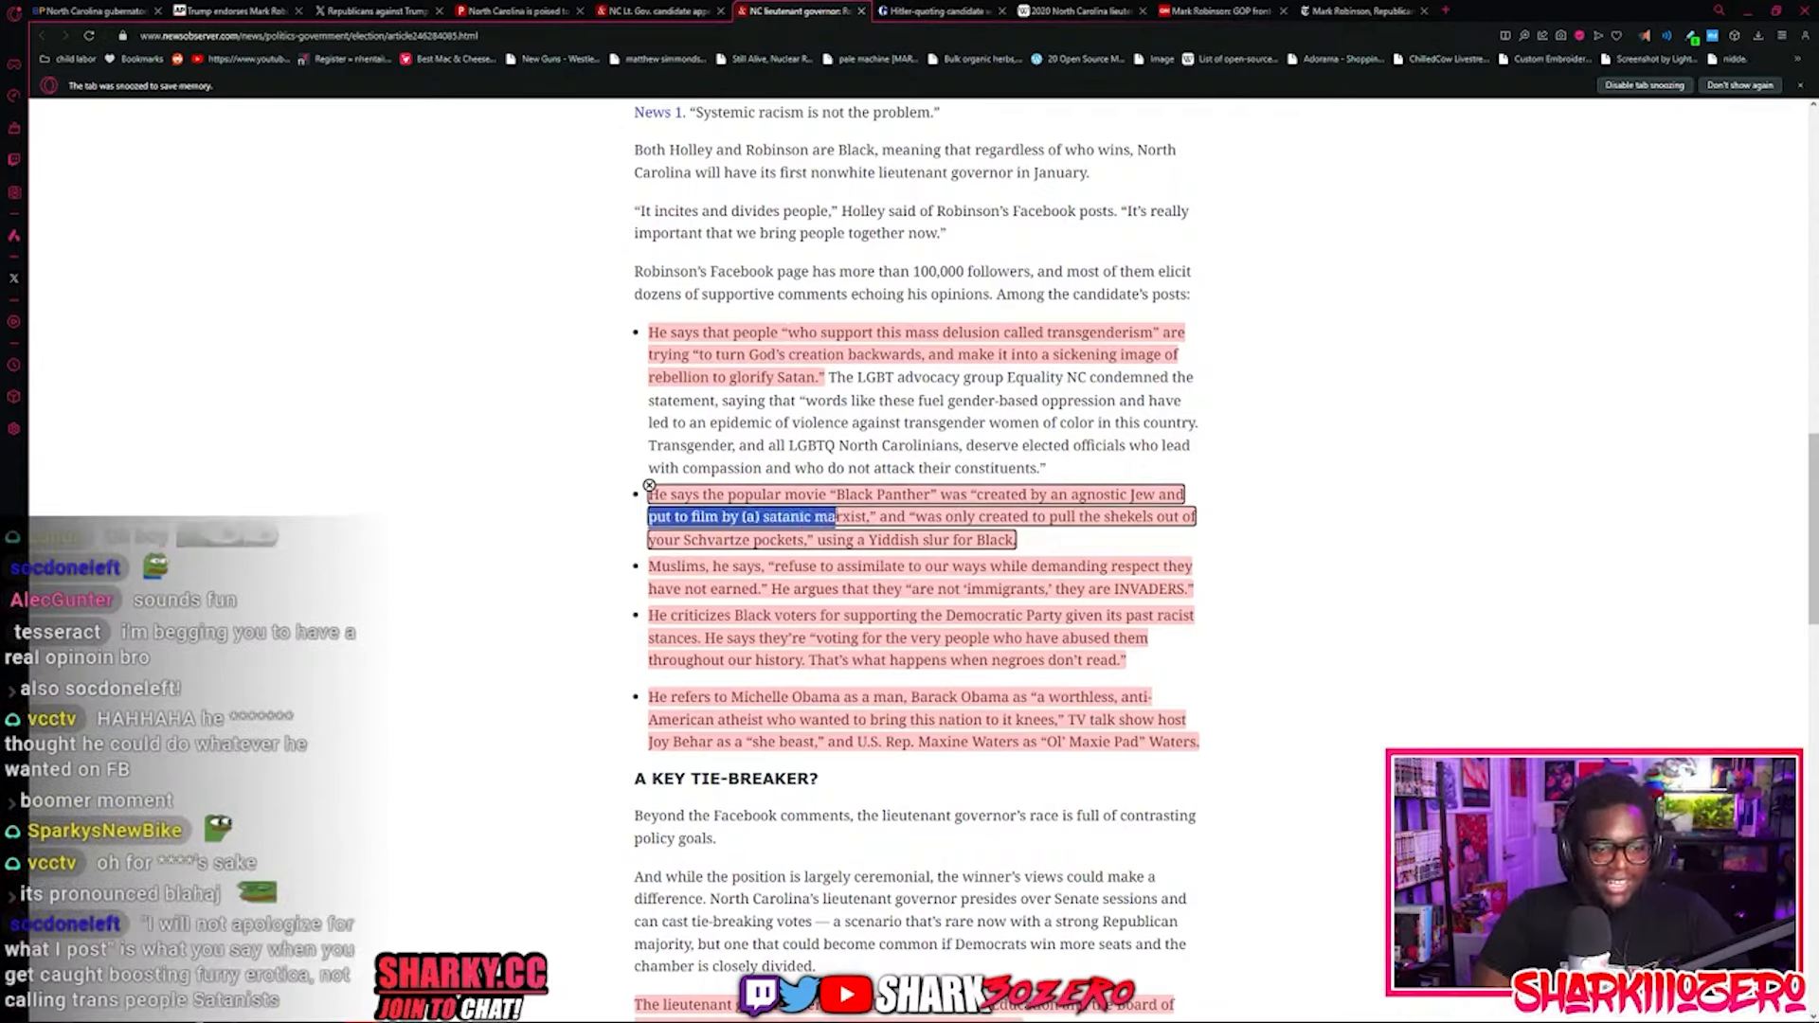
pyautogui.rightClick(754, 516)
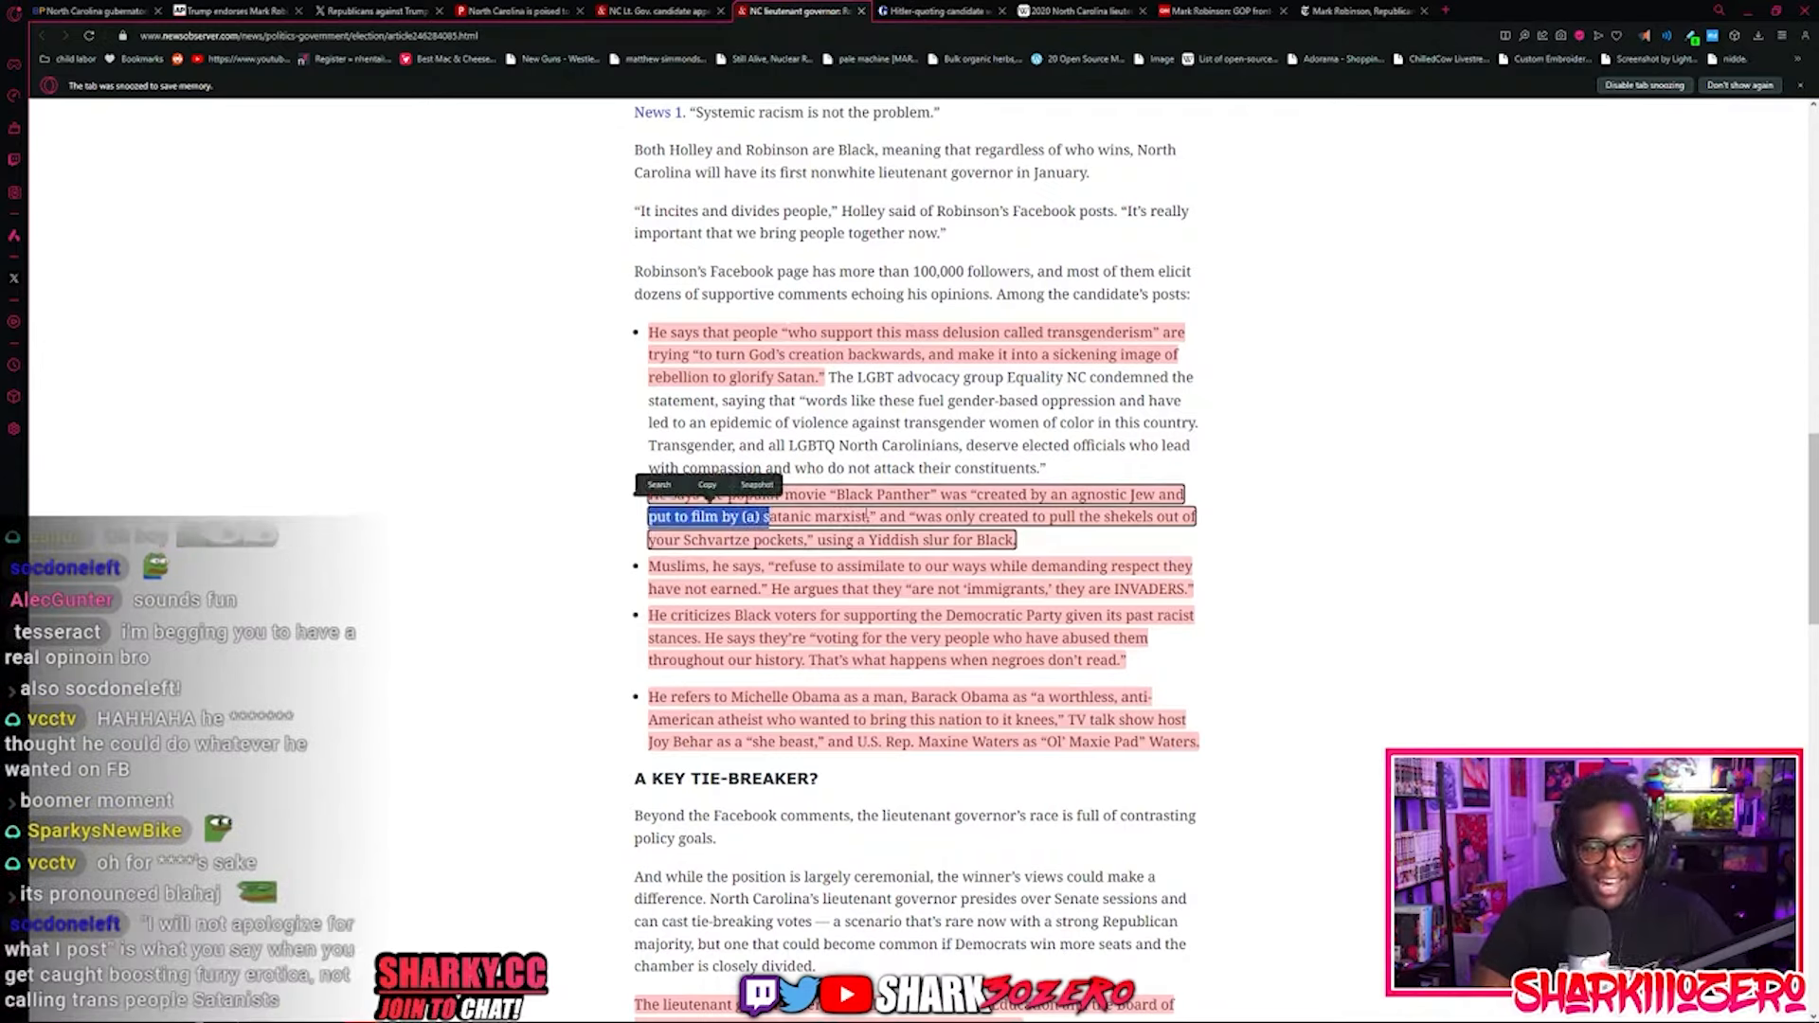
pyautogui.doubleClick(926, 516)
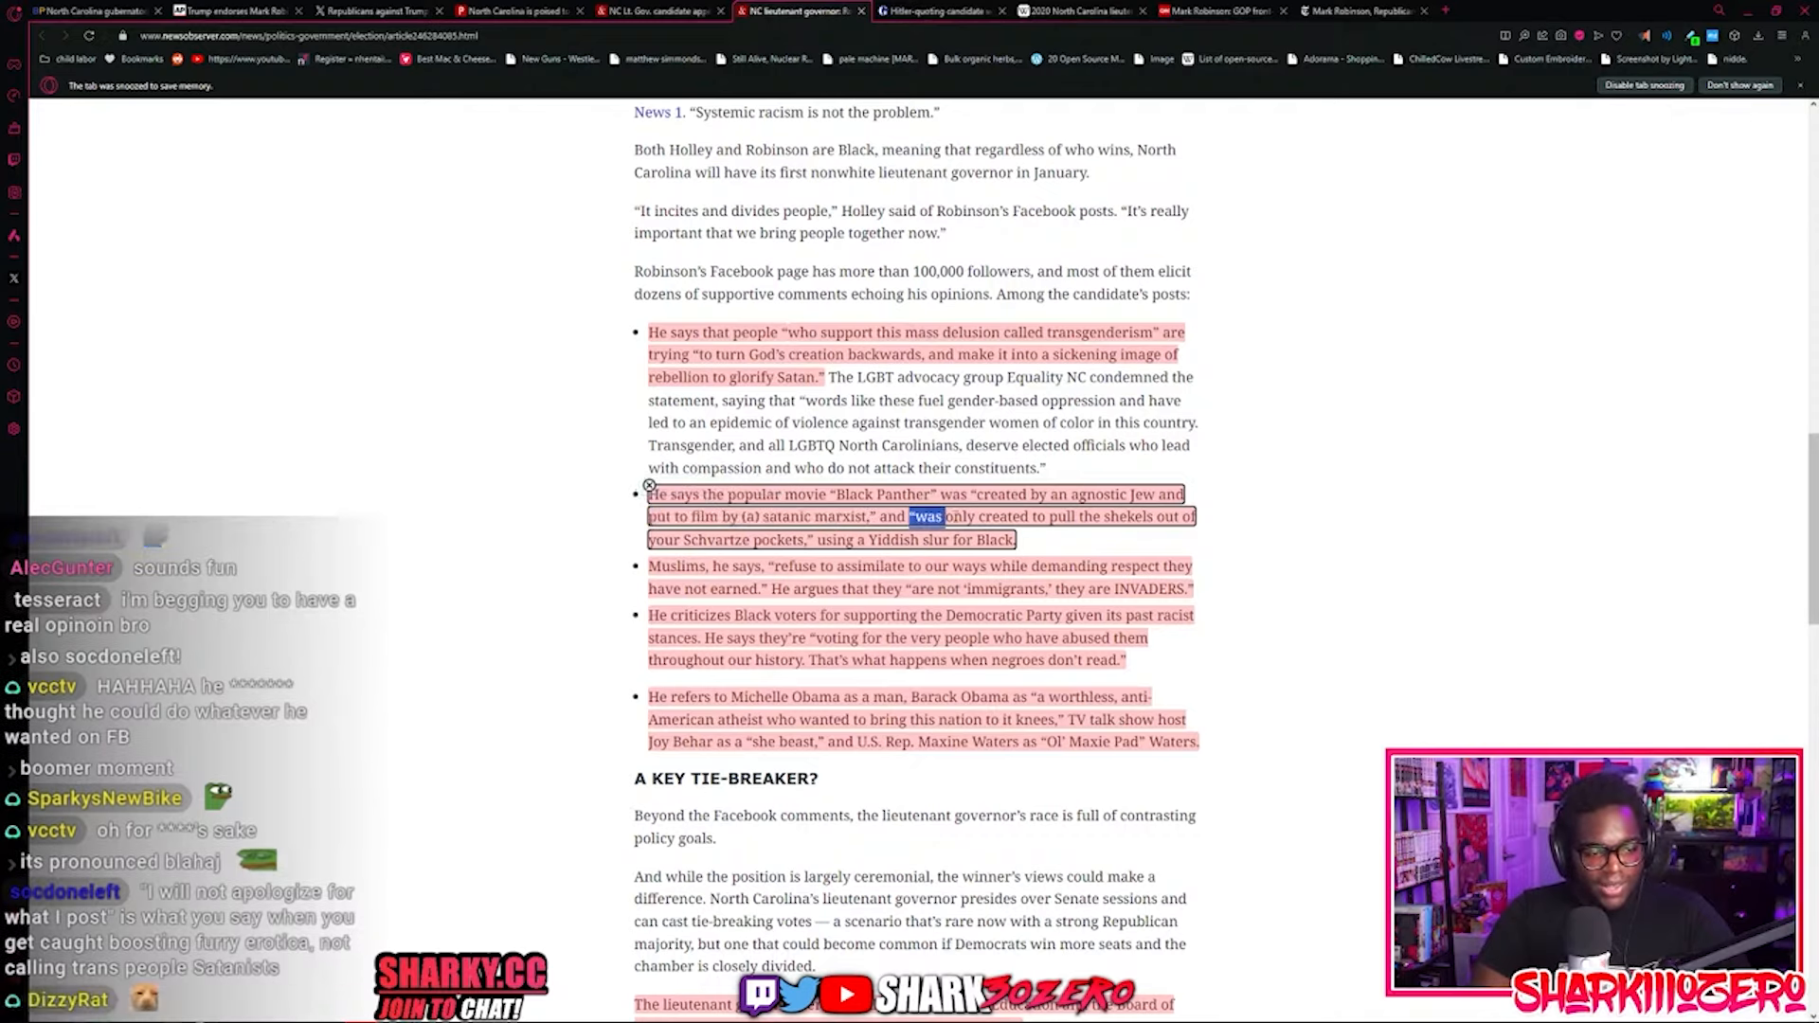
pyautogui.moveTo(916, 516); pyautogui.dragTo(1015, 539)
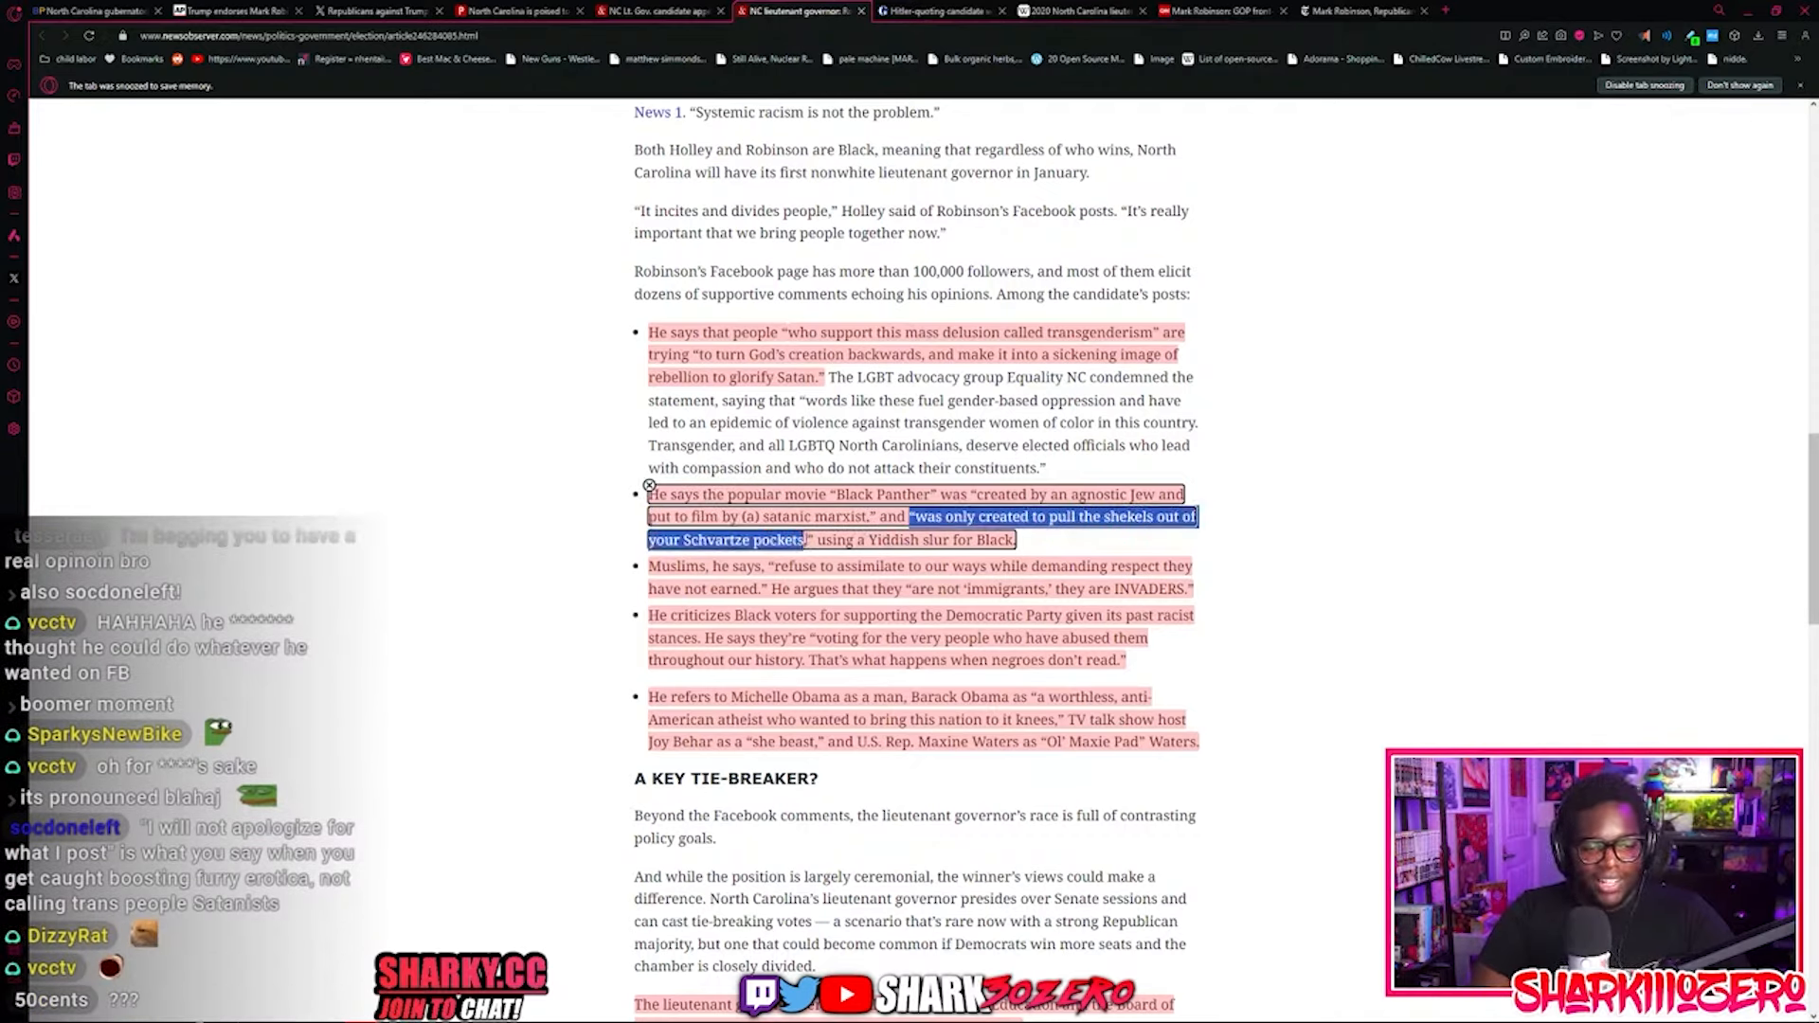
pyautogui.doubleClick(716, 539)
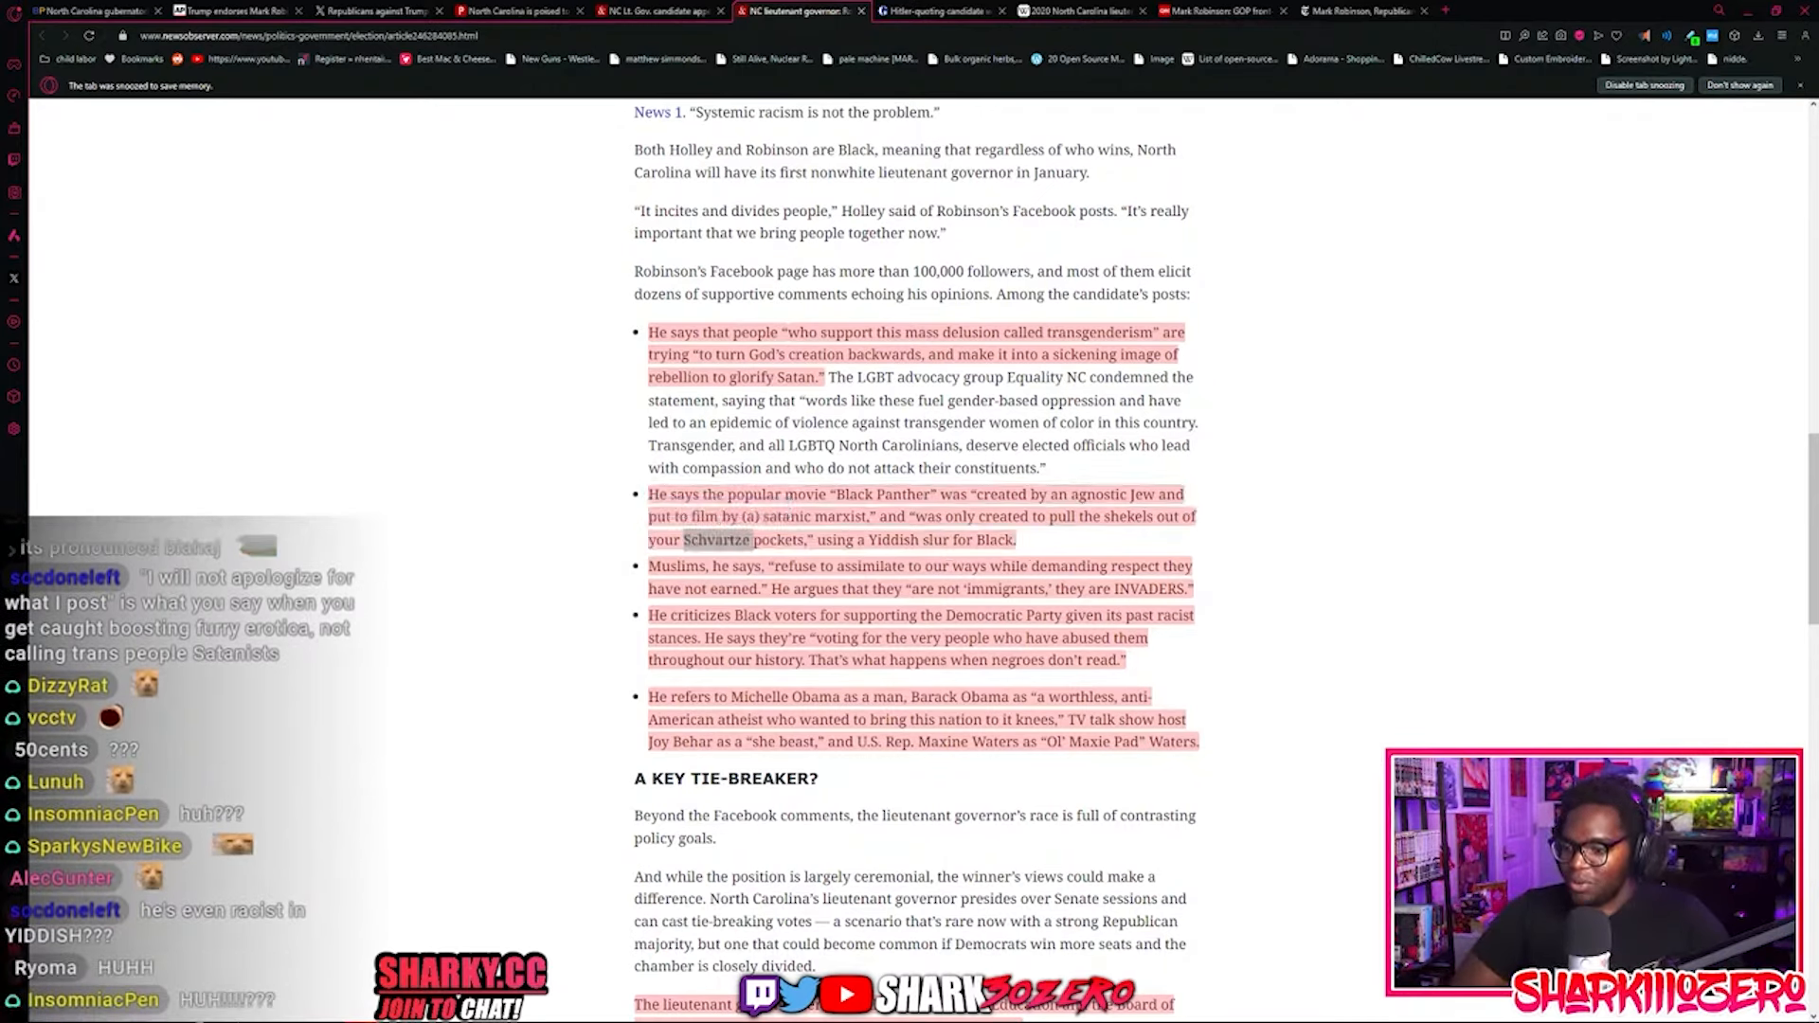
# Step: Scroll the Facebook posts list and highlight Robinson's Black Panther post
pyautogui.scroll(-3)
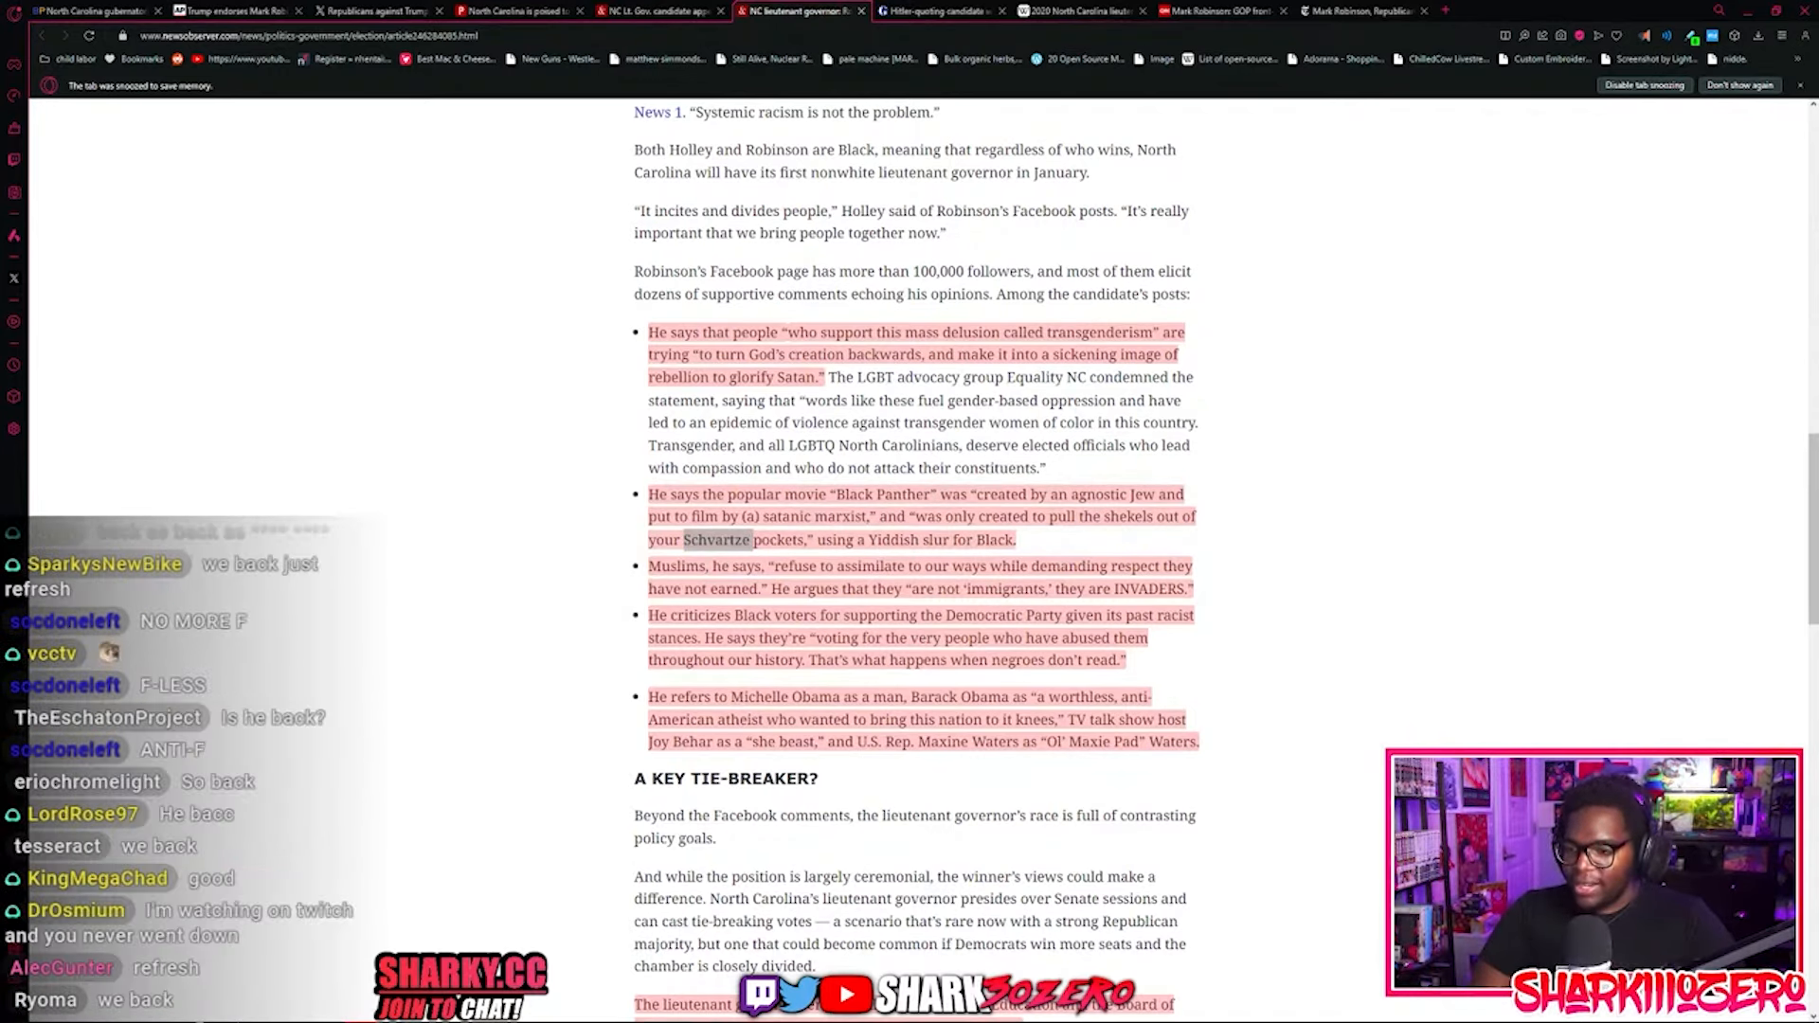
pyautogui.scroll(-3)
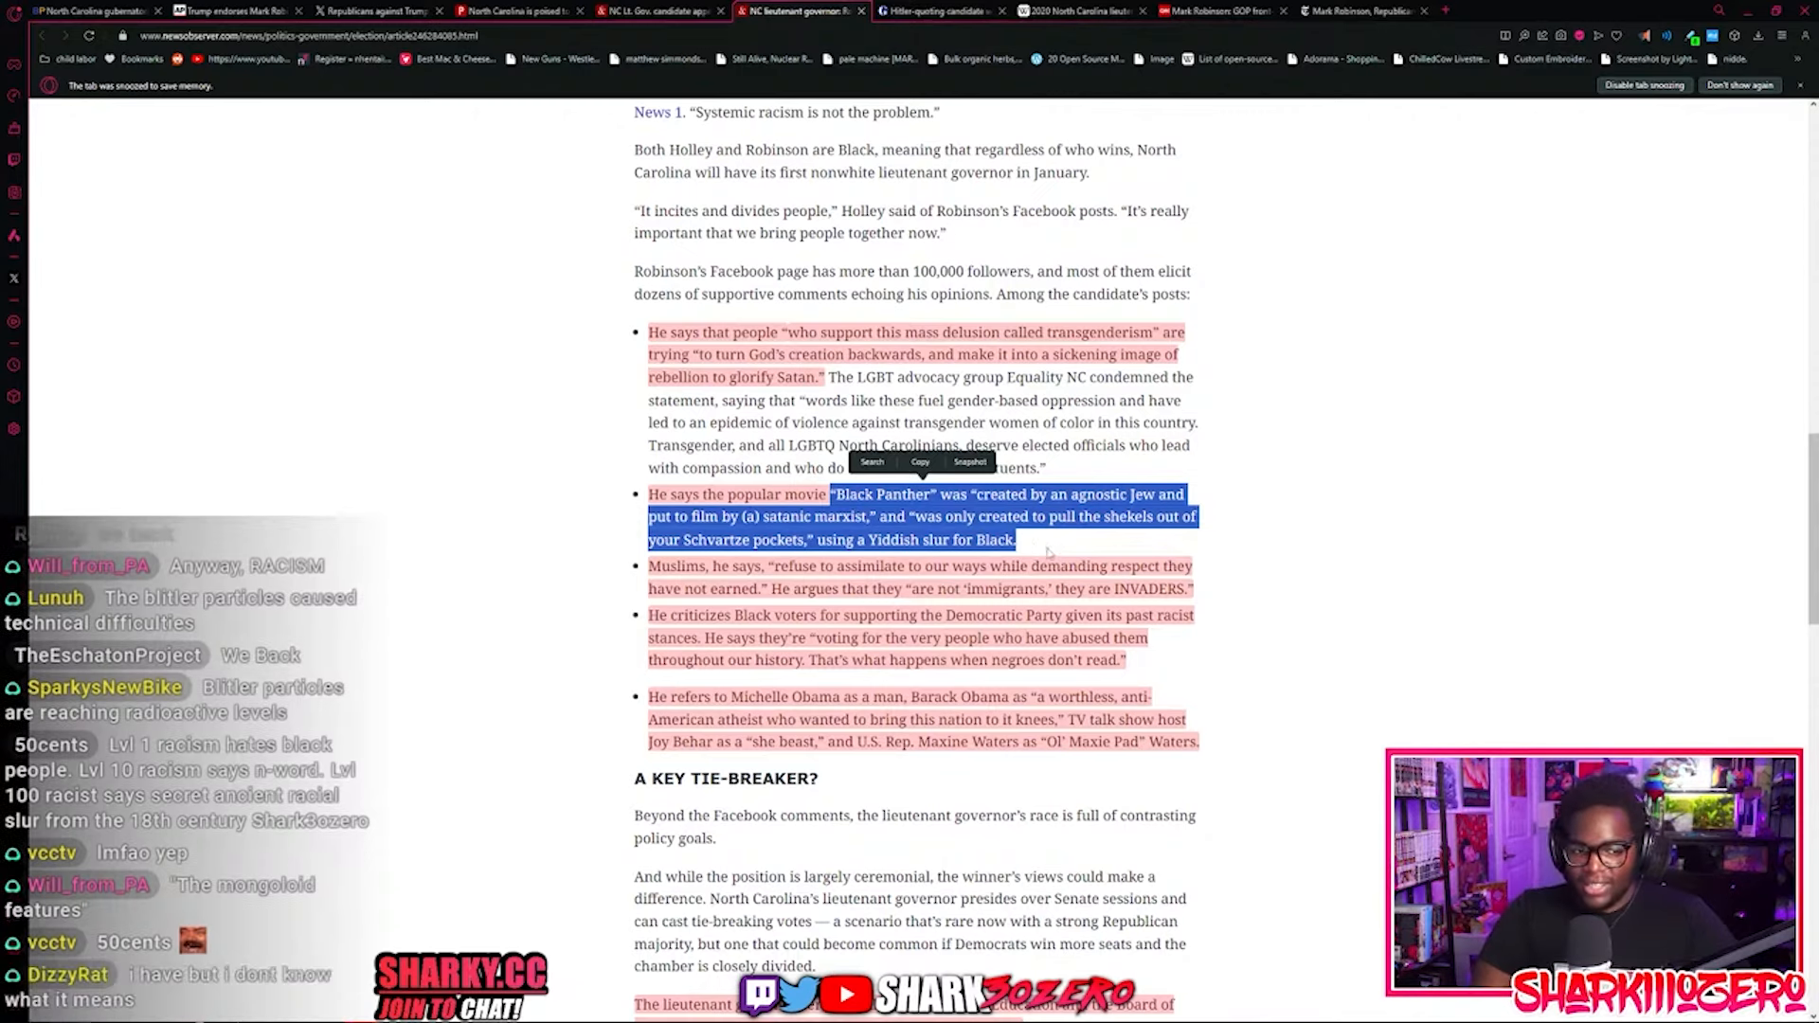
pyautogui.moveTo(652, 562)
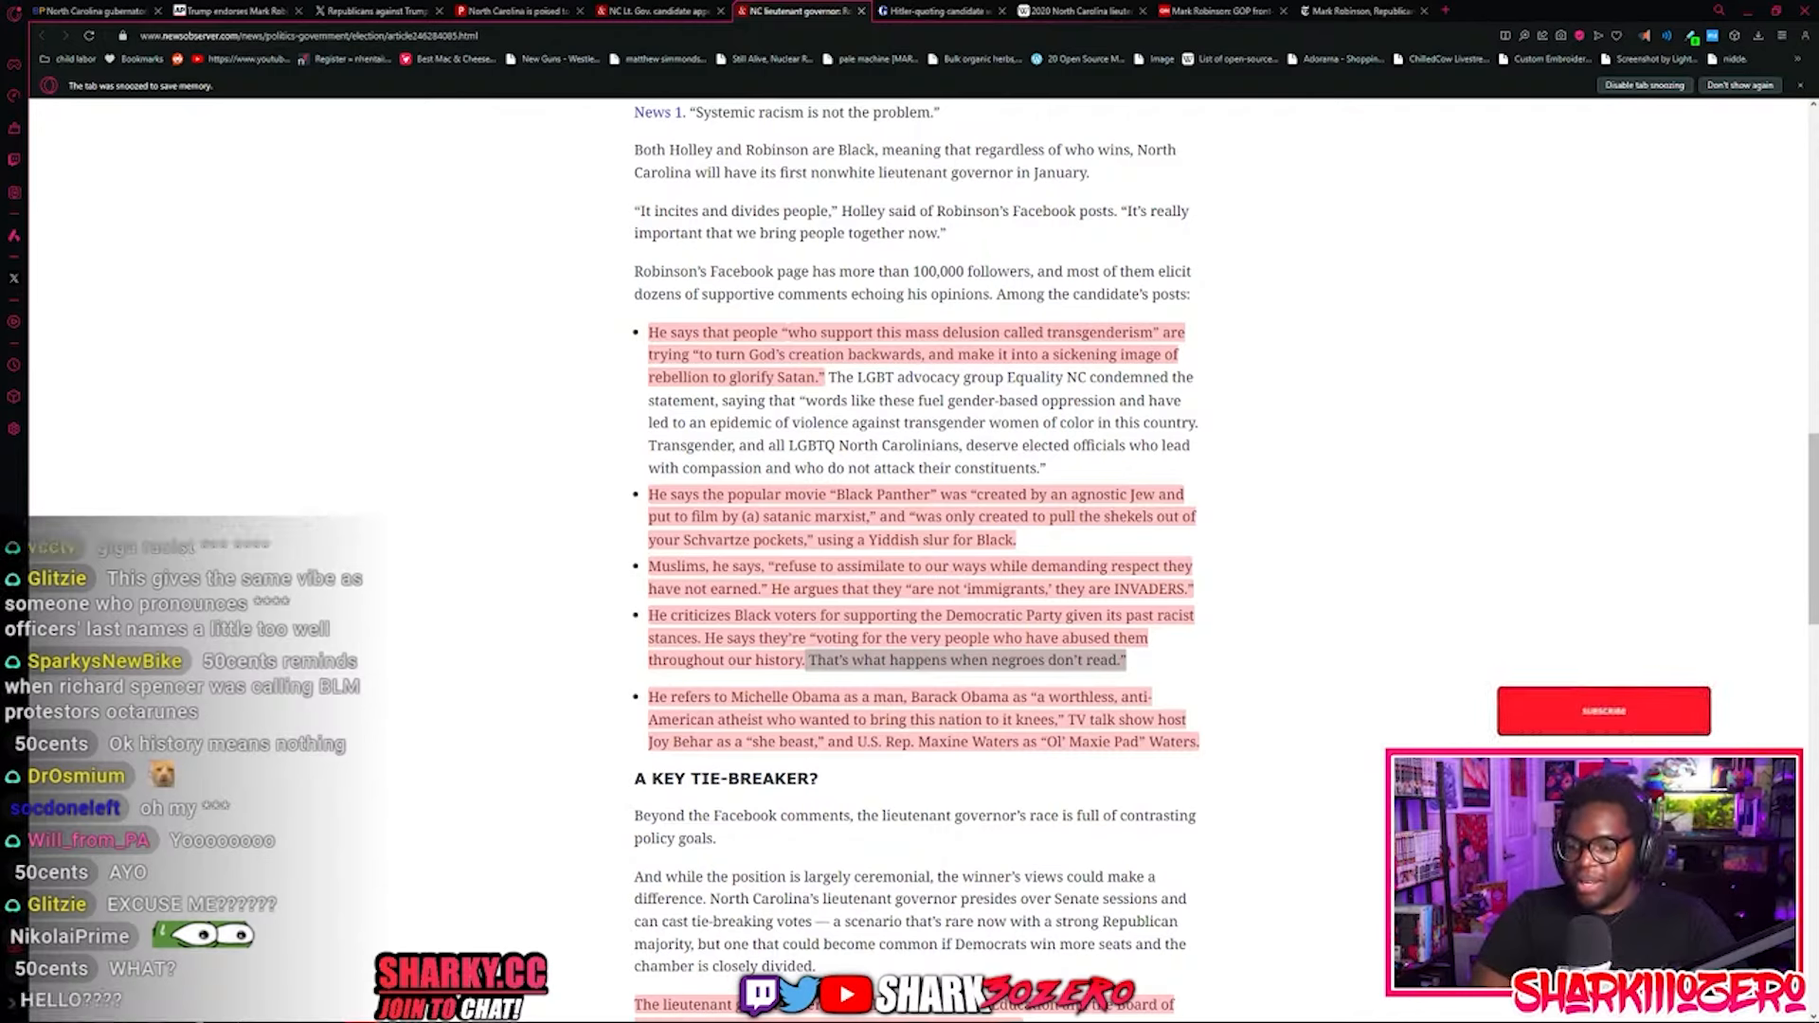
pyautogui.click(1603, 710)
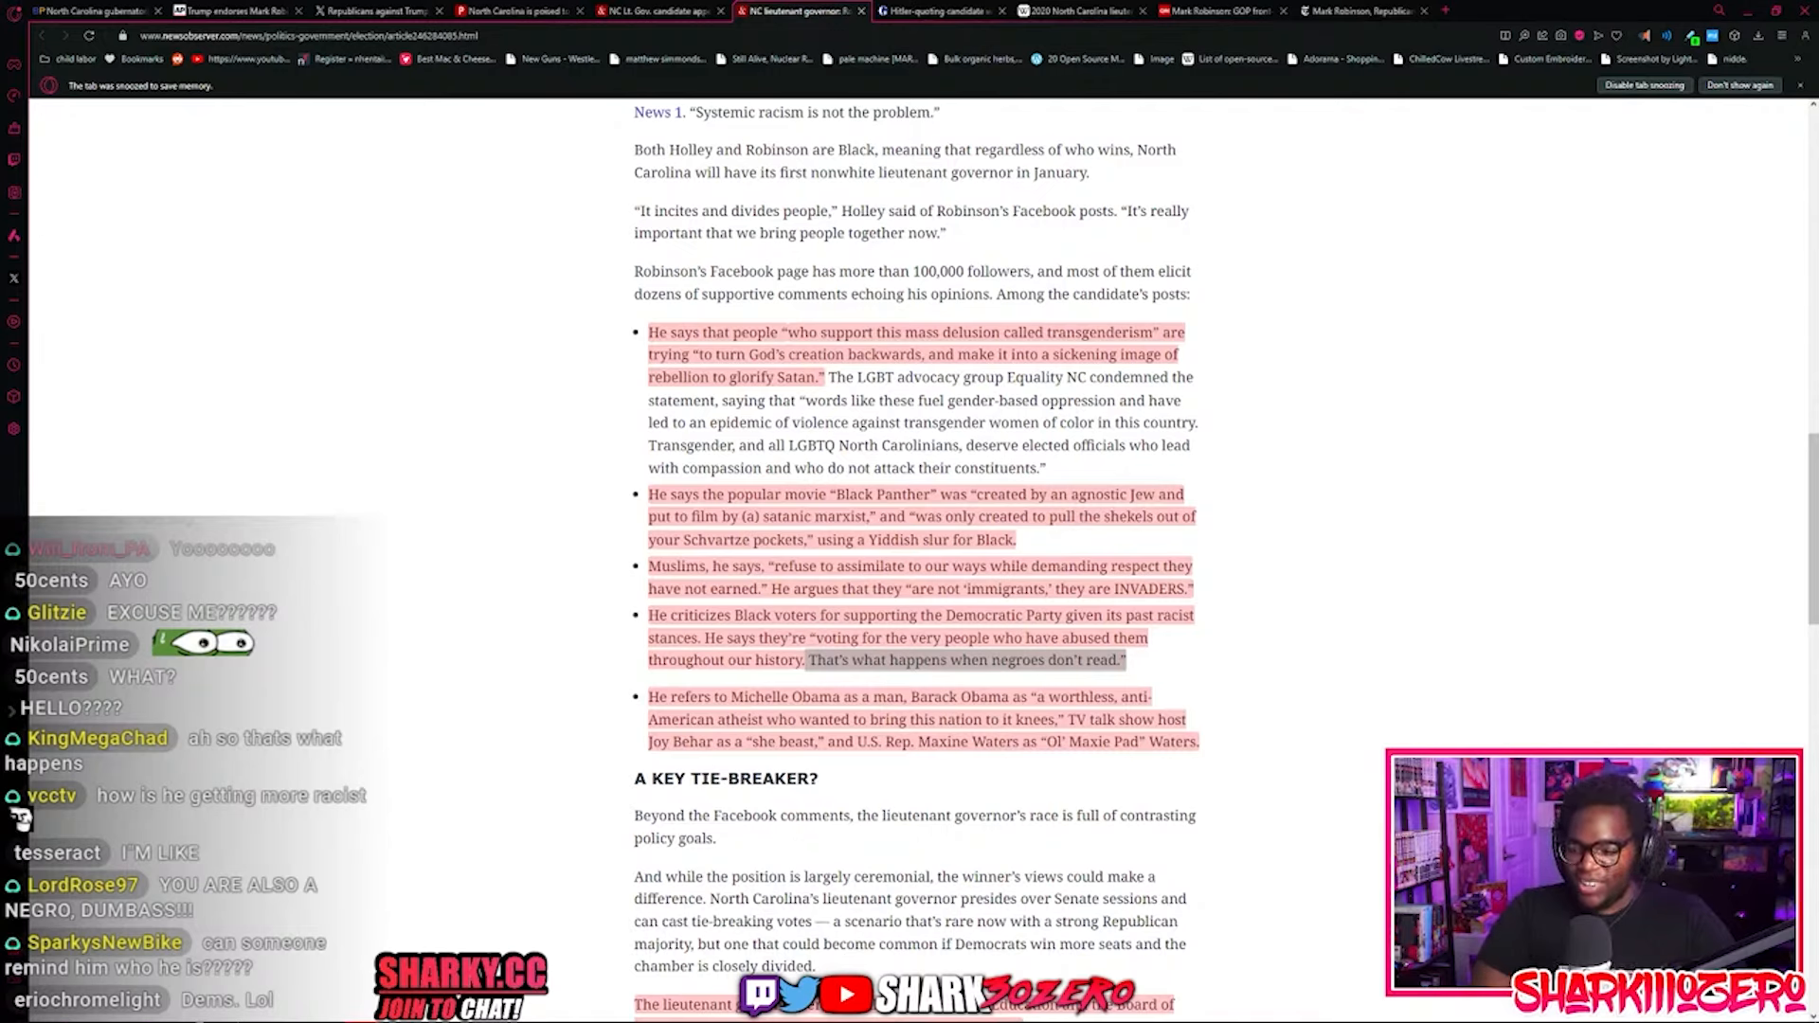
pyautogui.scroll(-3)
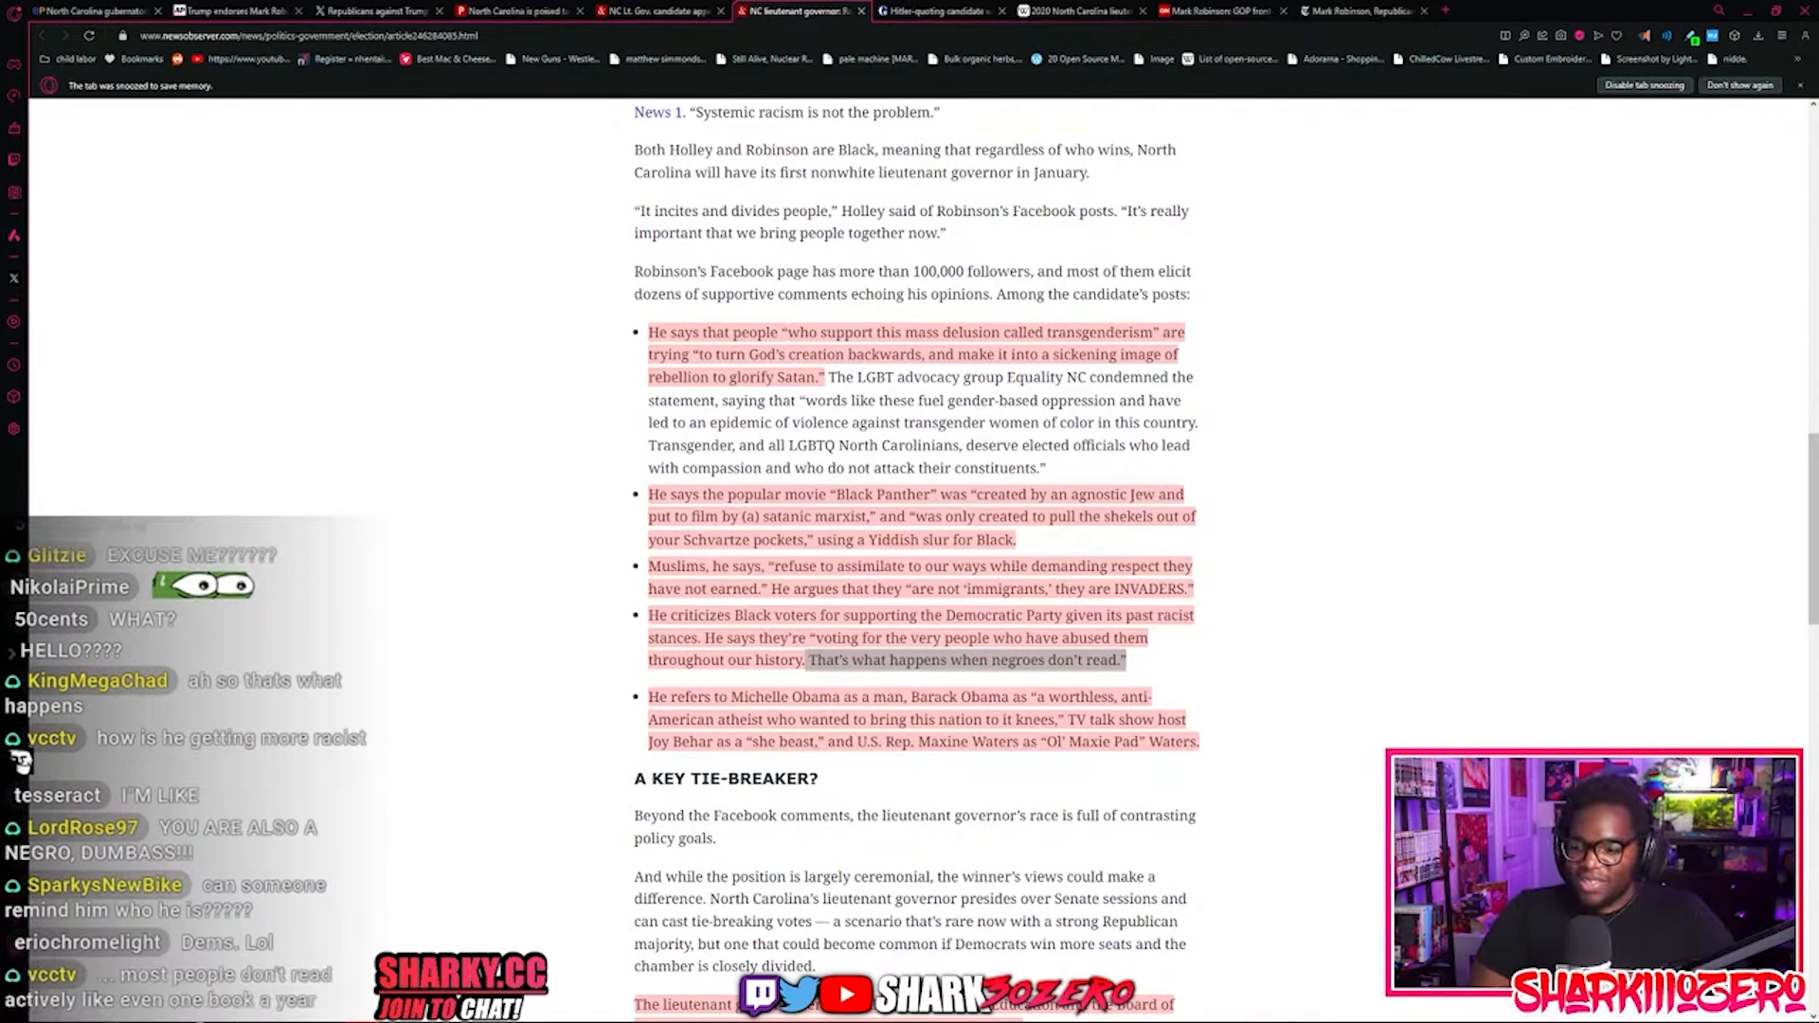
pyautogui.moveTo(648, 615); pyautogui.dragTo(1123, 661)
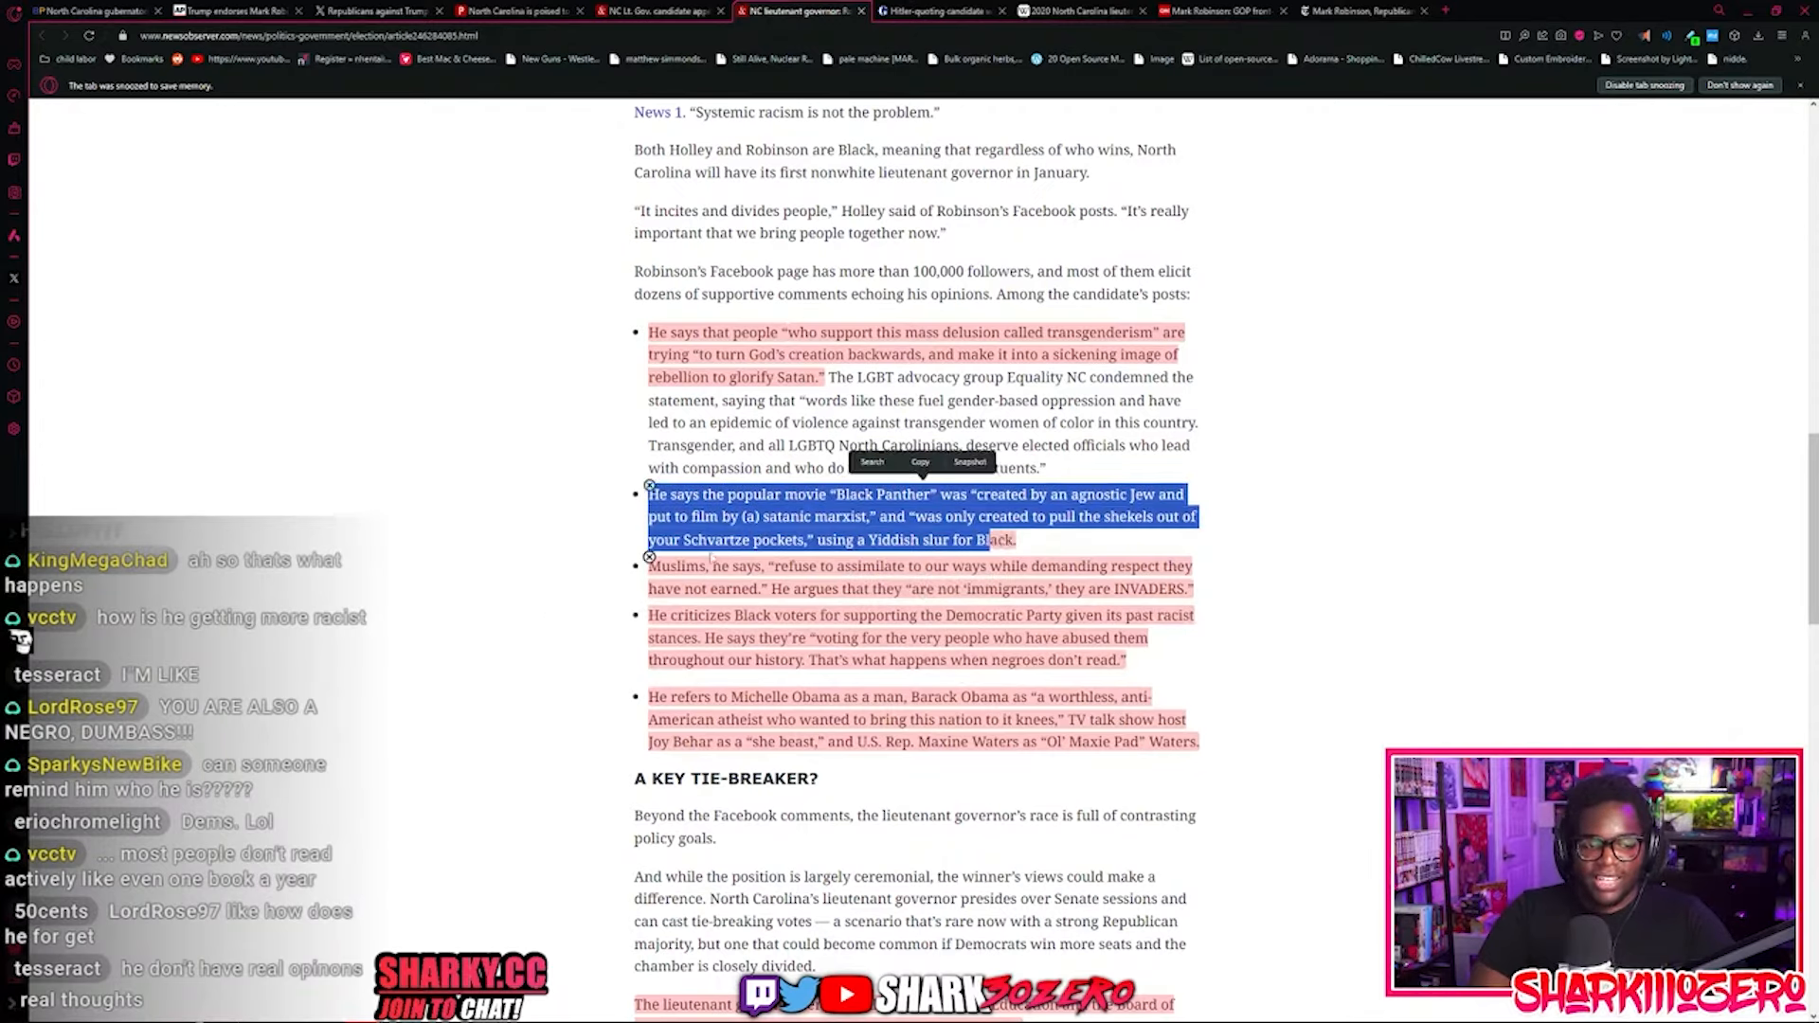
# Step: Clear the Black Panther highlight by double-clicking near the Obama bullet
pyautogui.doubleClick(717, 539)
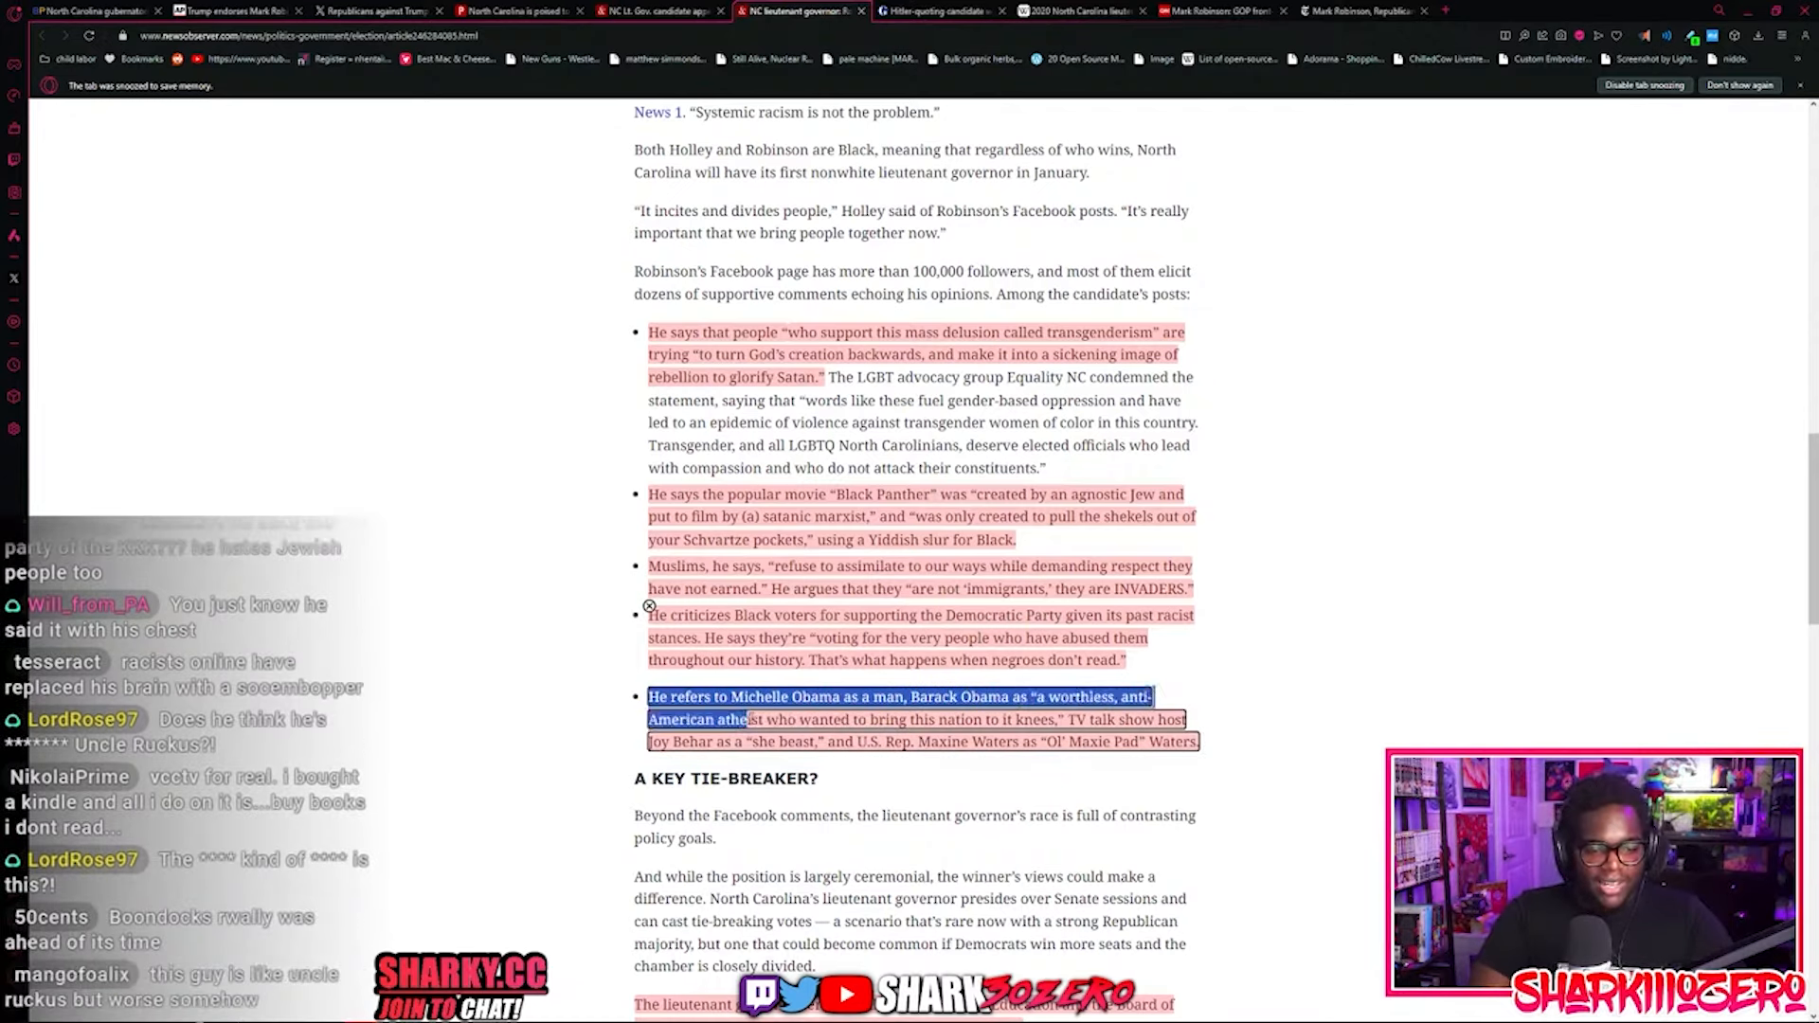
# Step: Highlight Robinson's post calling Barack Obama worthless and scroll toward 'A Key Tie-Breaker'
pyautogui.moveTo(749, 719); pyautogui.dragTo(1056, 719)
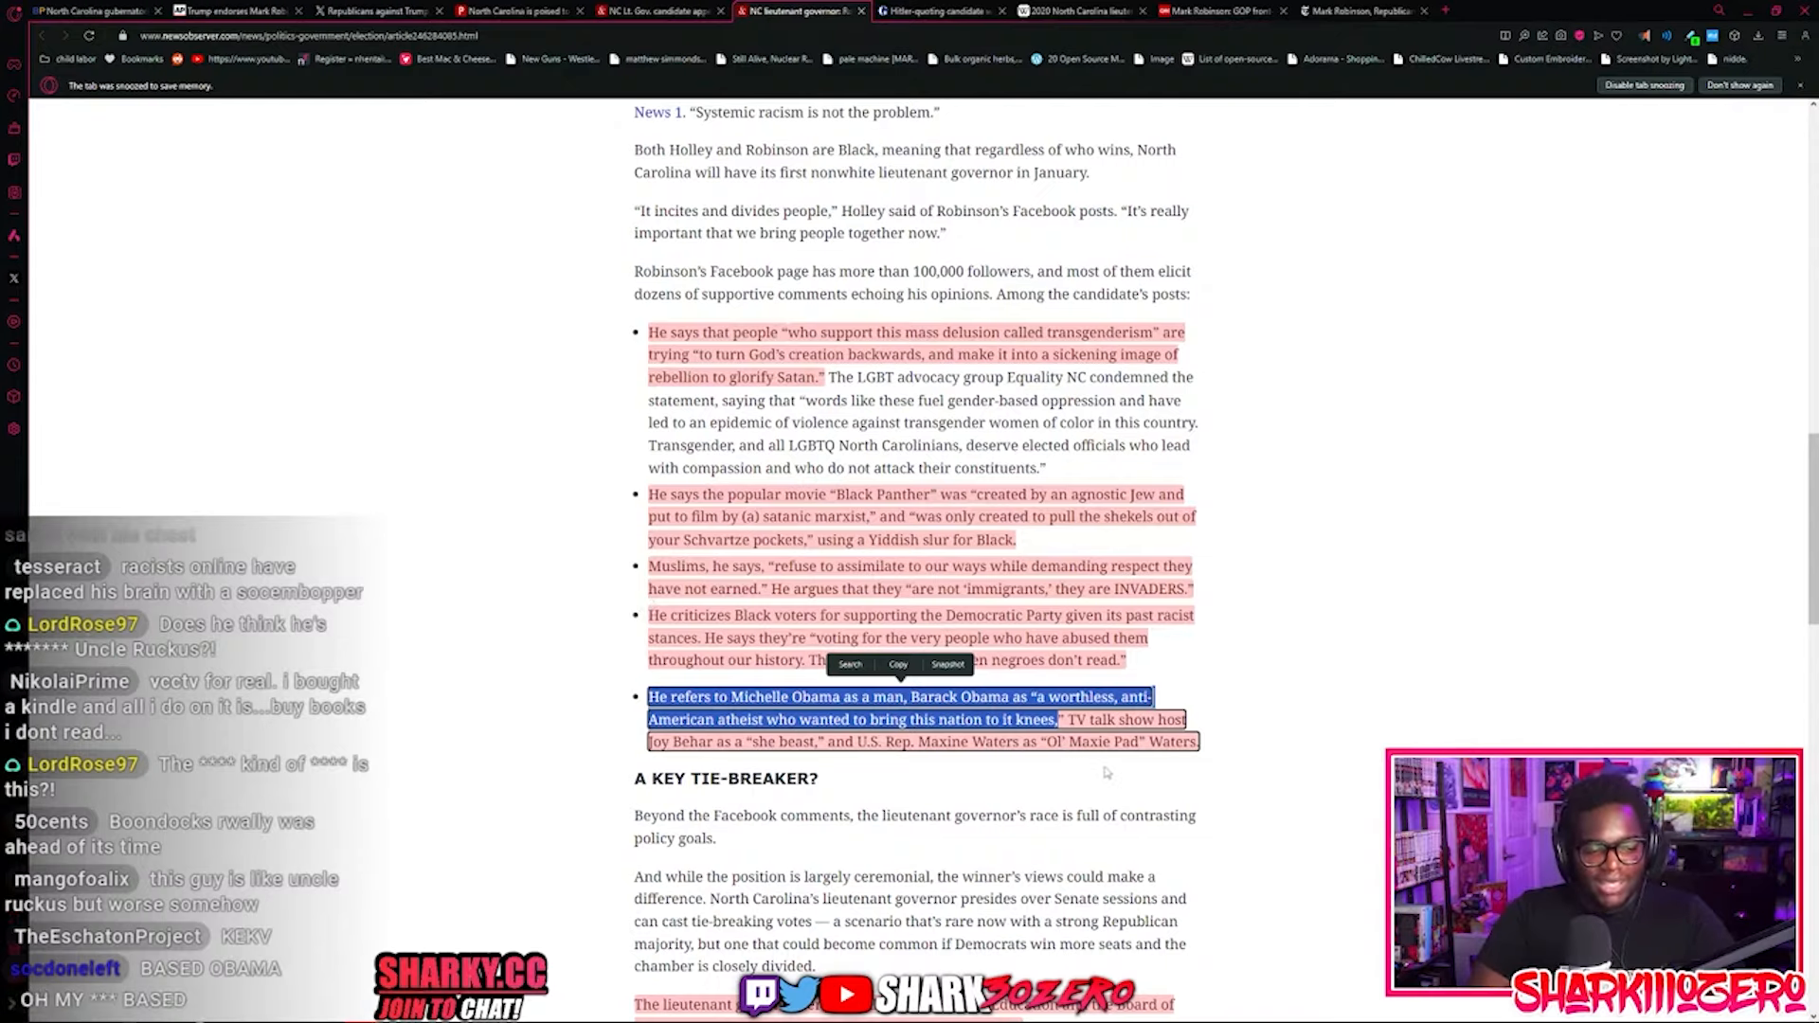
pyautogui.scroll(-3)
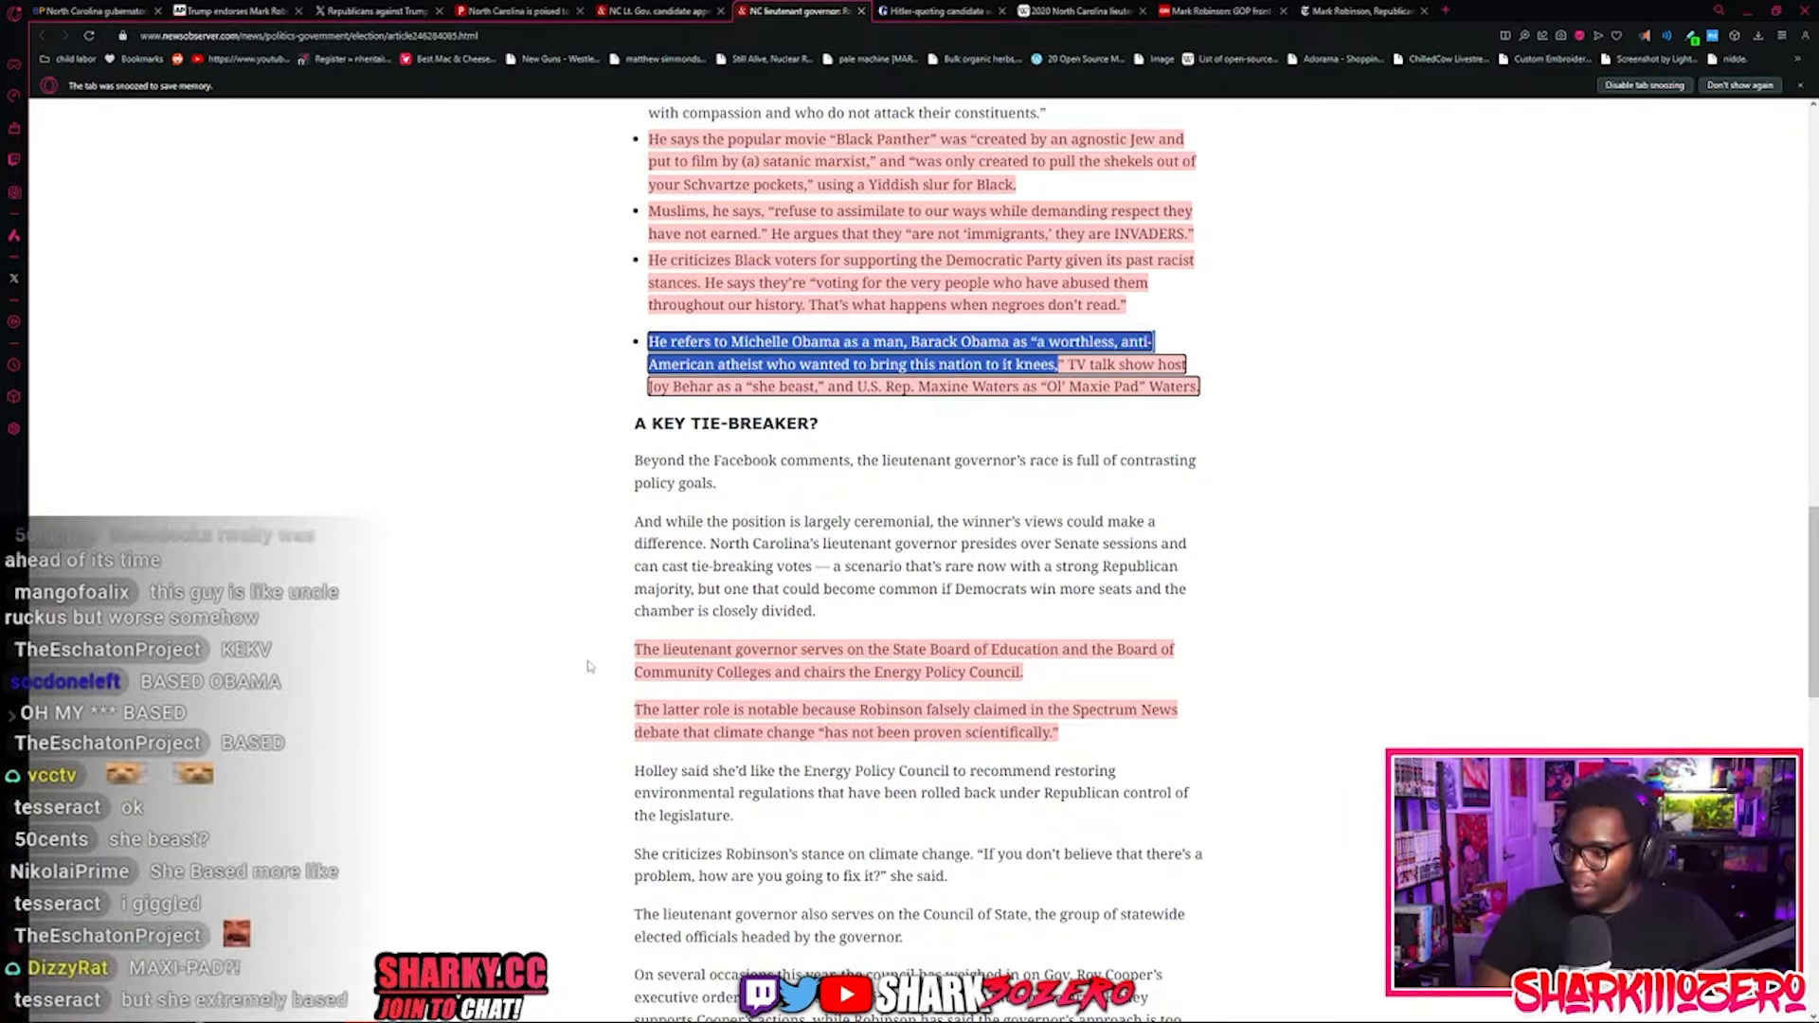
pyautogui.moveTo(598, 641)
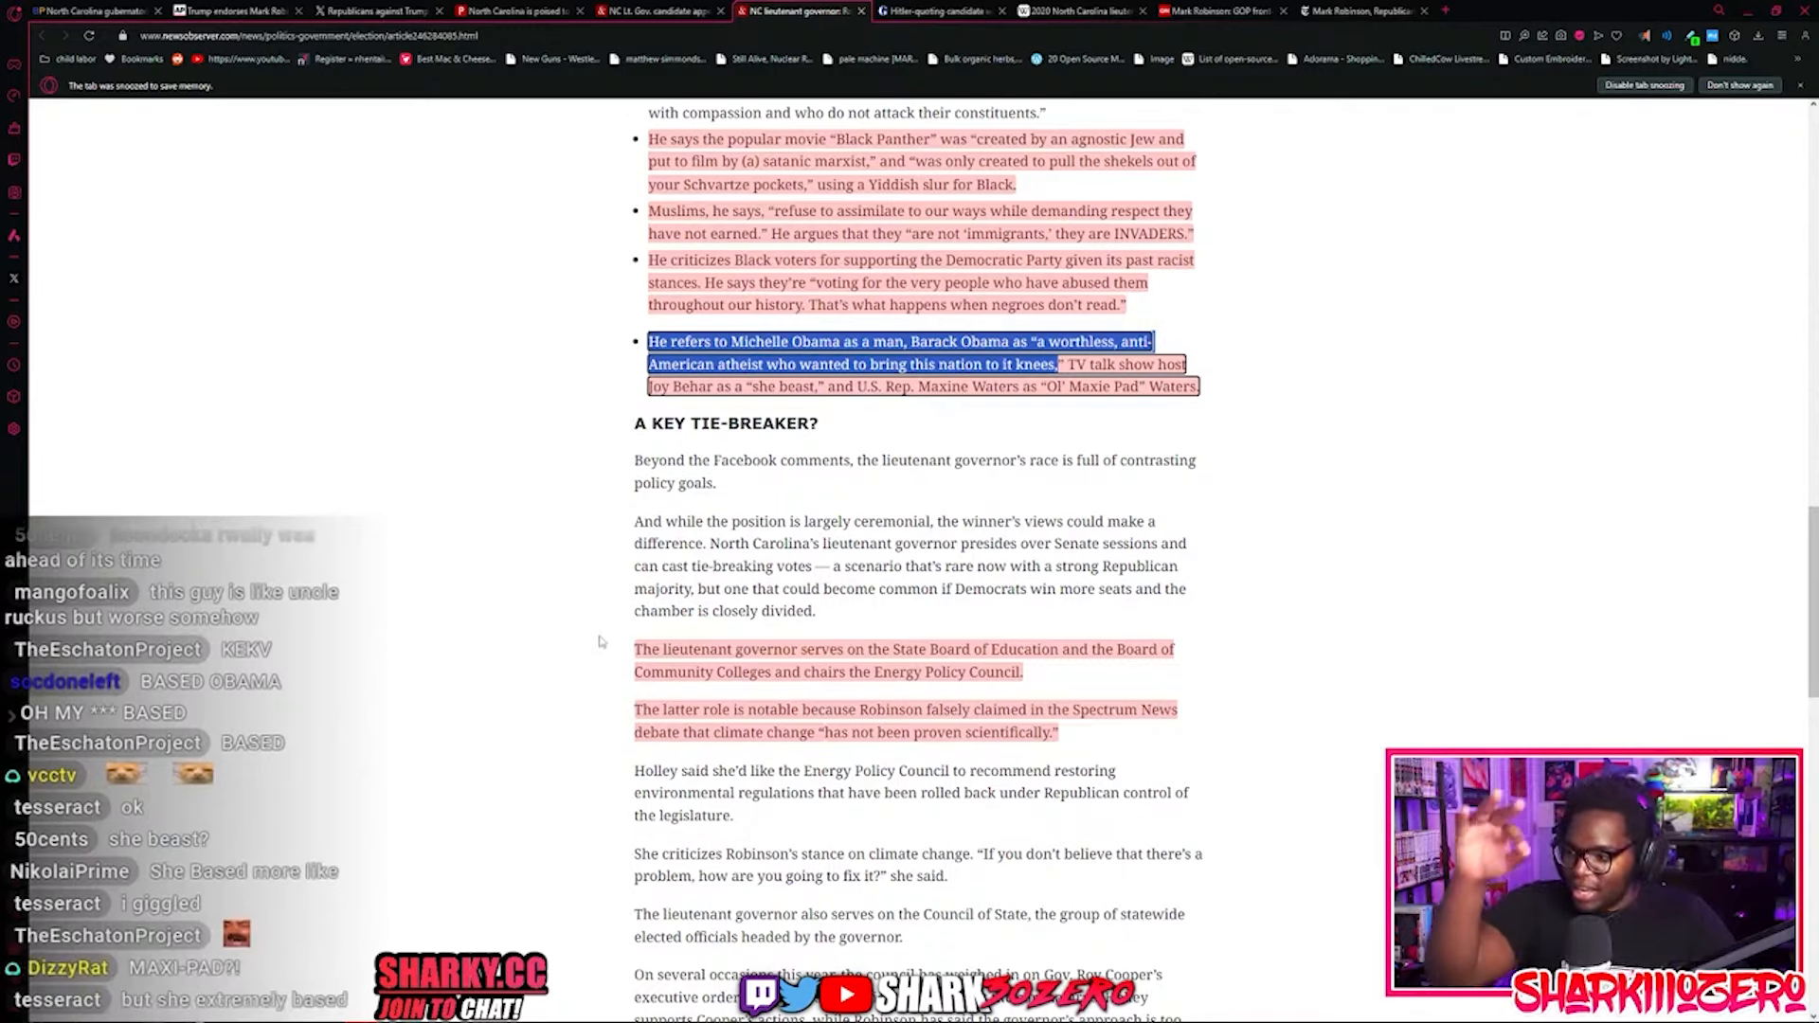
pyautogui.moveTo(619, 705)
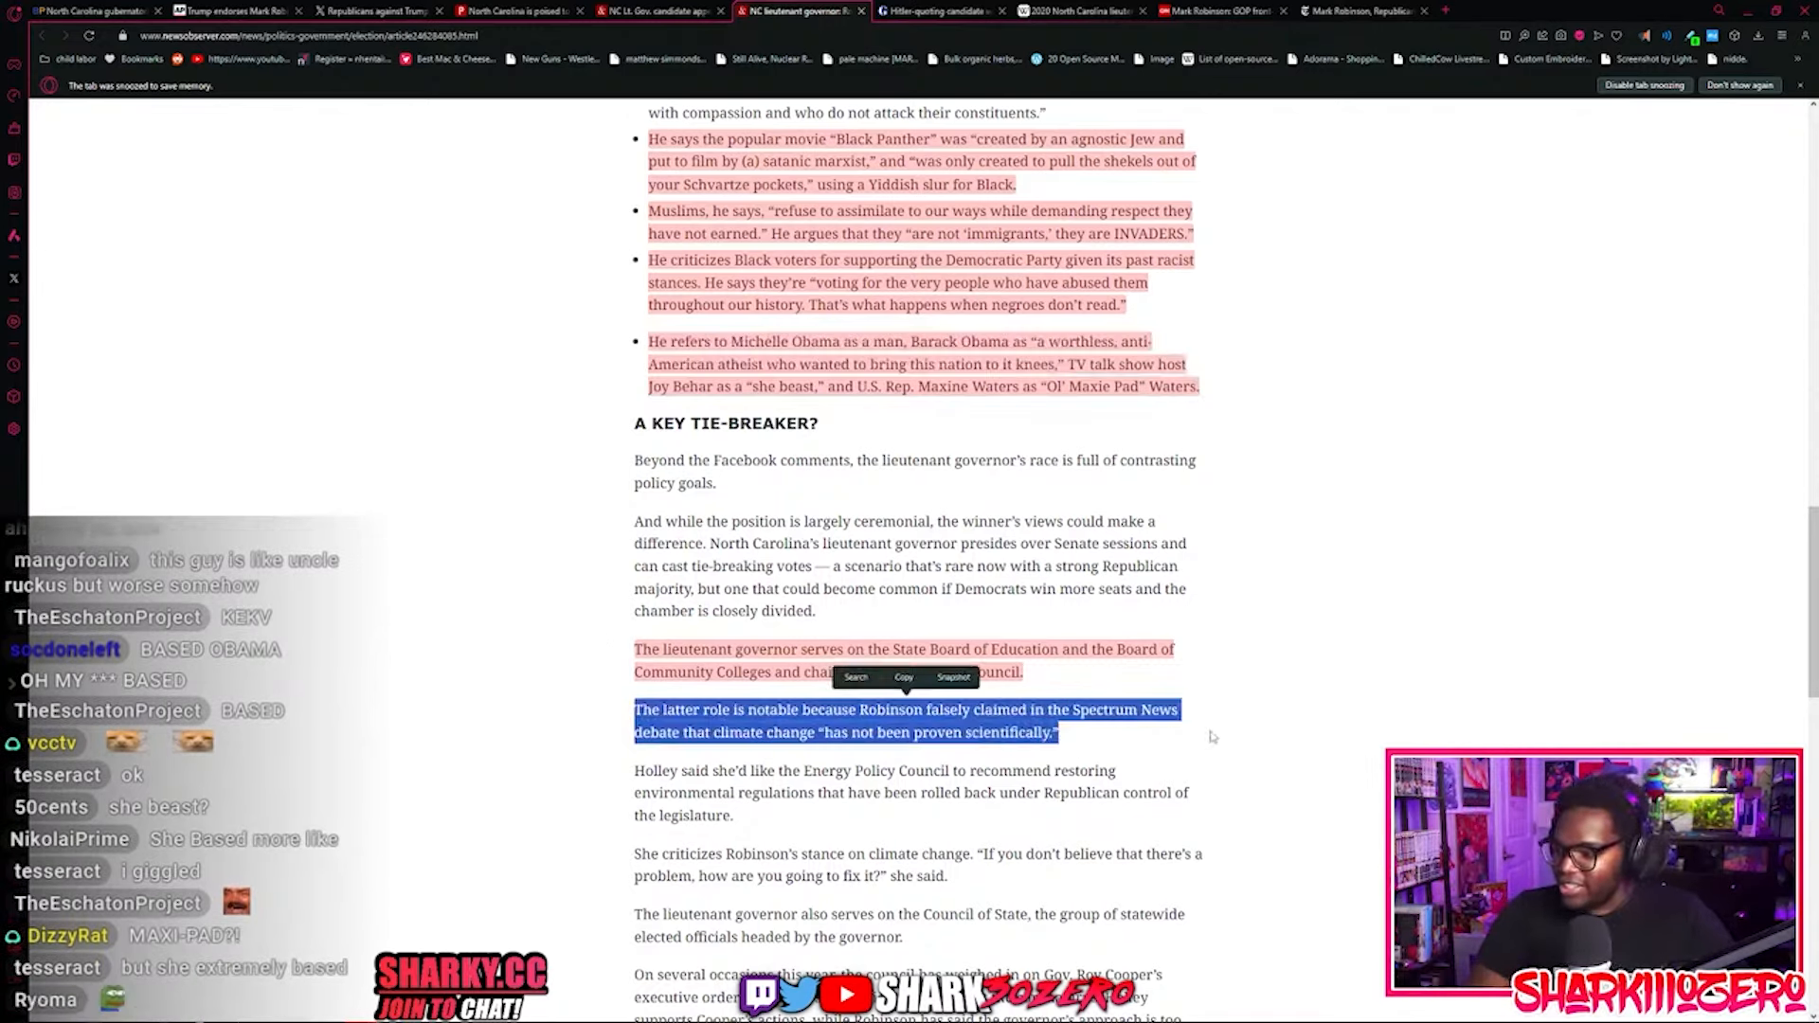
# Step: Scroll past the Reopen NC protests to the 'Affordable Living' platform heading
pyautogui.scroll(-3)
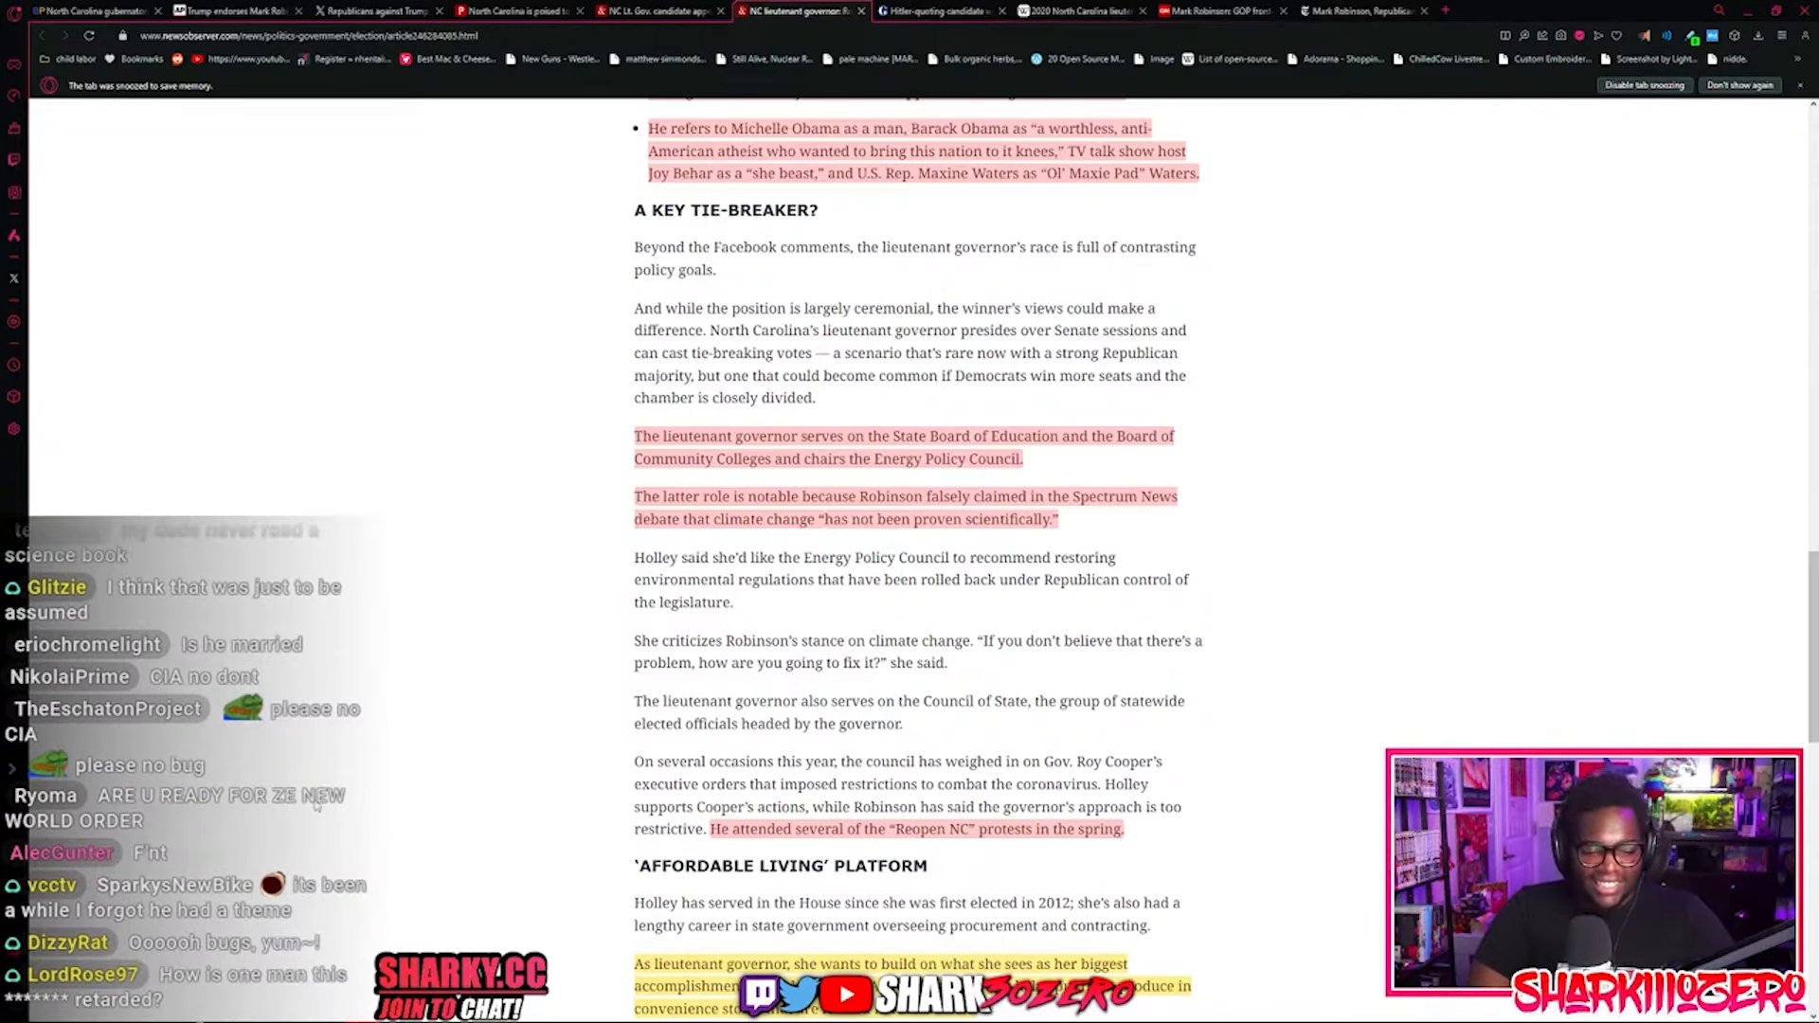
# Step: Scroll further down, drag-highlight a passage, then scroll back toward Robinson's Facebook post list
pyautogui.scroll(-3)
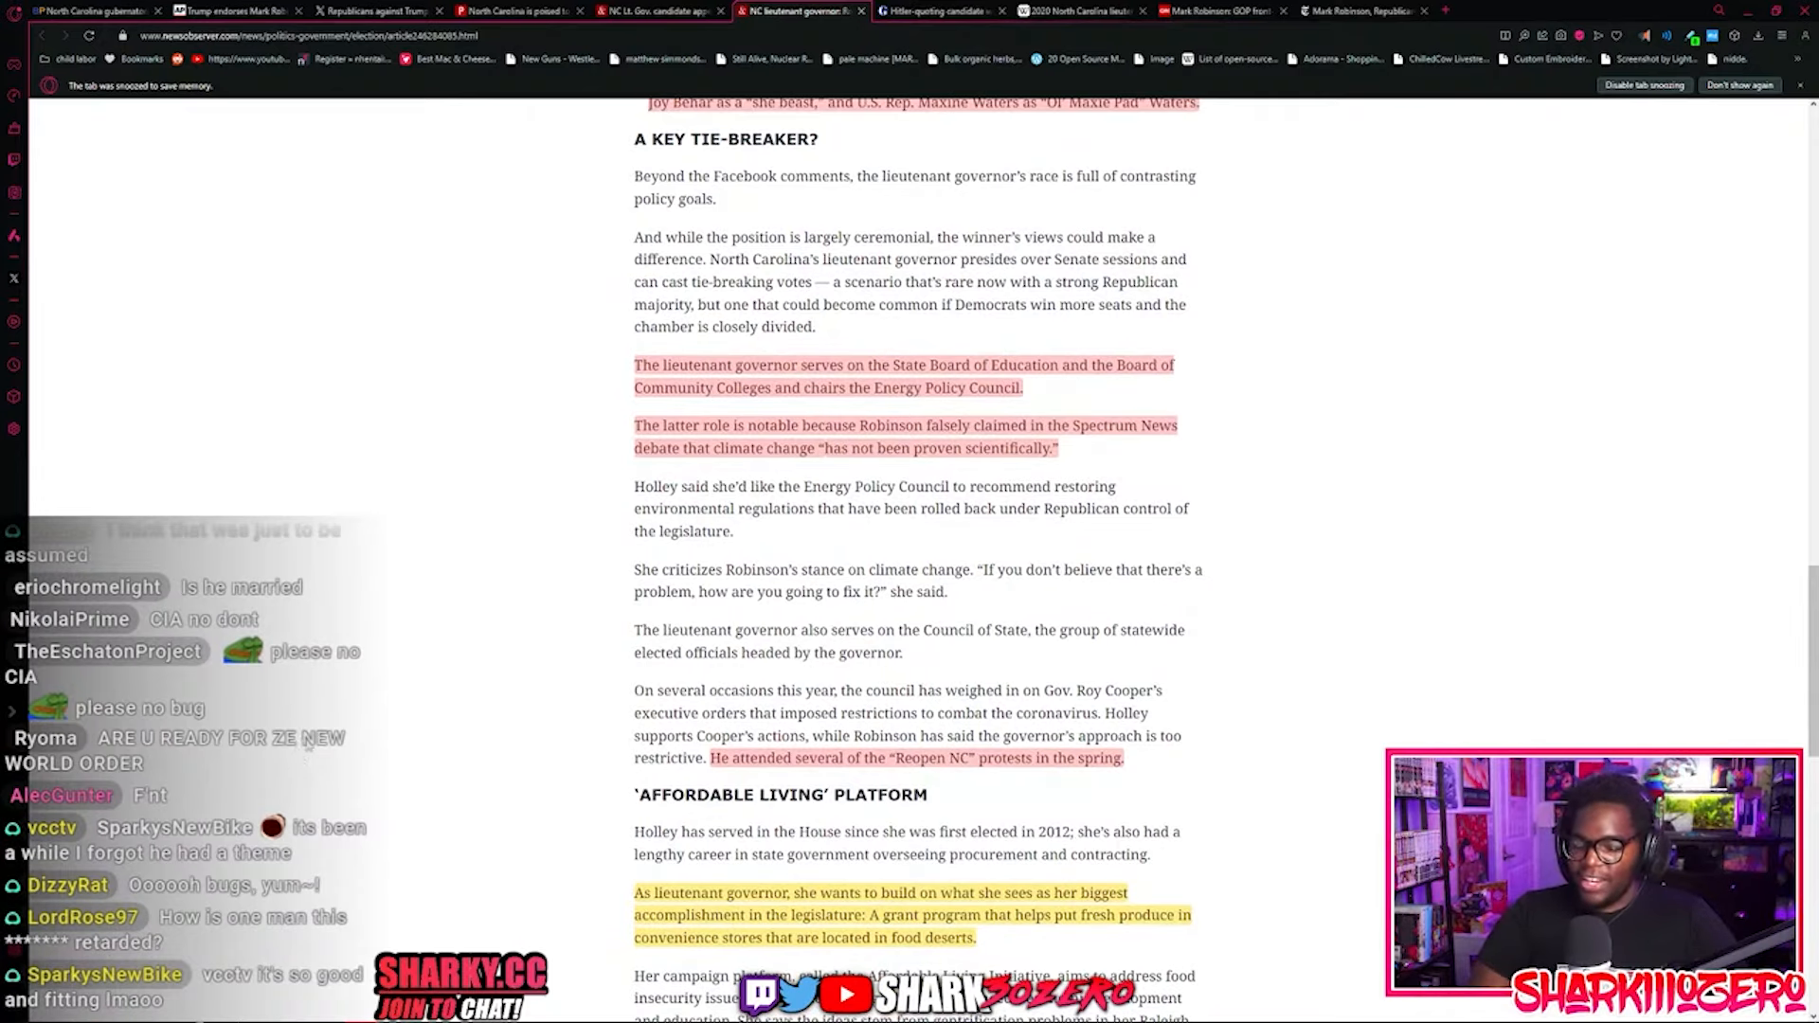
pyautogui.scroll(-3)
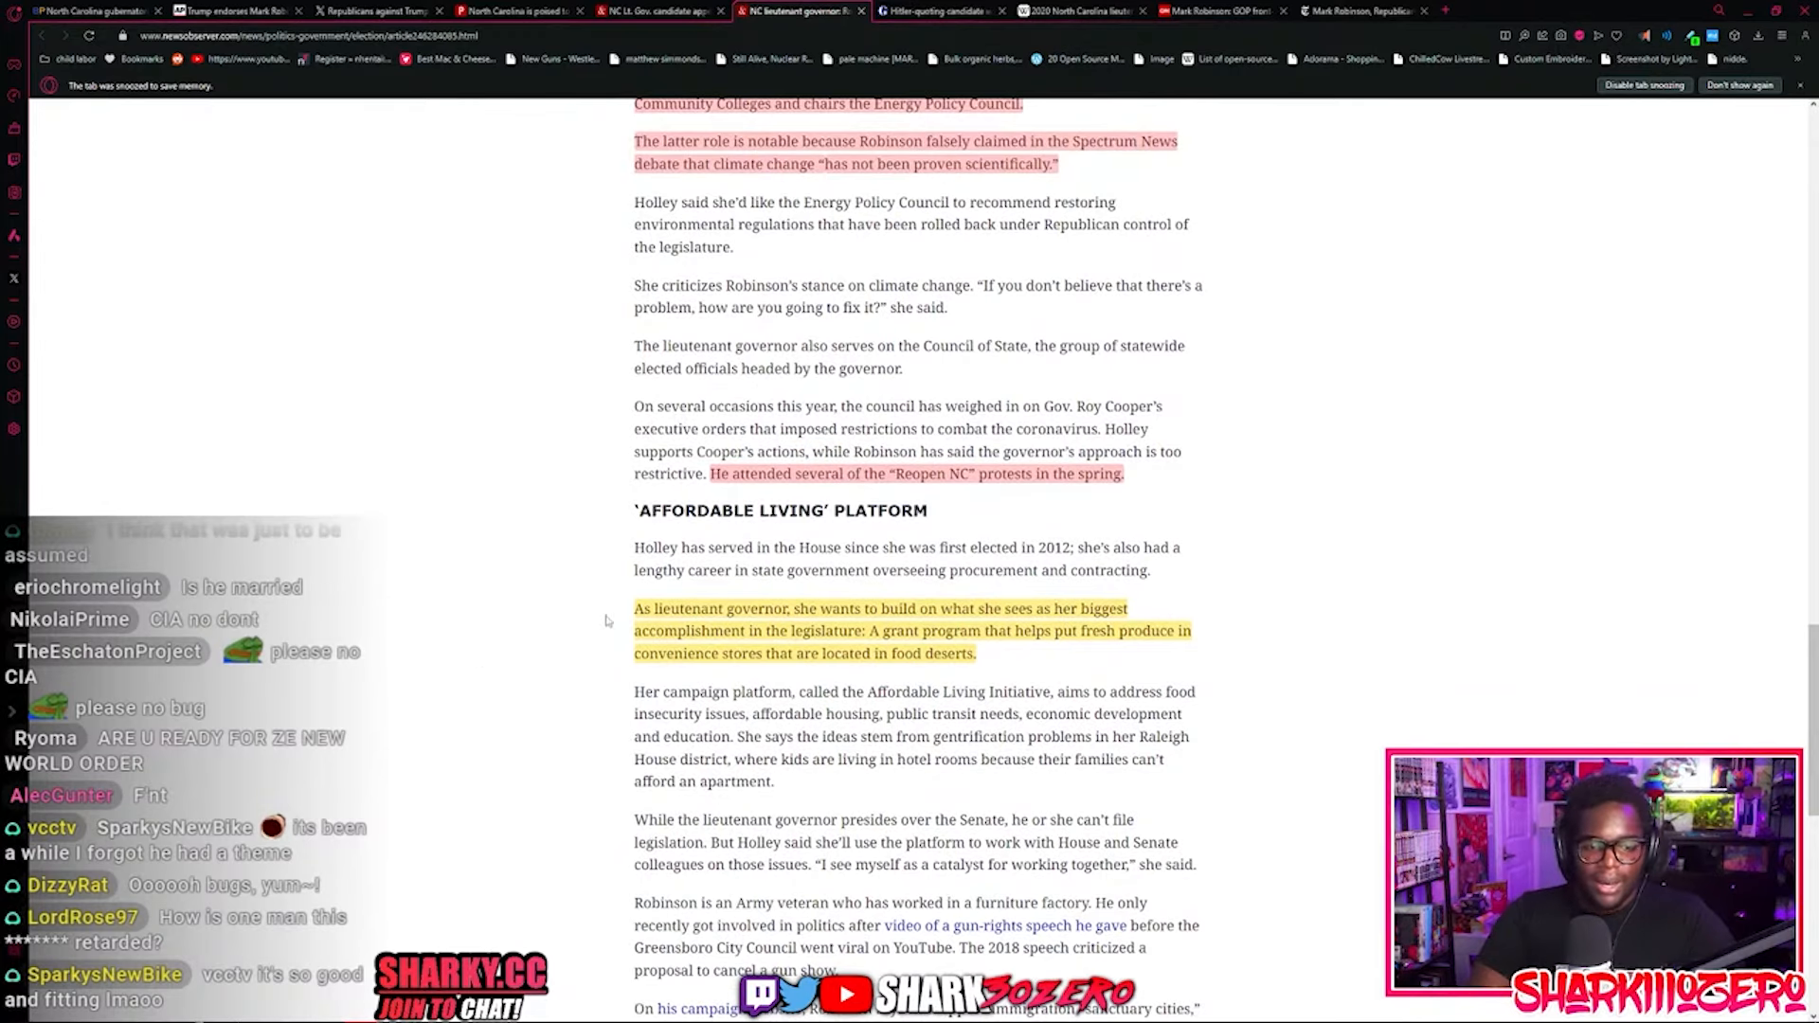
pyautogui.moveTo(635, 608); pyautogui.dragTo(1027, 630)
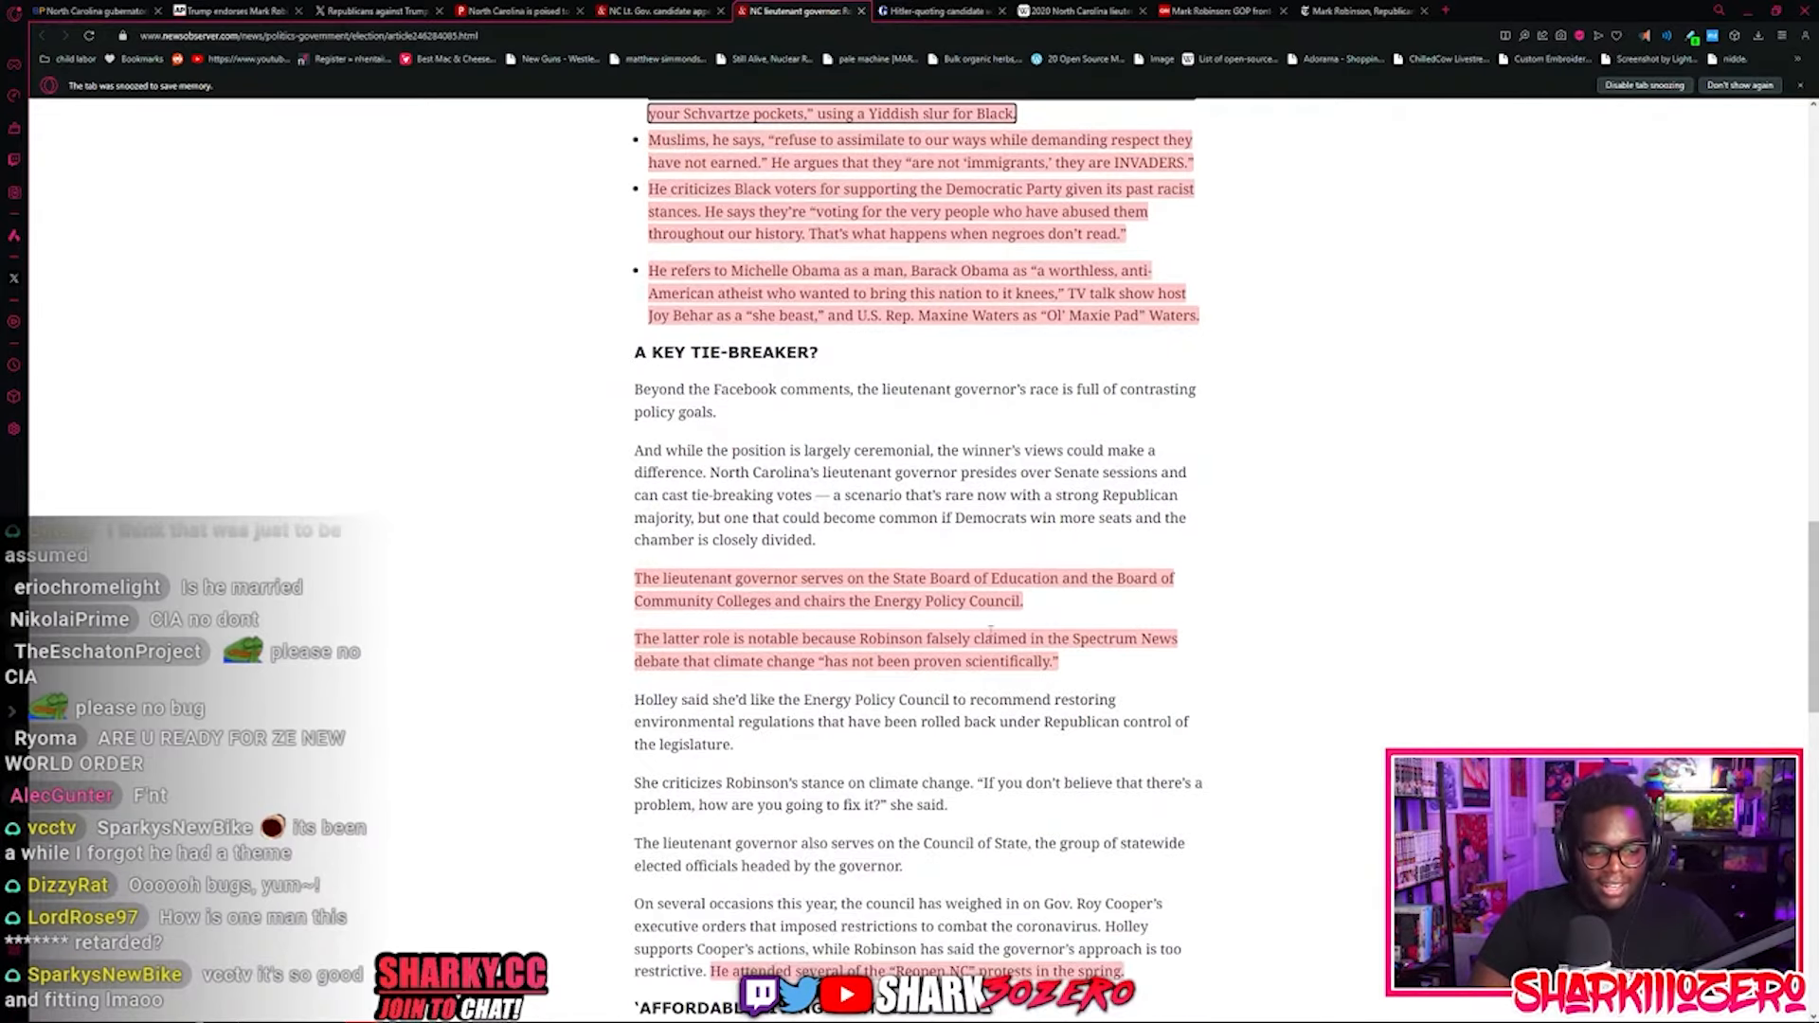
pyautogui.scroll(-3)
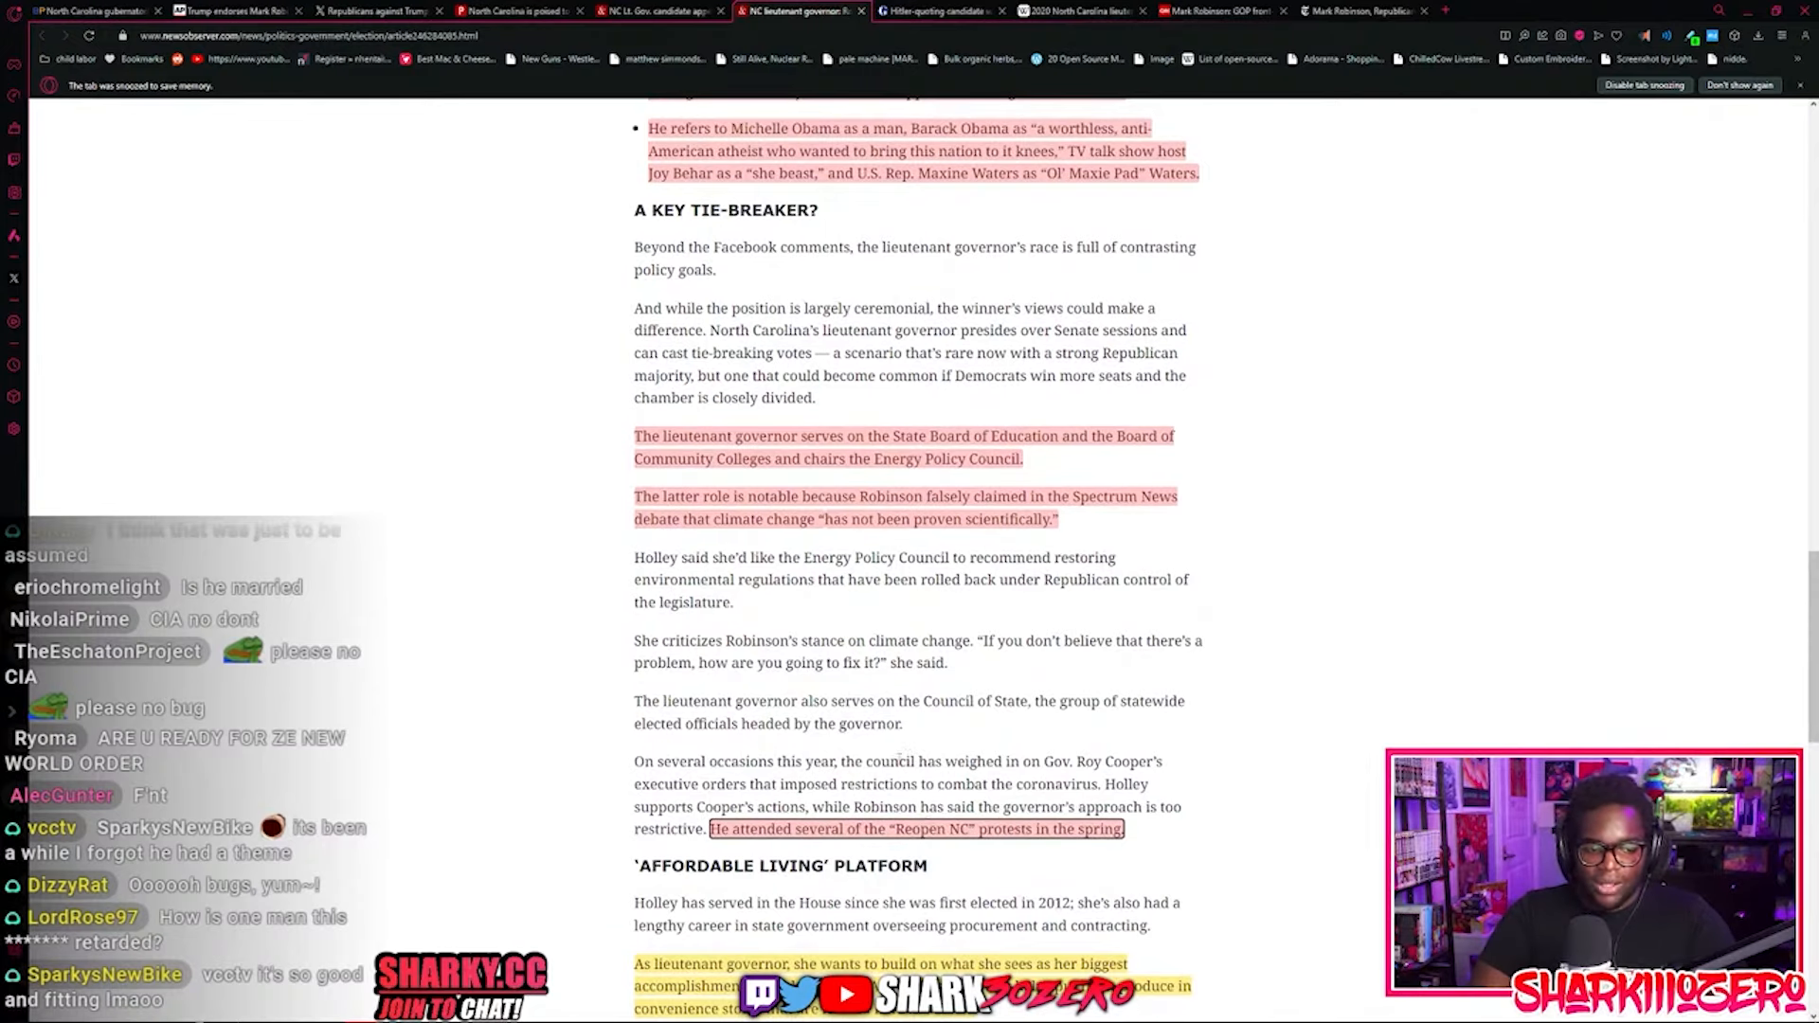
pyautogui.scroll(3)
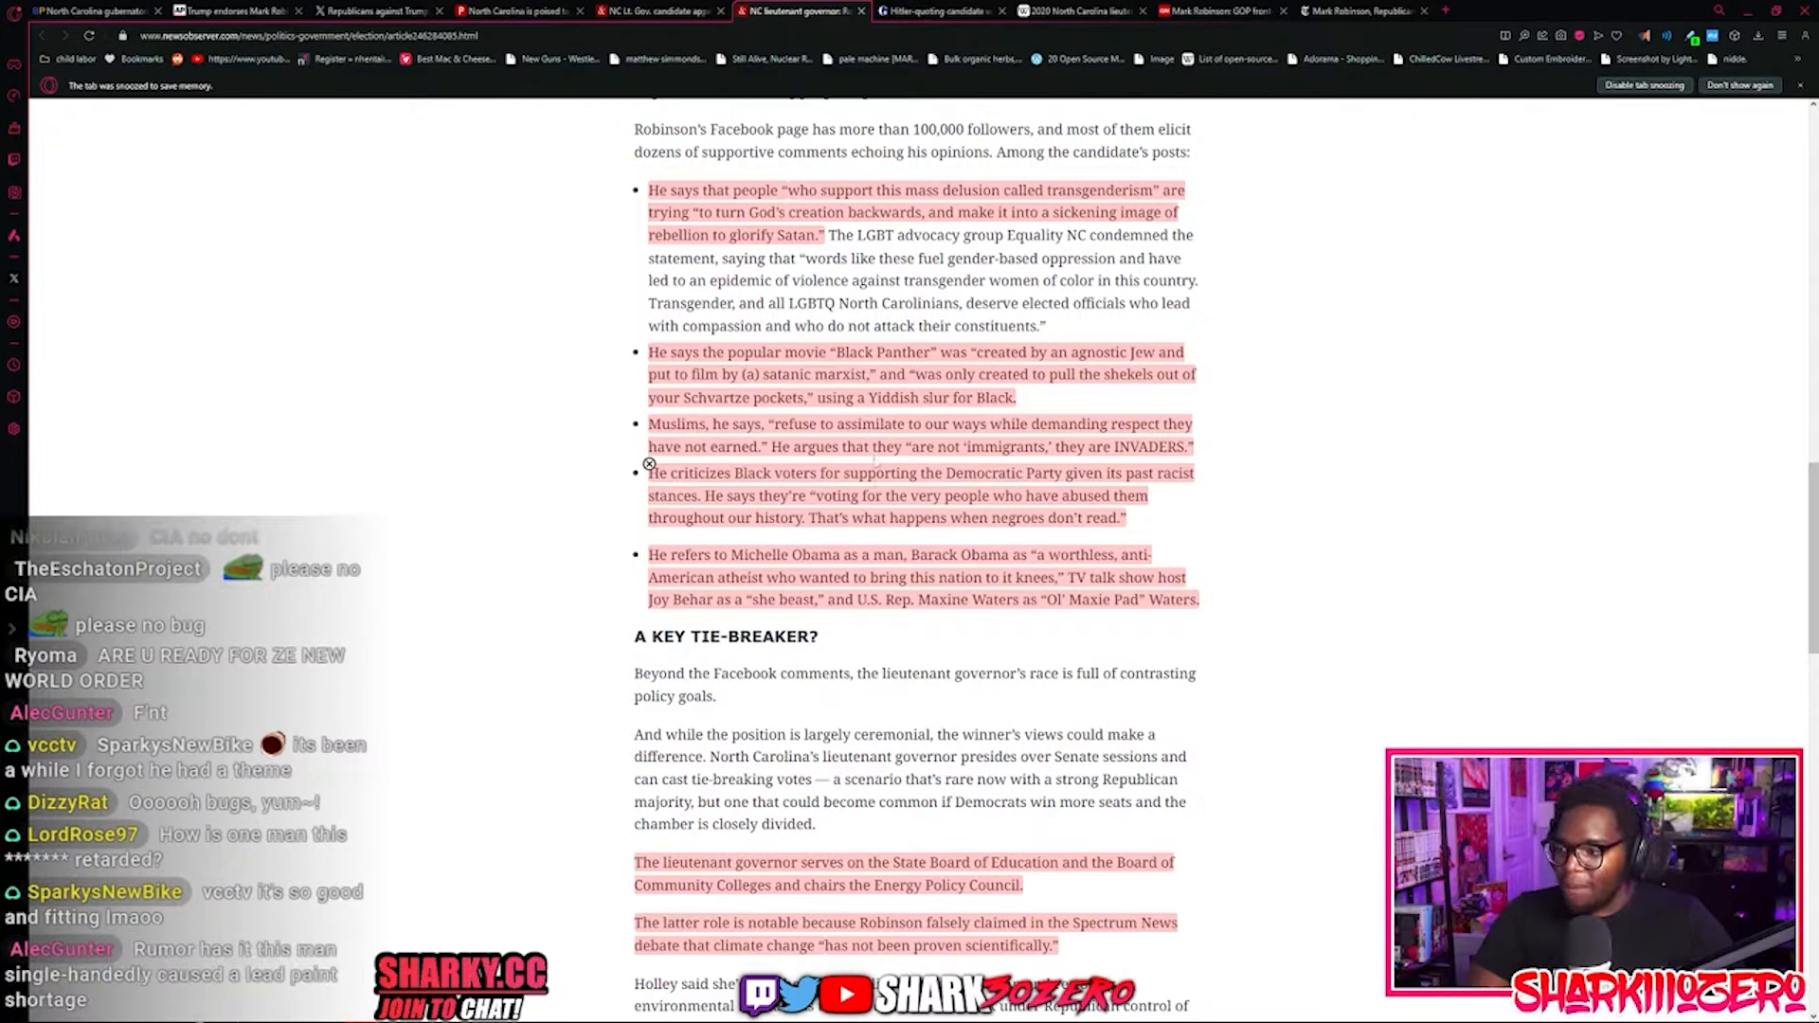
# Step: On the Guardian primary-win article, scroll down and highlight the 'globalist conspiracy' remark
pyautogui.click(934, 10)
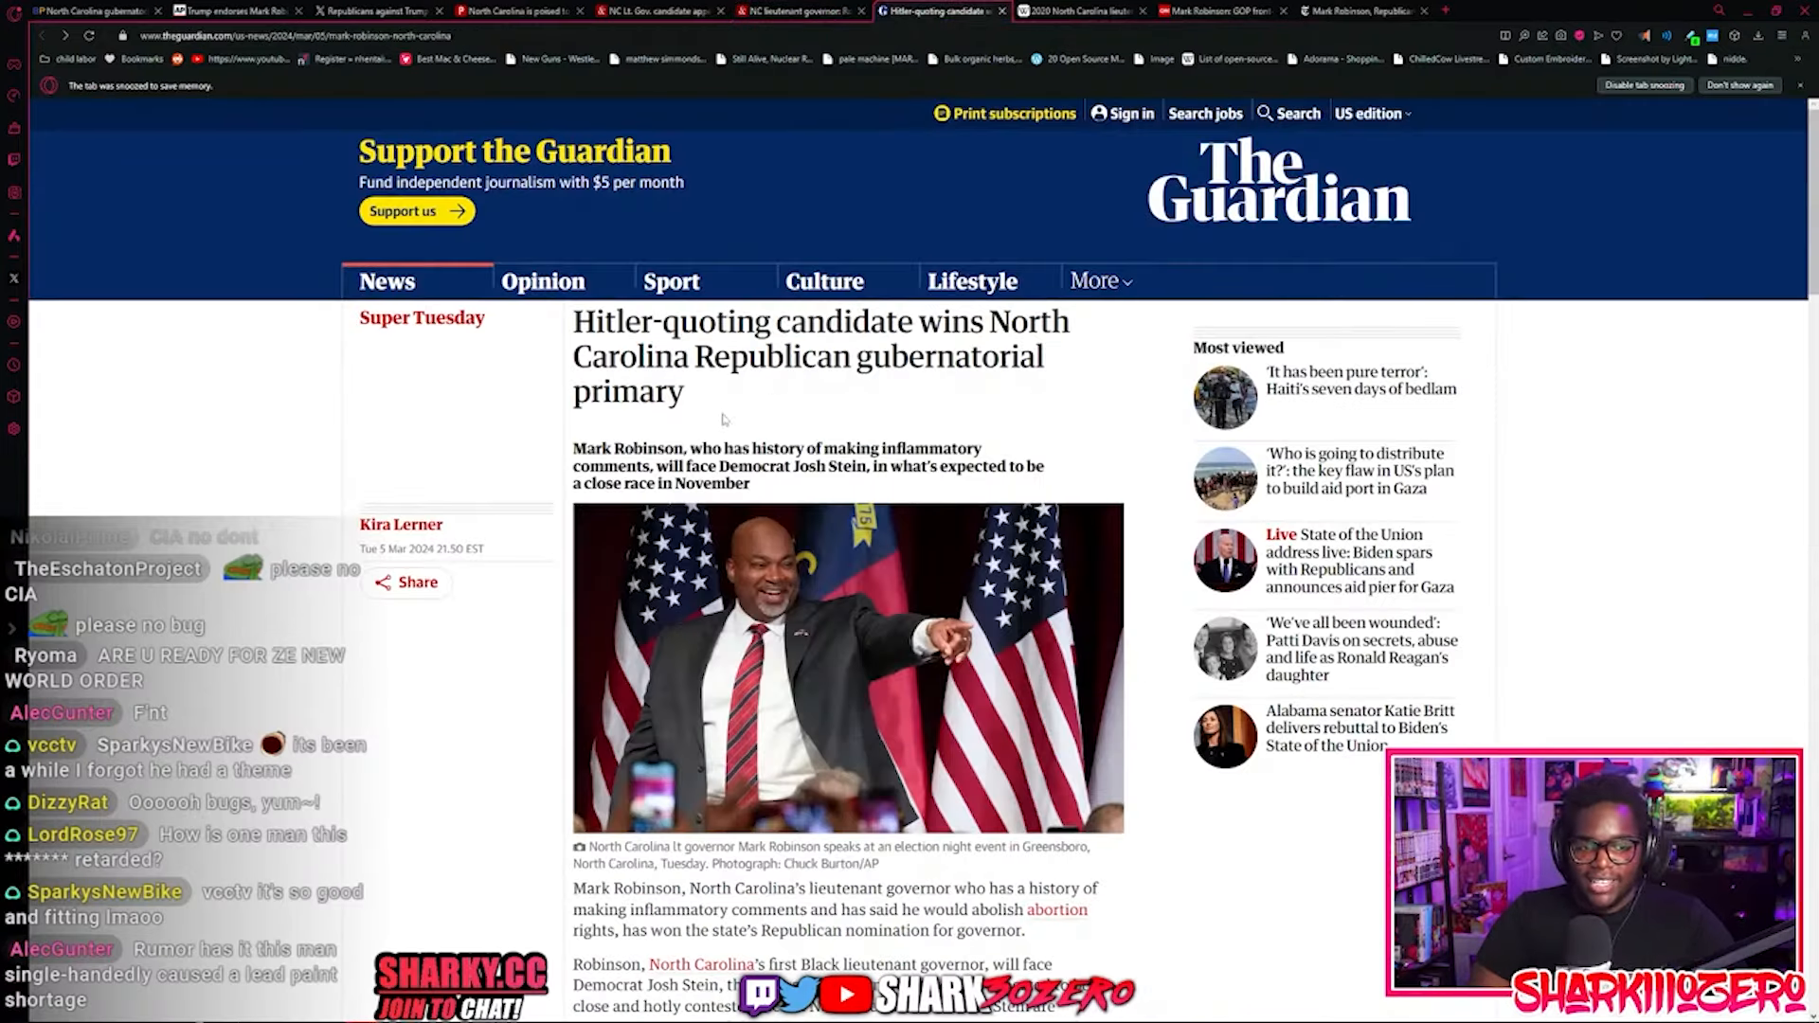
pyautogui.scroll(-3)
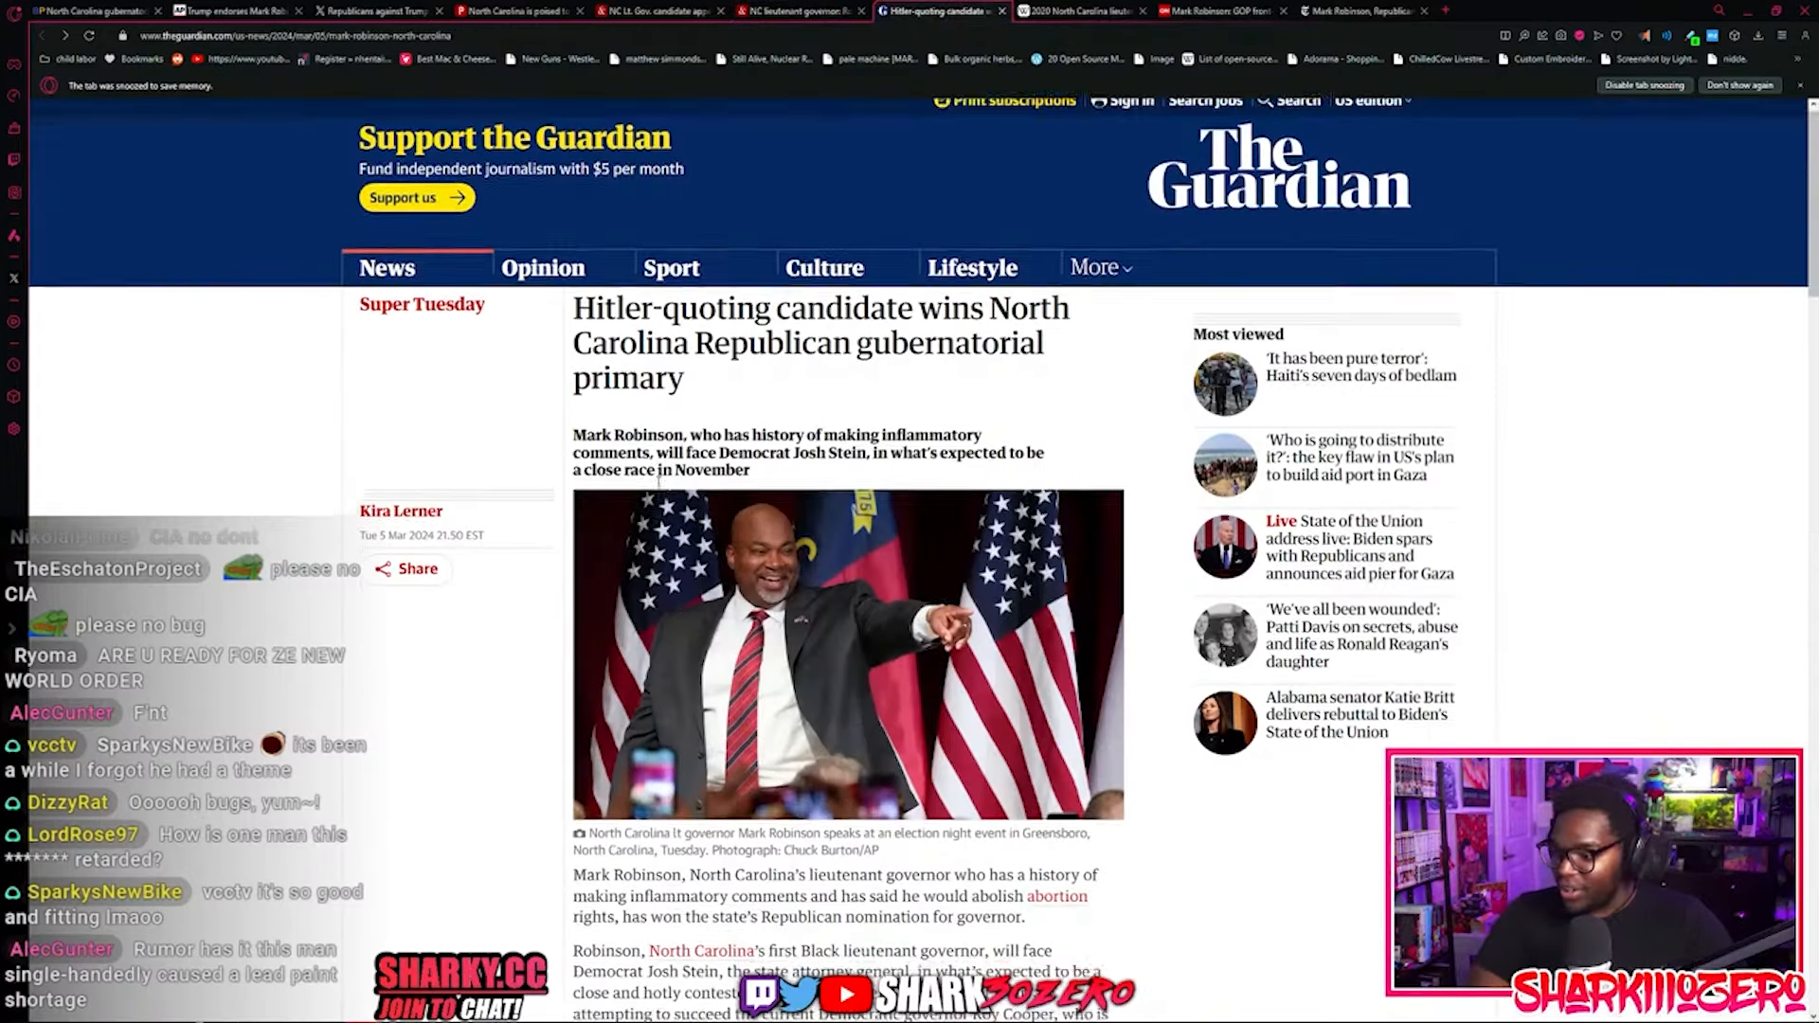
pyautogui.scroll(-3)
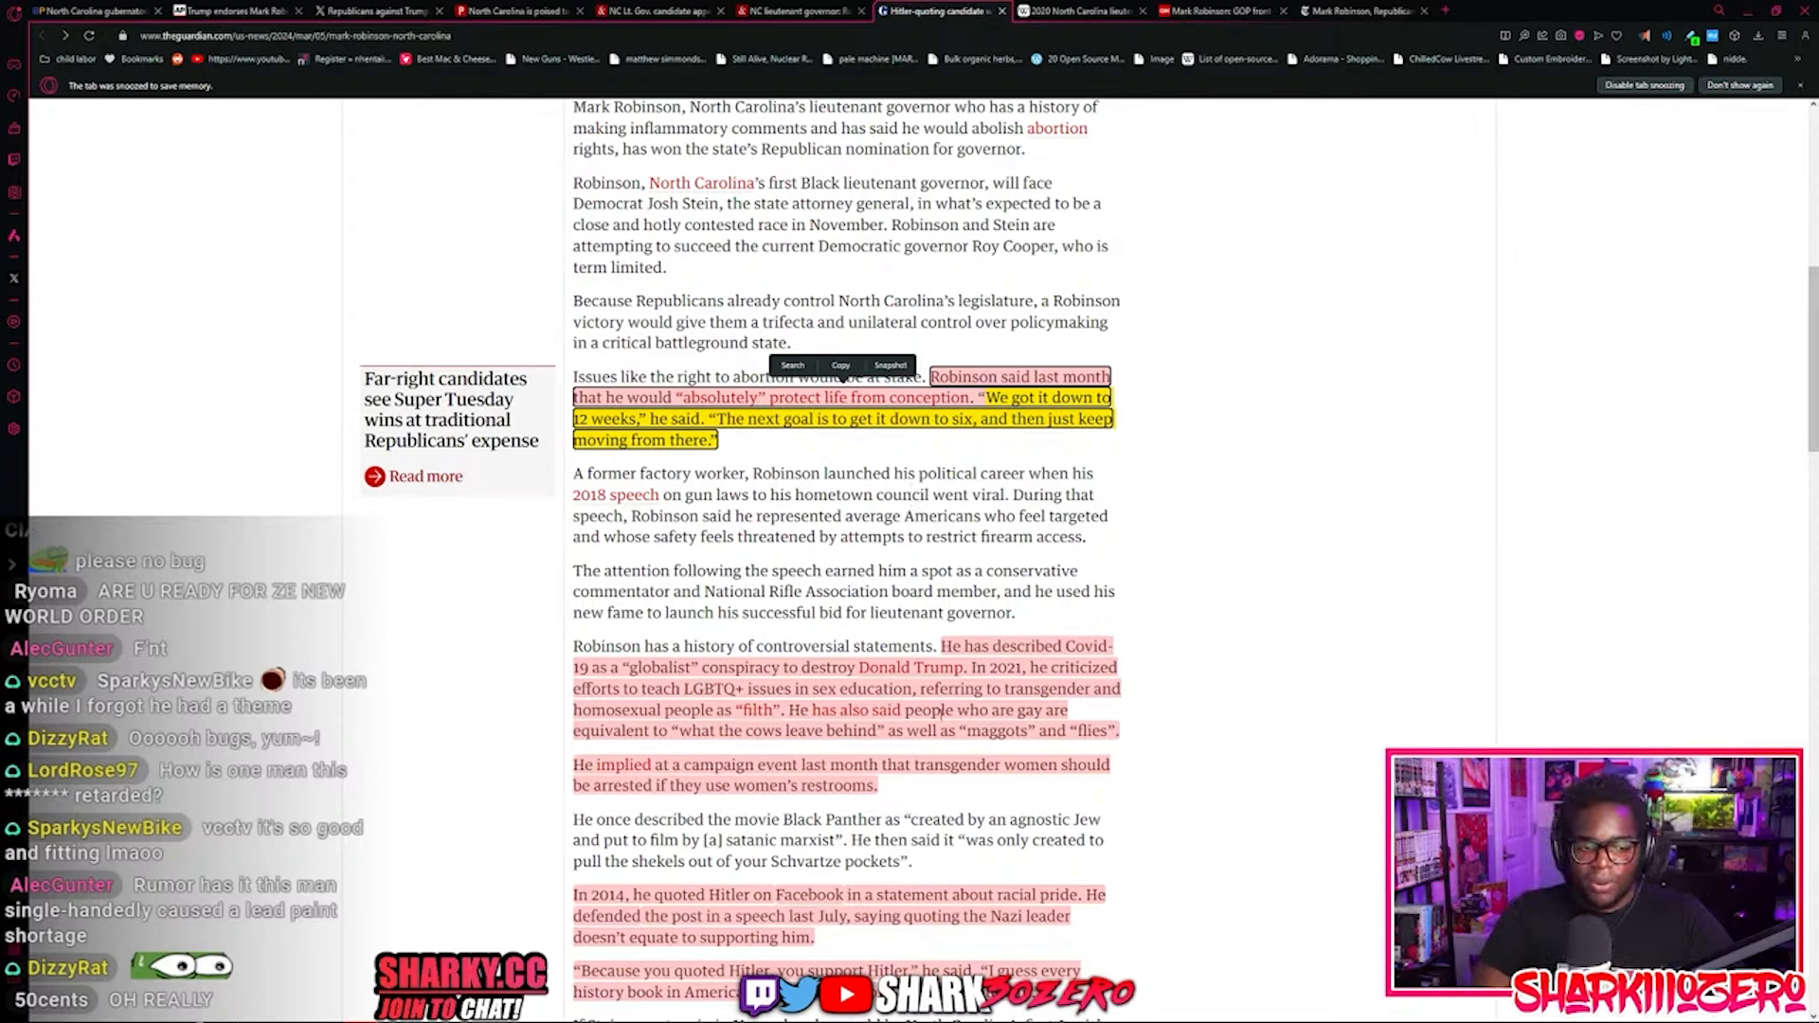
pyautogui.scroll(-3)
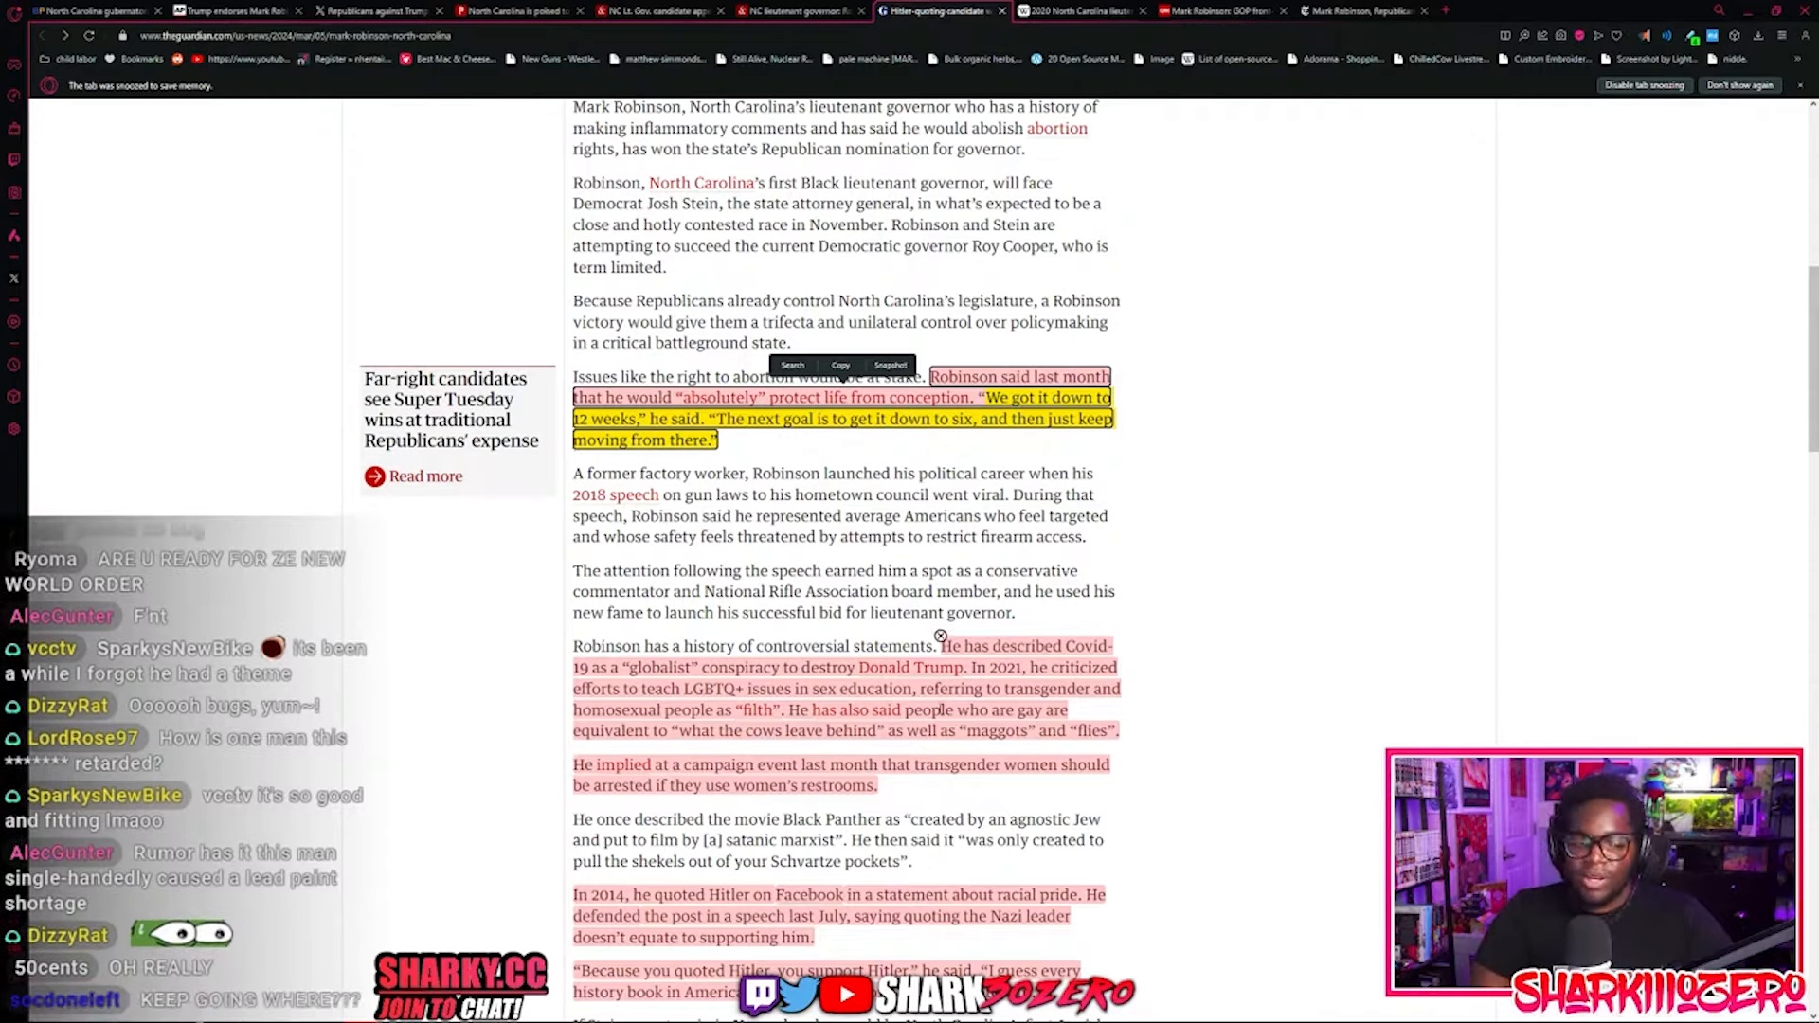
pyautogui.scroll(-3)
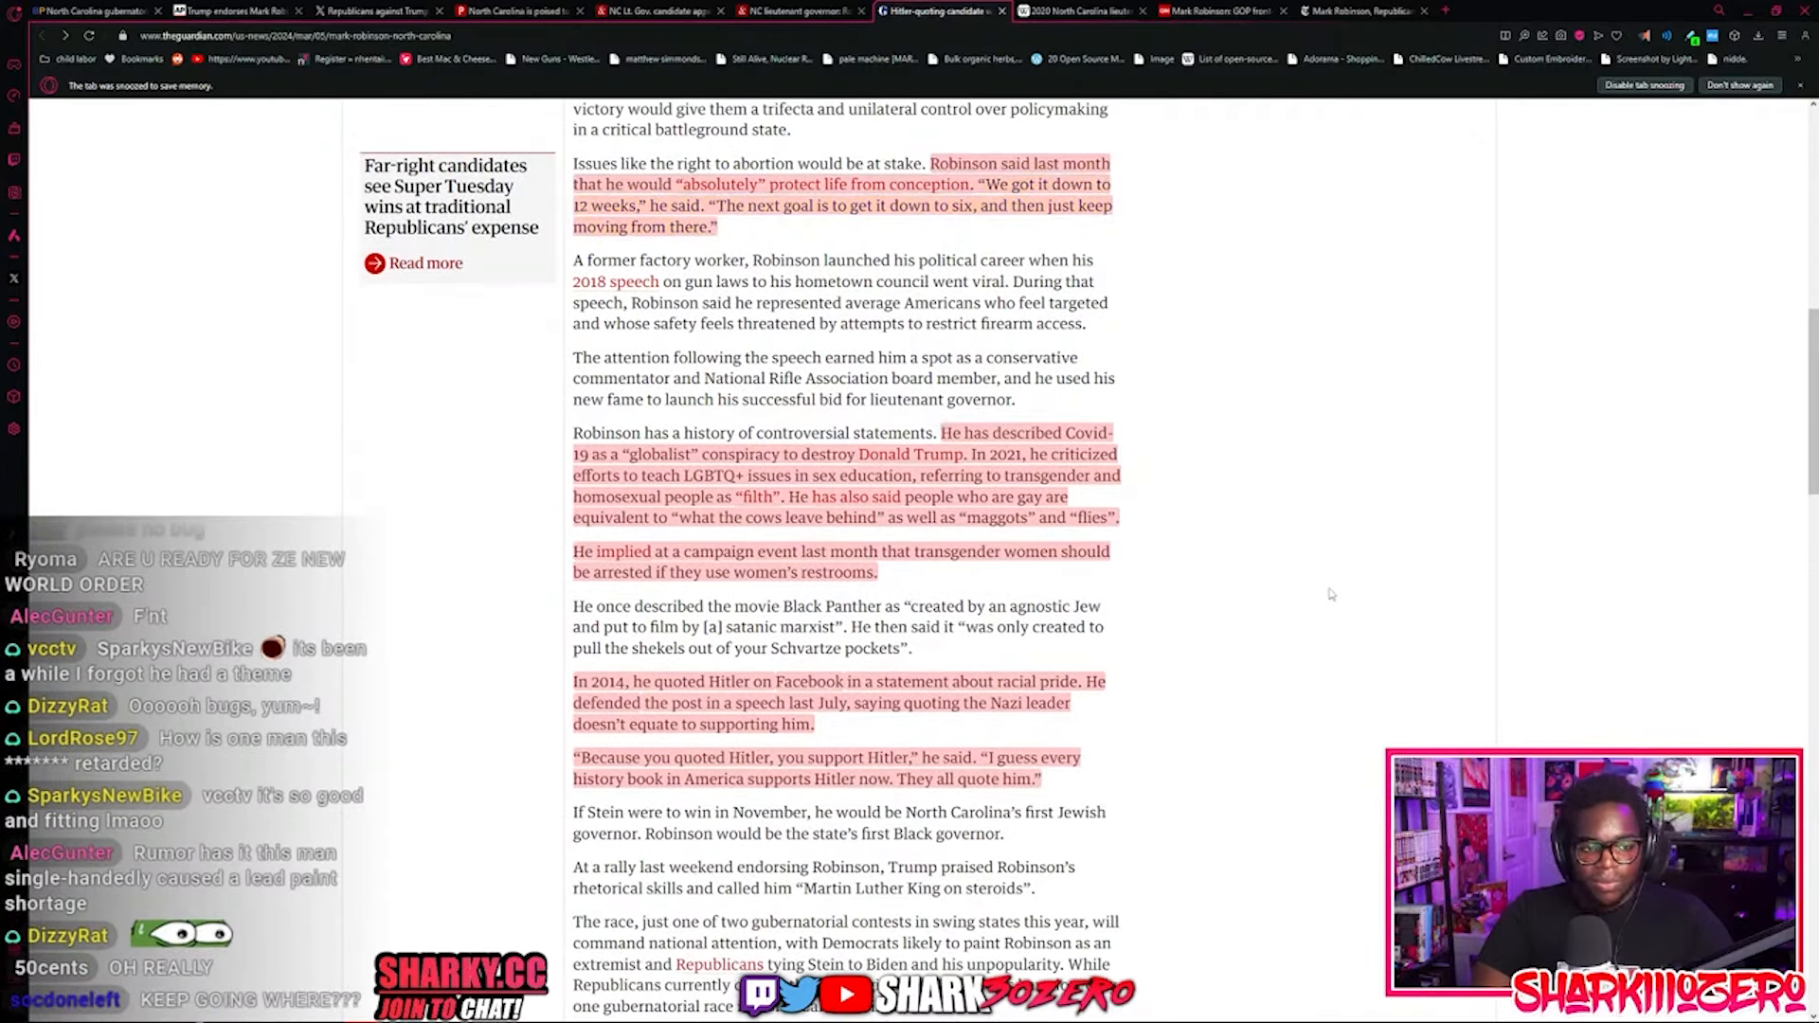
pyautogui.moveTo(1372, 568)
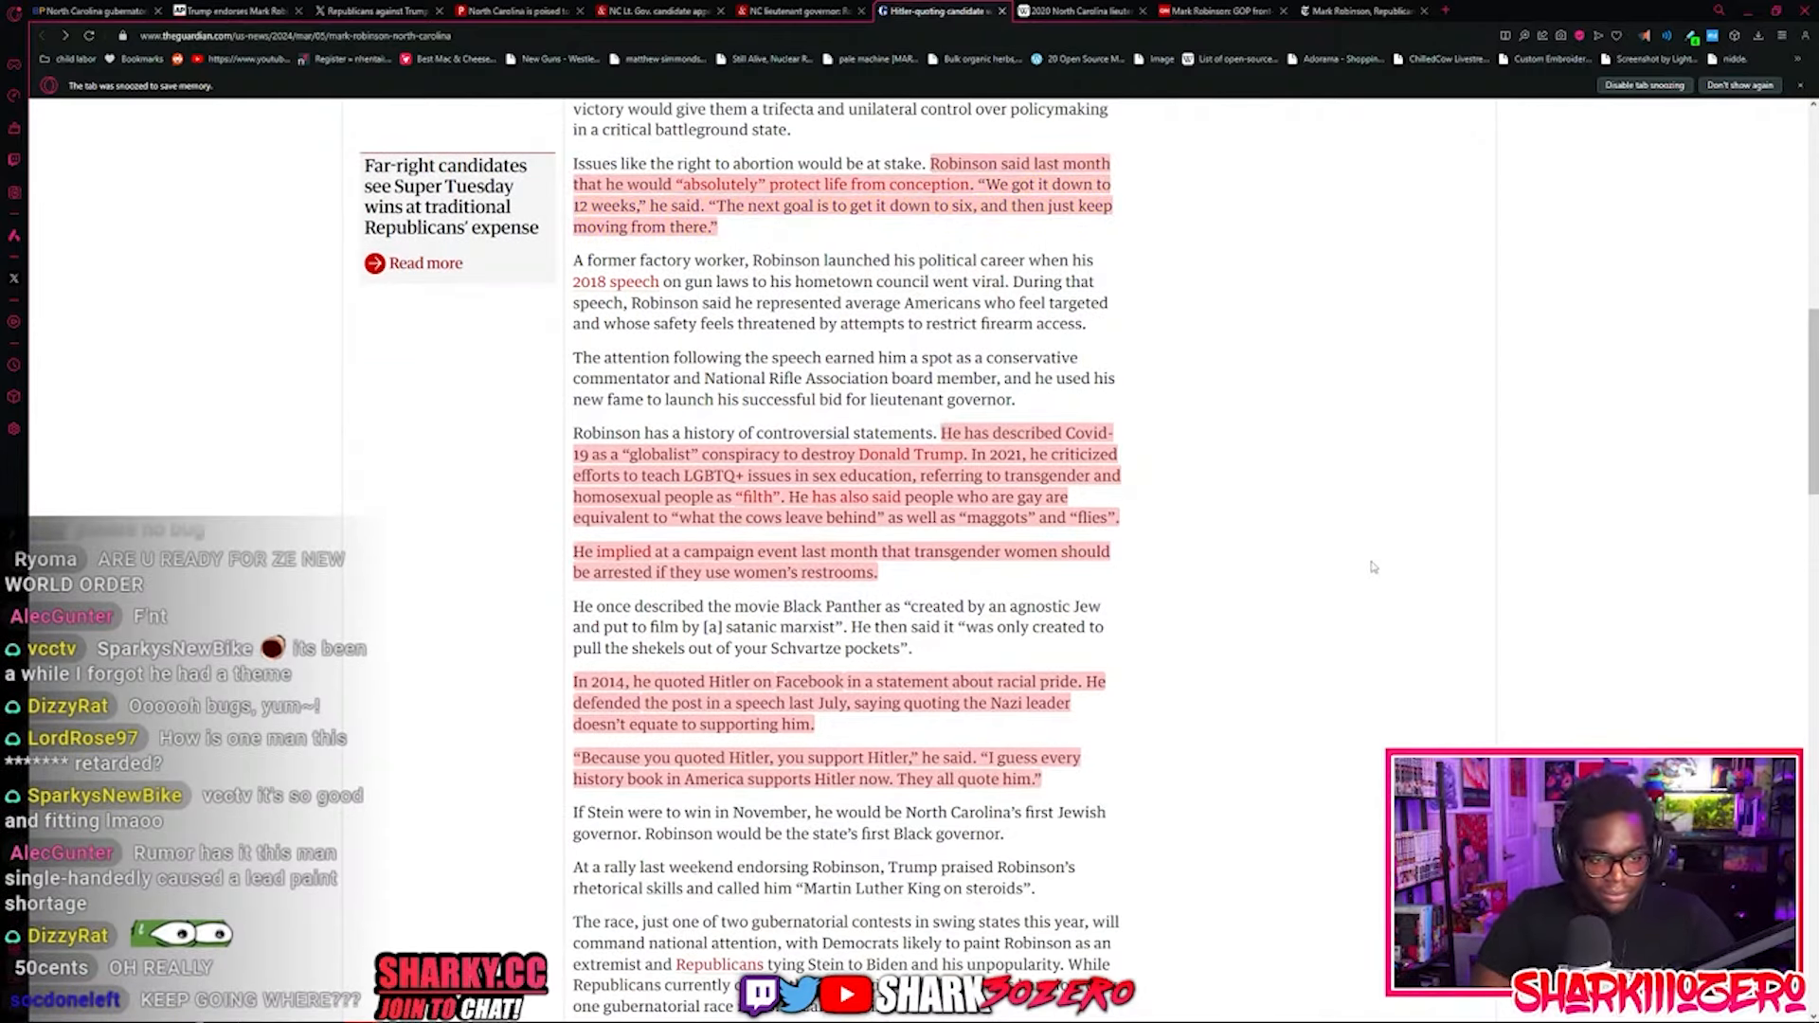
pyautogui.moveTo(1154, 545)
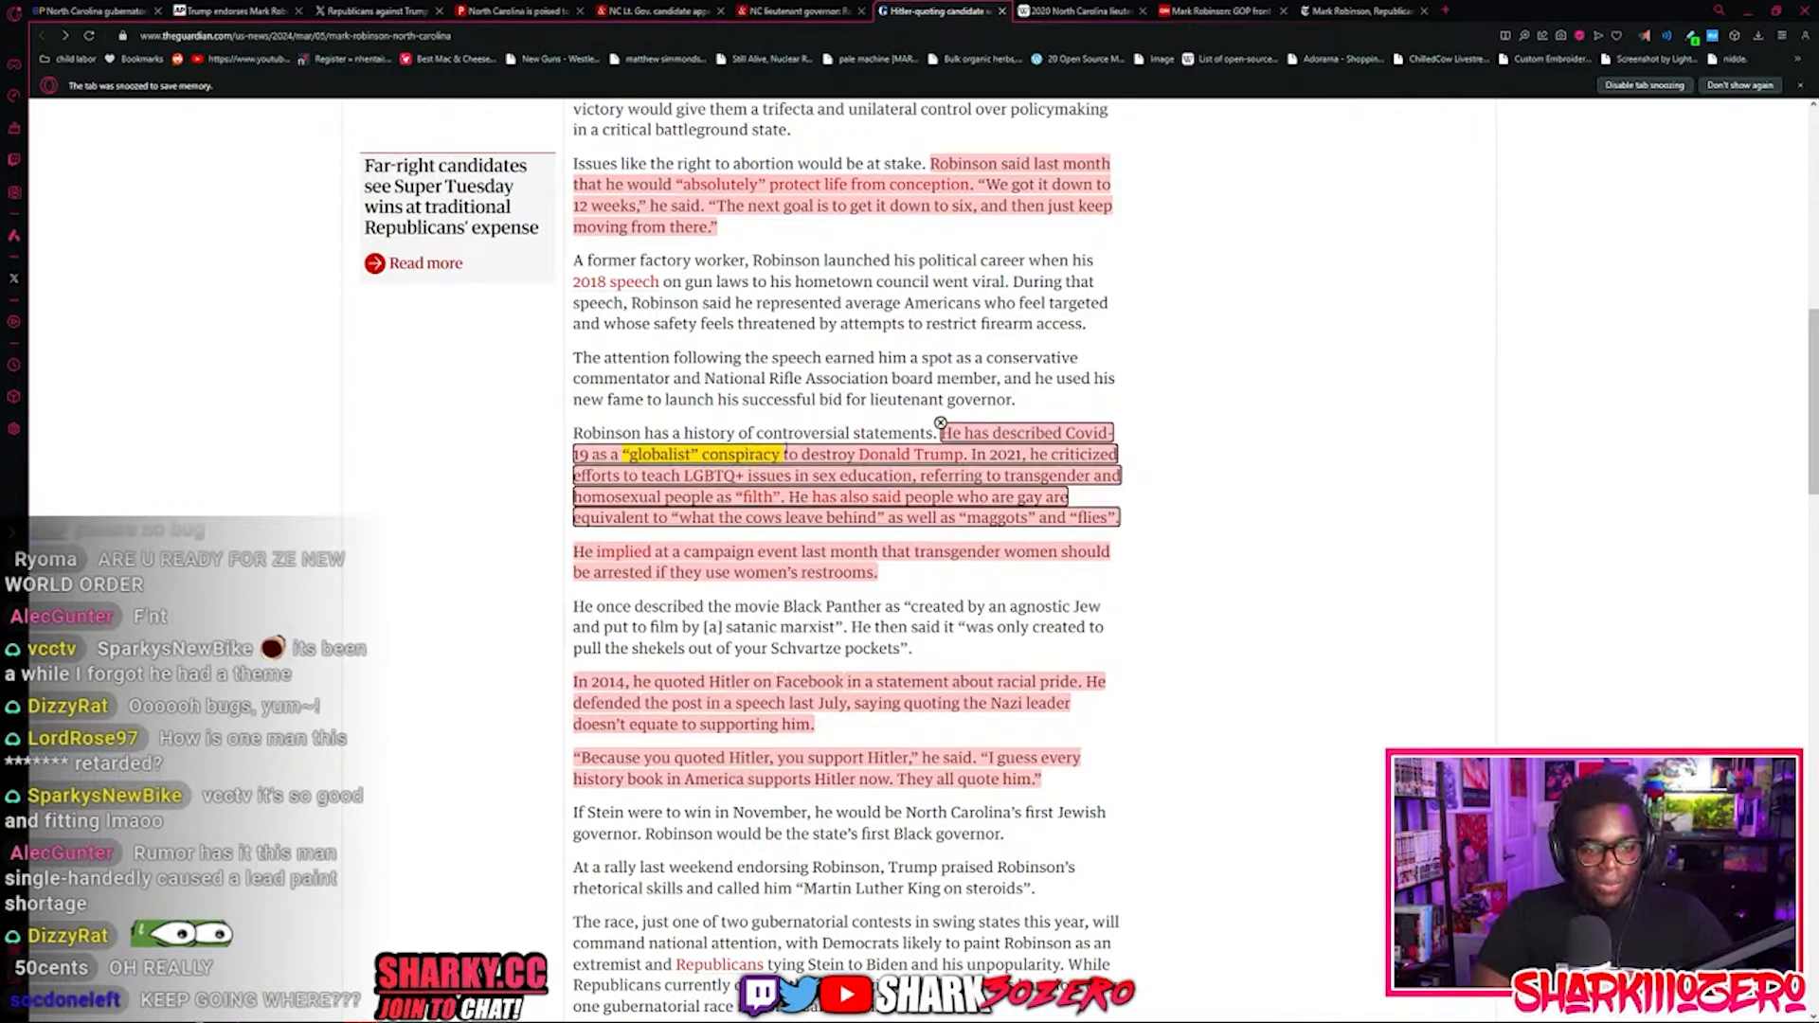
pyautogui.doubleClick(795, 454)
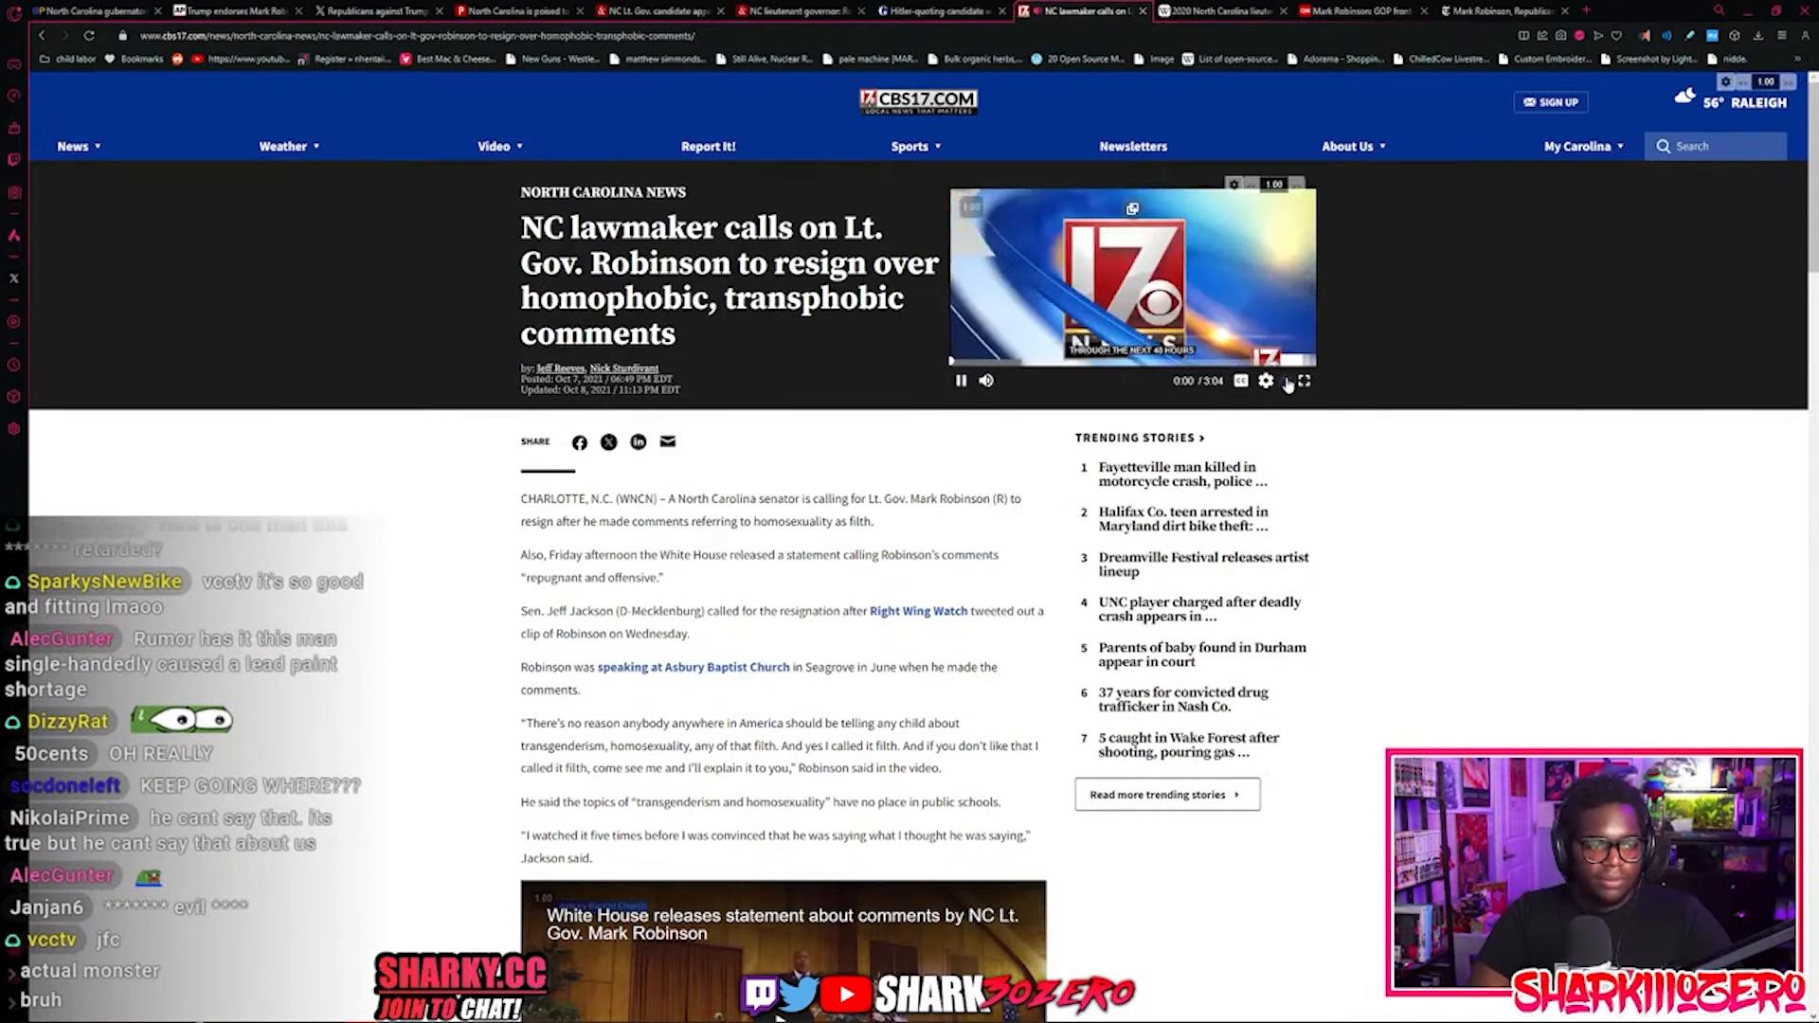
# Step: Go back to the Guardian 'Hitler-quoting candidate' article
pyautogui.click(1302, 381)
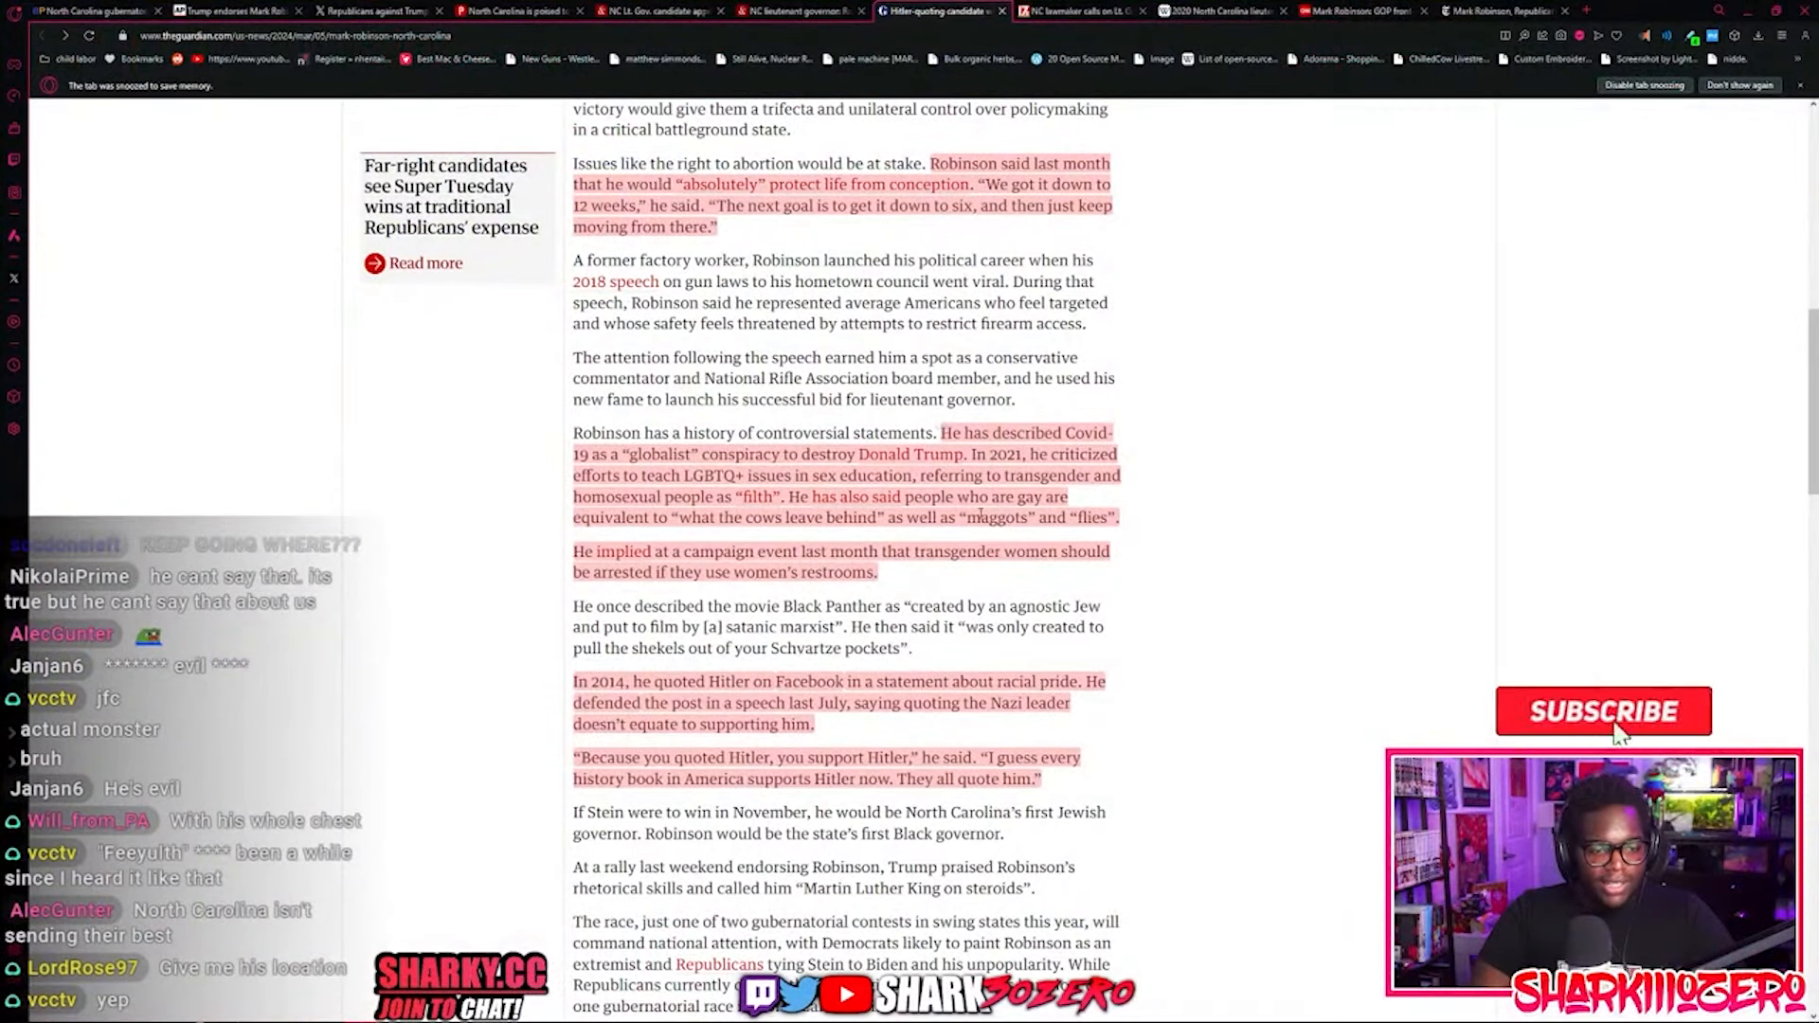
# Step: Highlight the sentence about arresting transgender women in restrooms, then scroll down slightly
pyautogui.click(1603, 711)
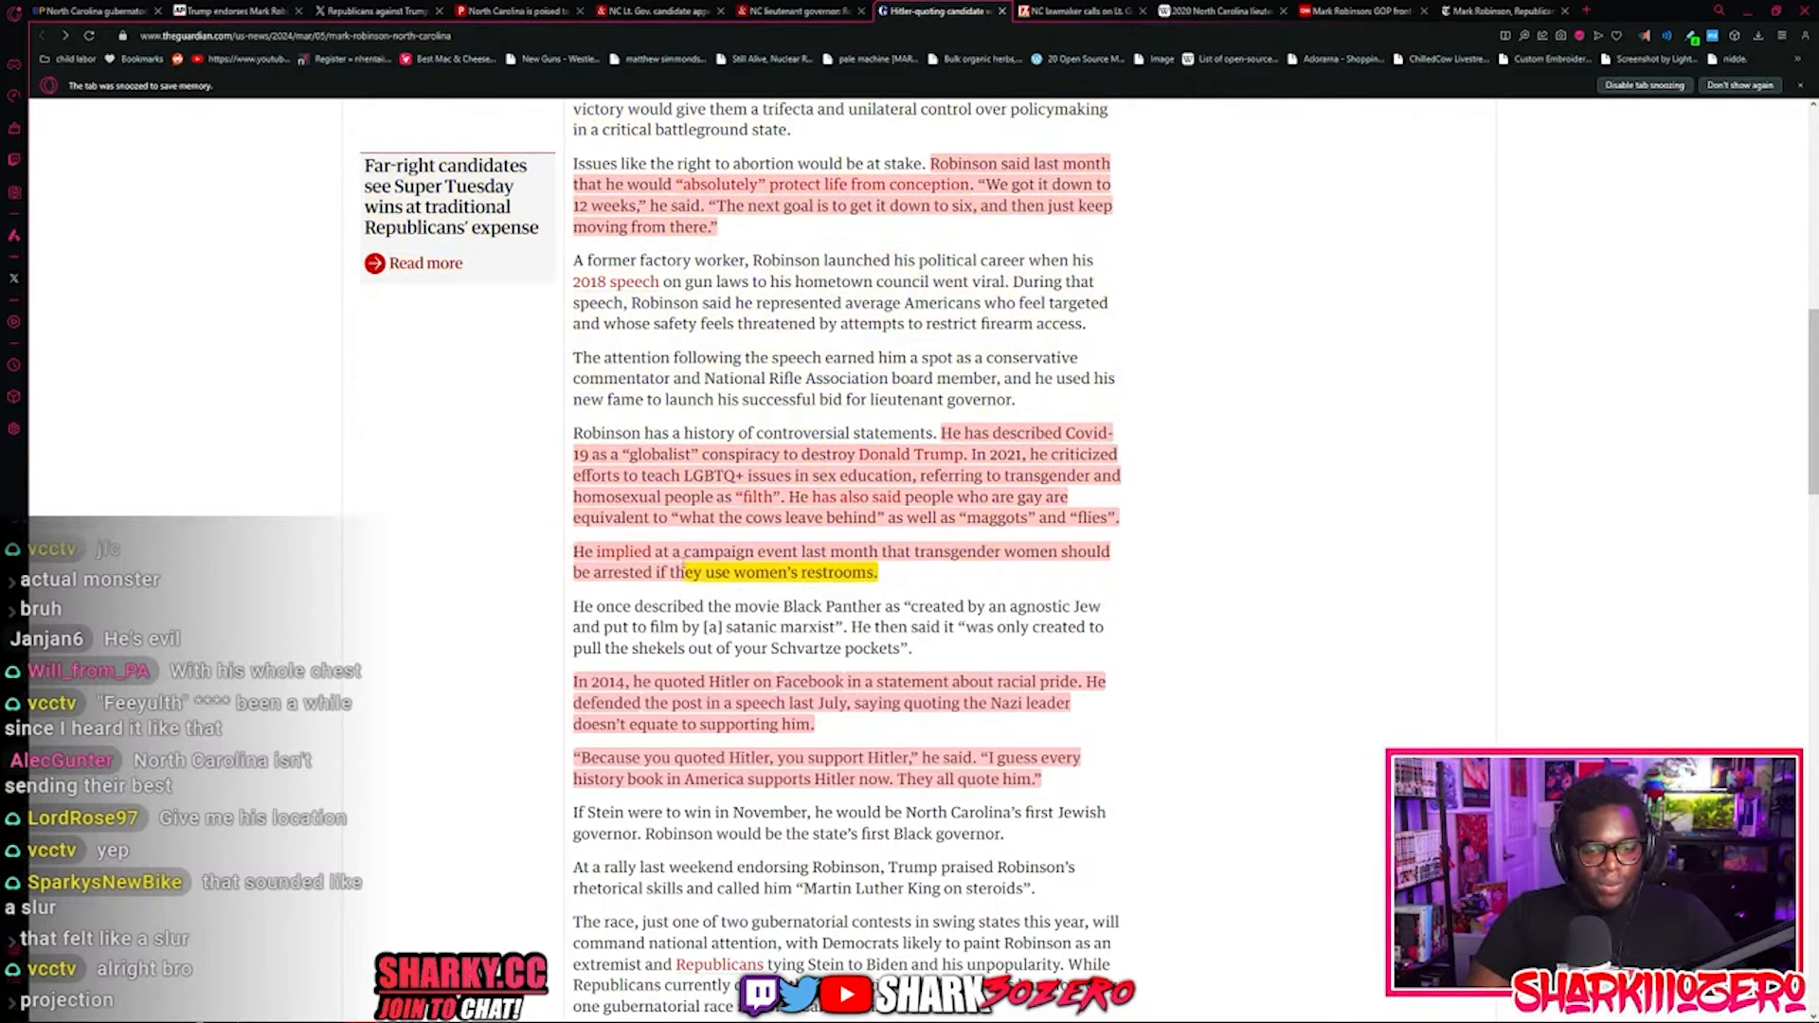
pyautogui.scroll(-3)
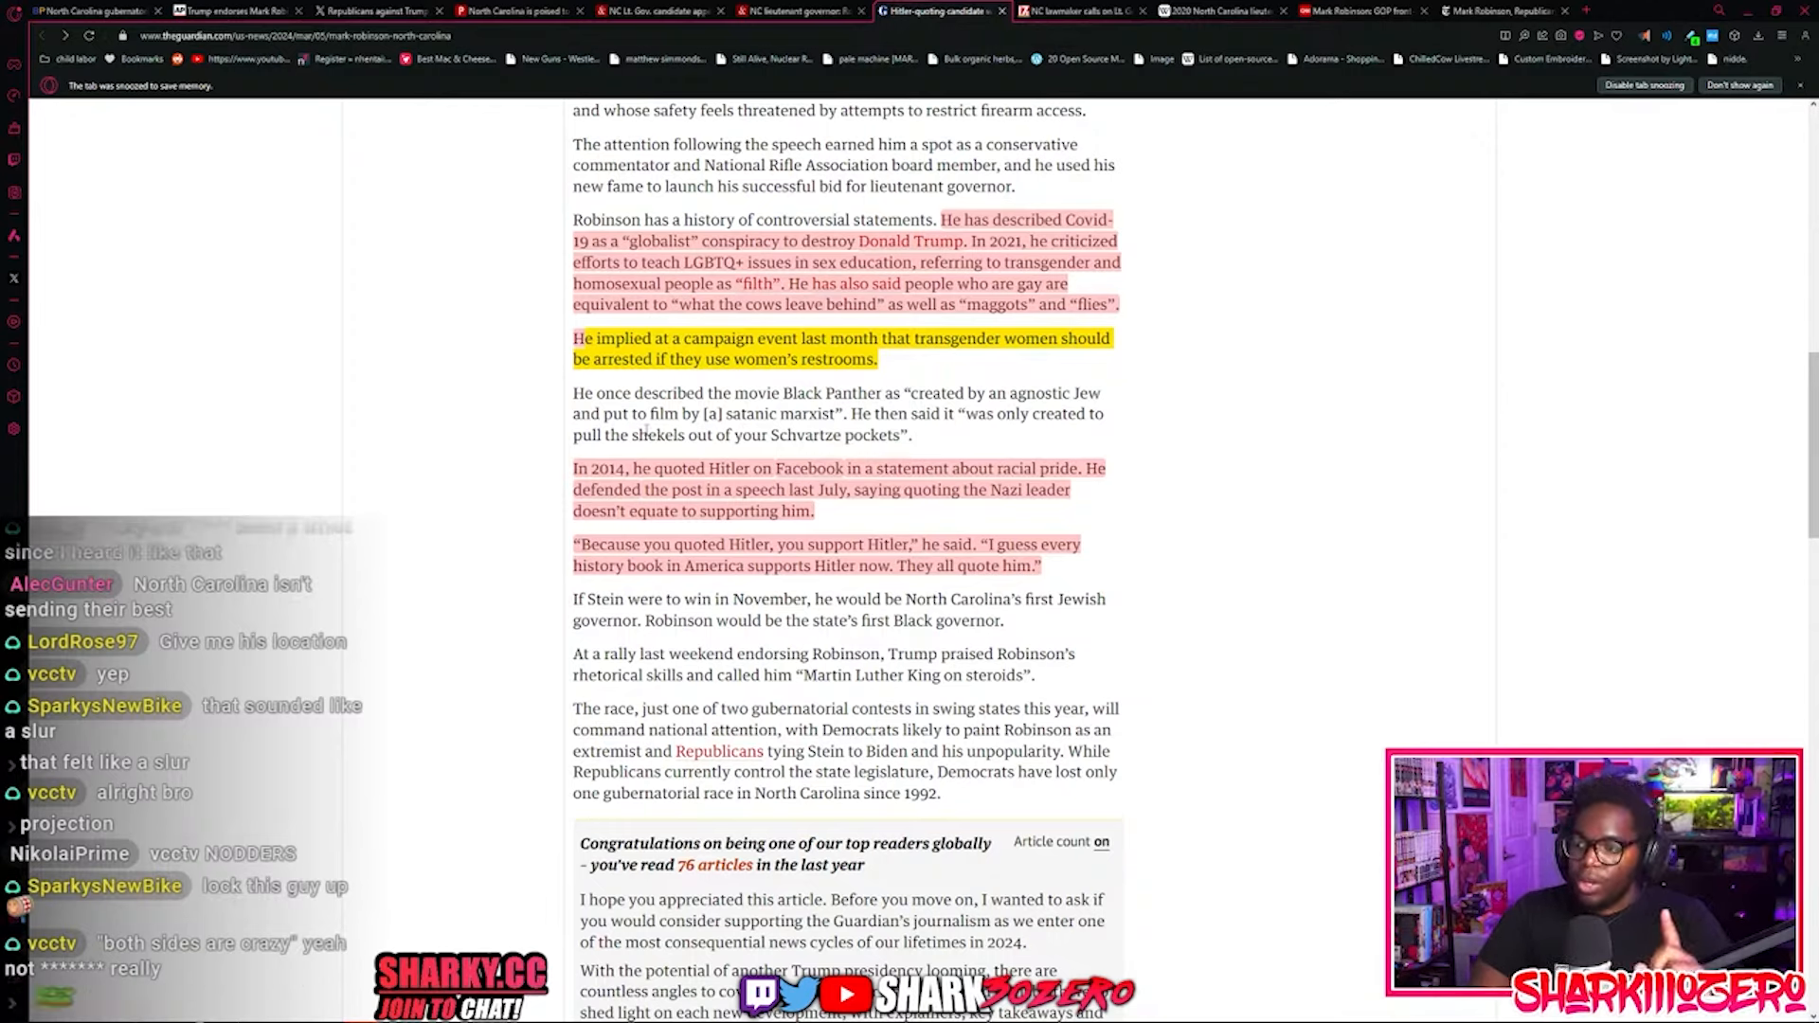
pyautogui.moveTo(560, 499)
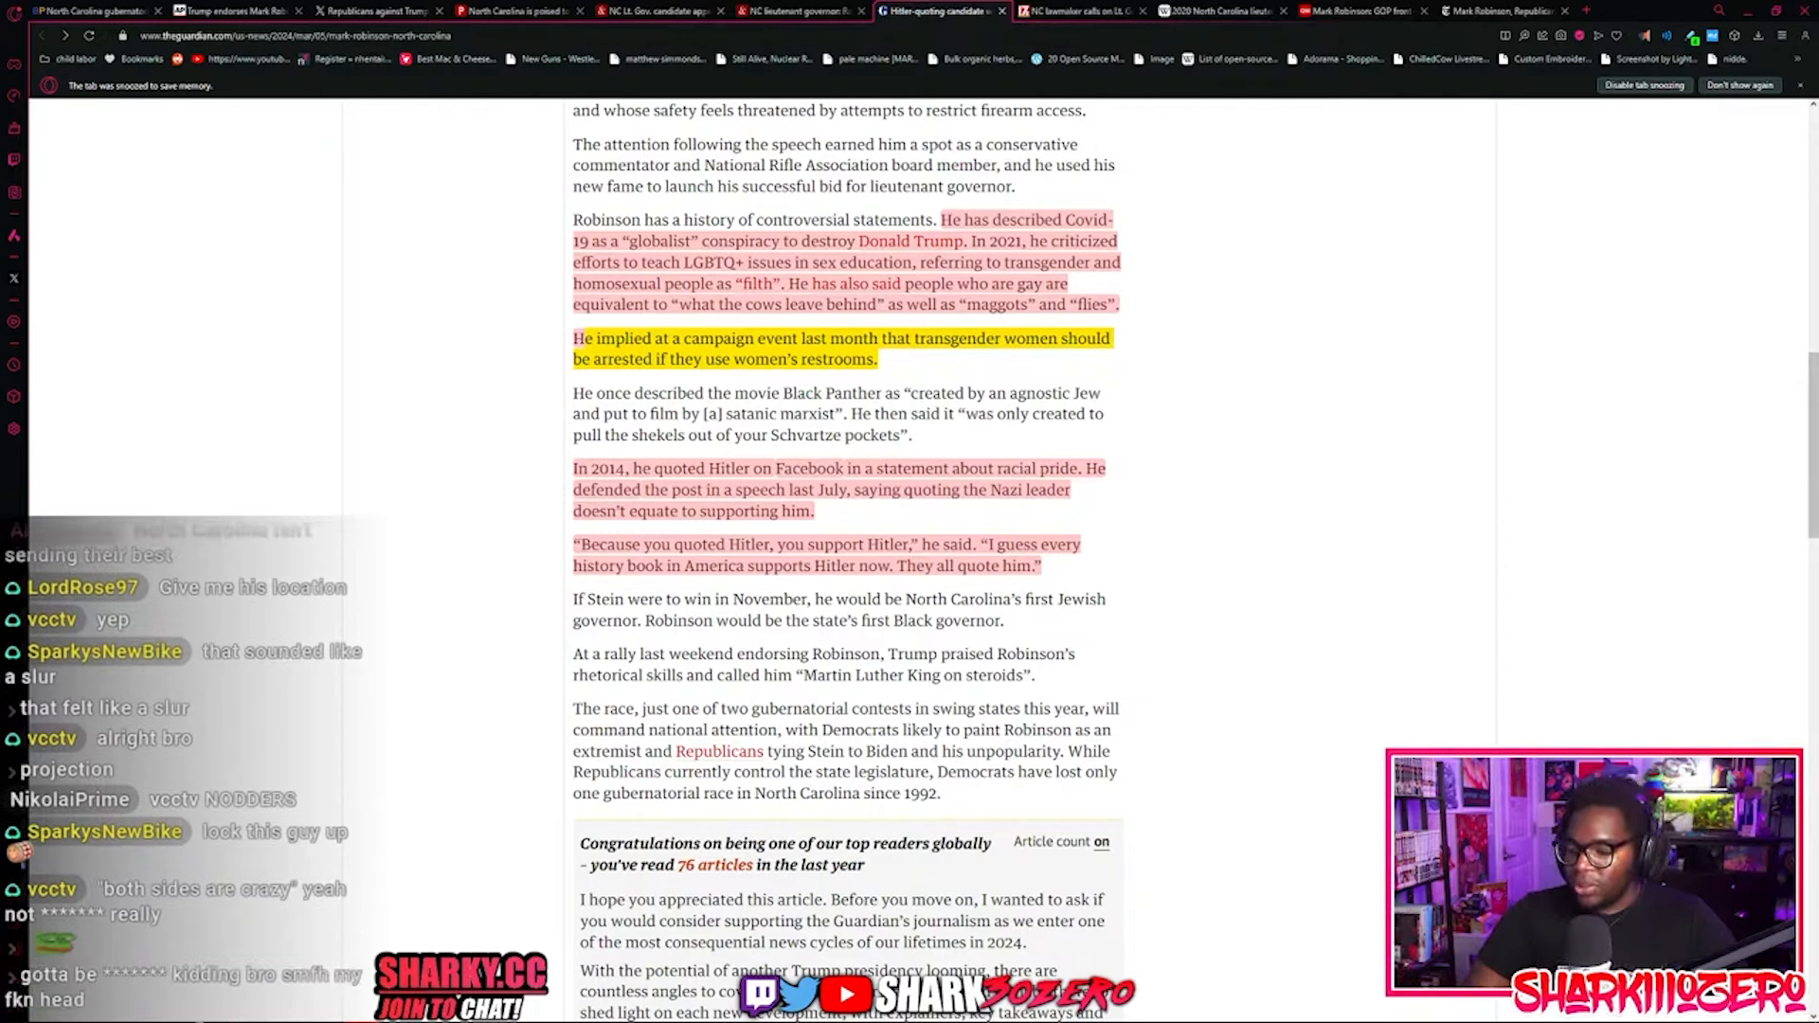
pyautogui.scroll(-3)
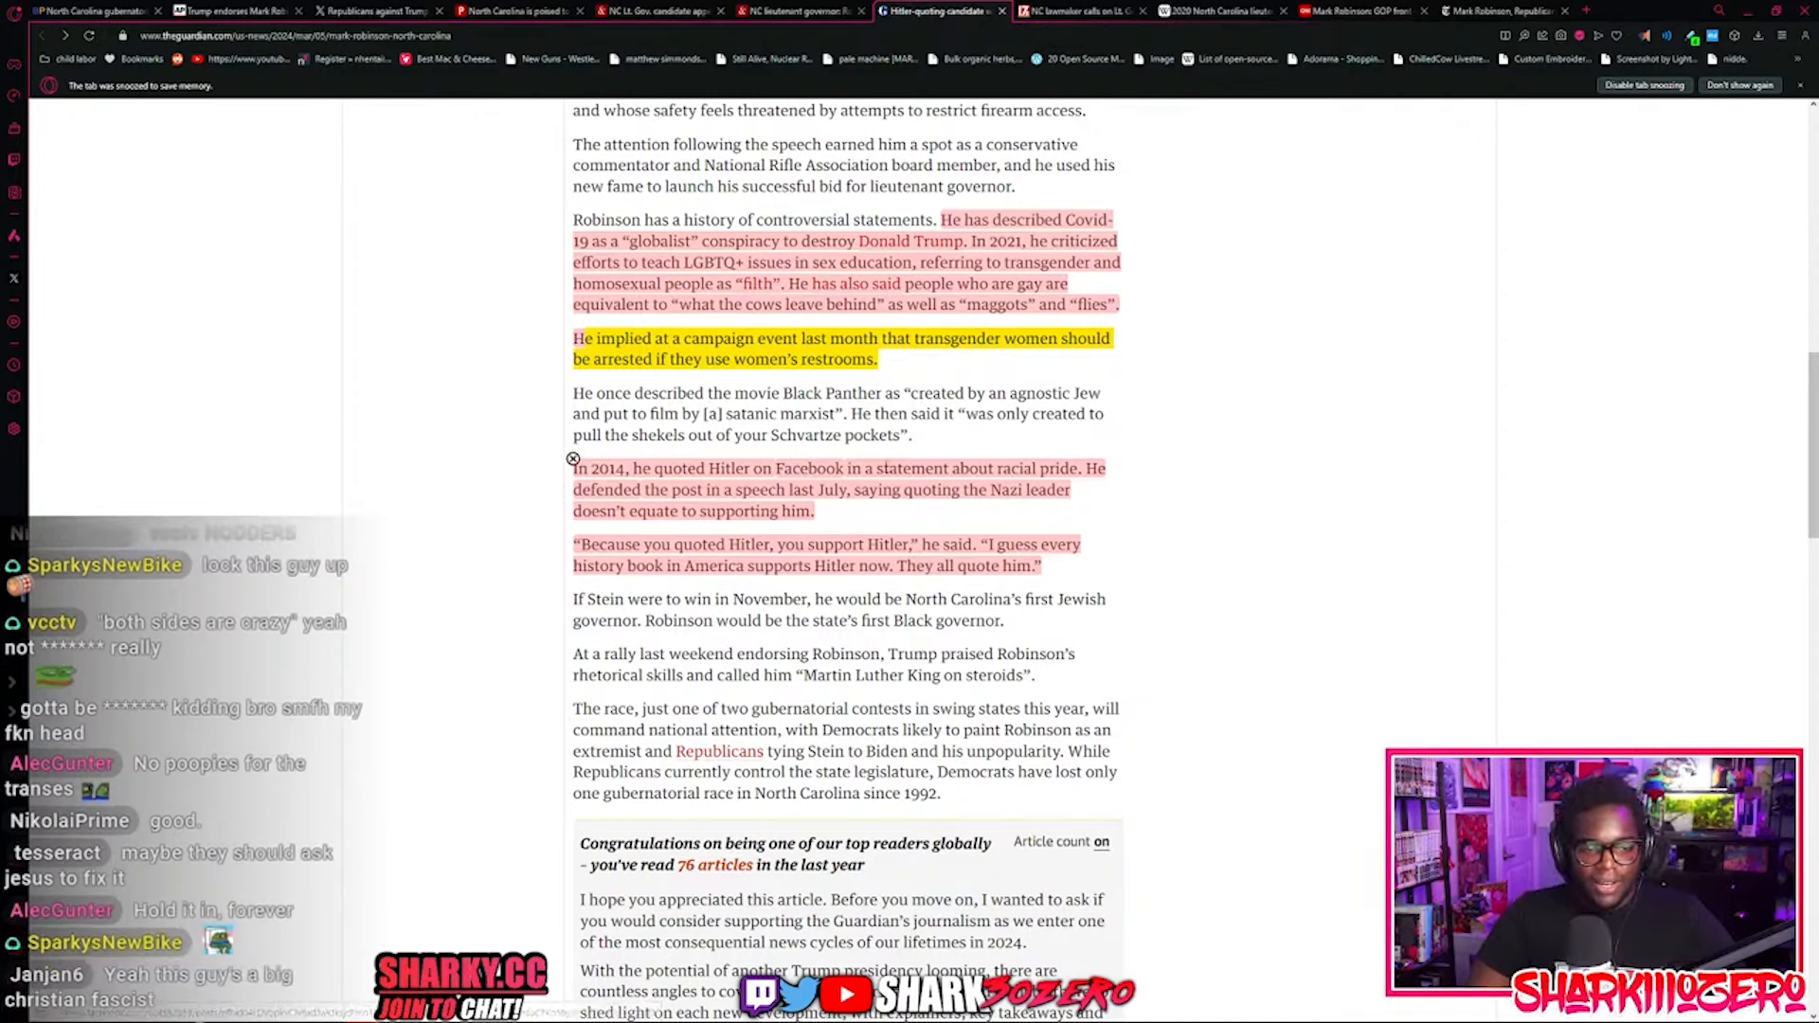
# Step: Clear the restroom highlight and highlight the Hitler-quote defense and history book quotes
pyautogui.moveTo(844, 467); pyautogui.dragTo(1085, 467)
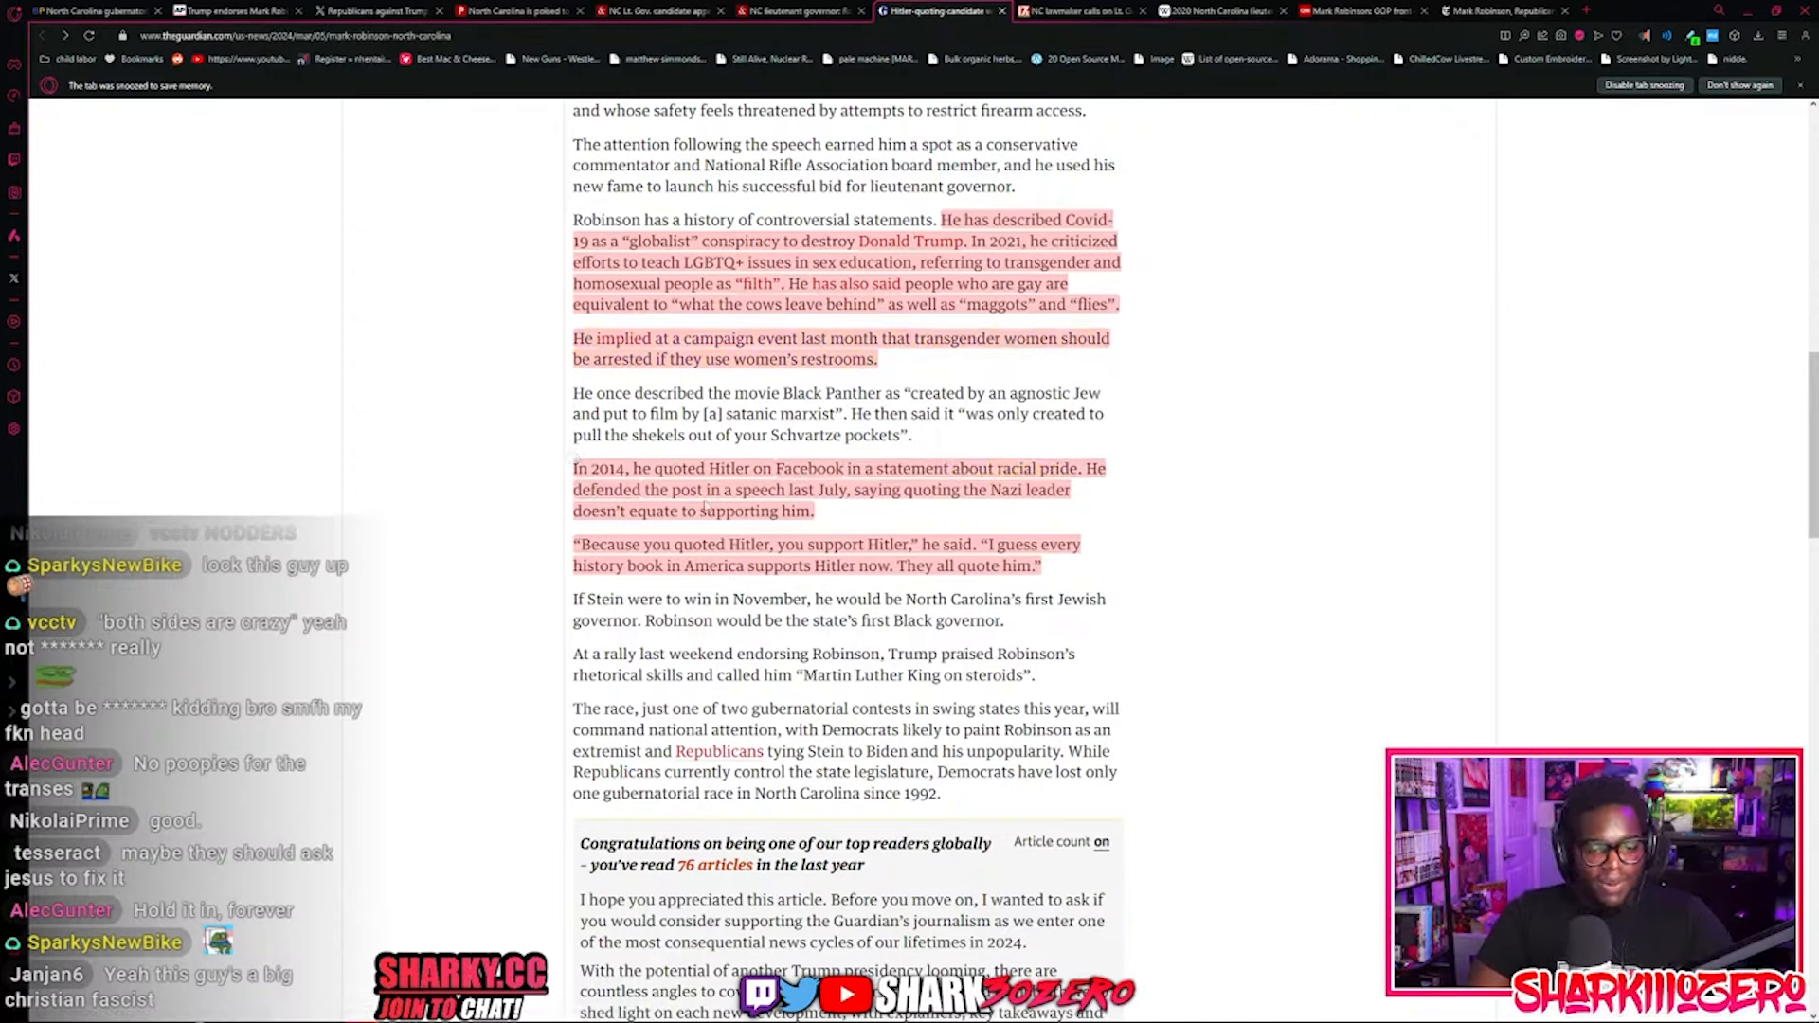
pyautogui.moveTo(649, 489); pyautogui.dragTo(934, 489)
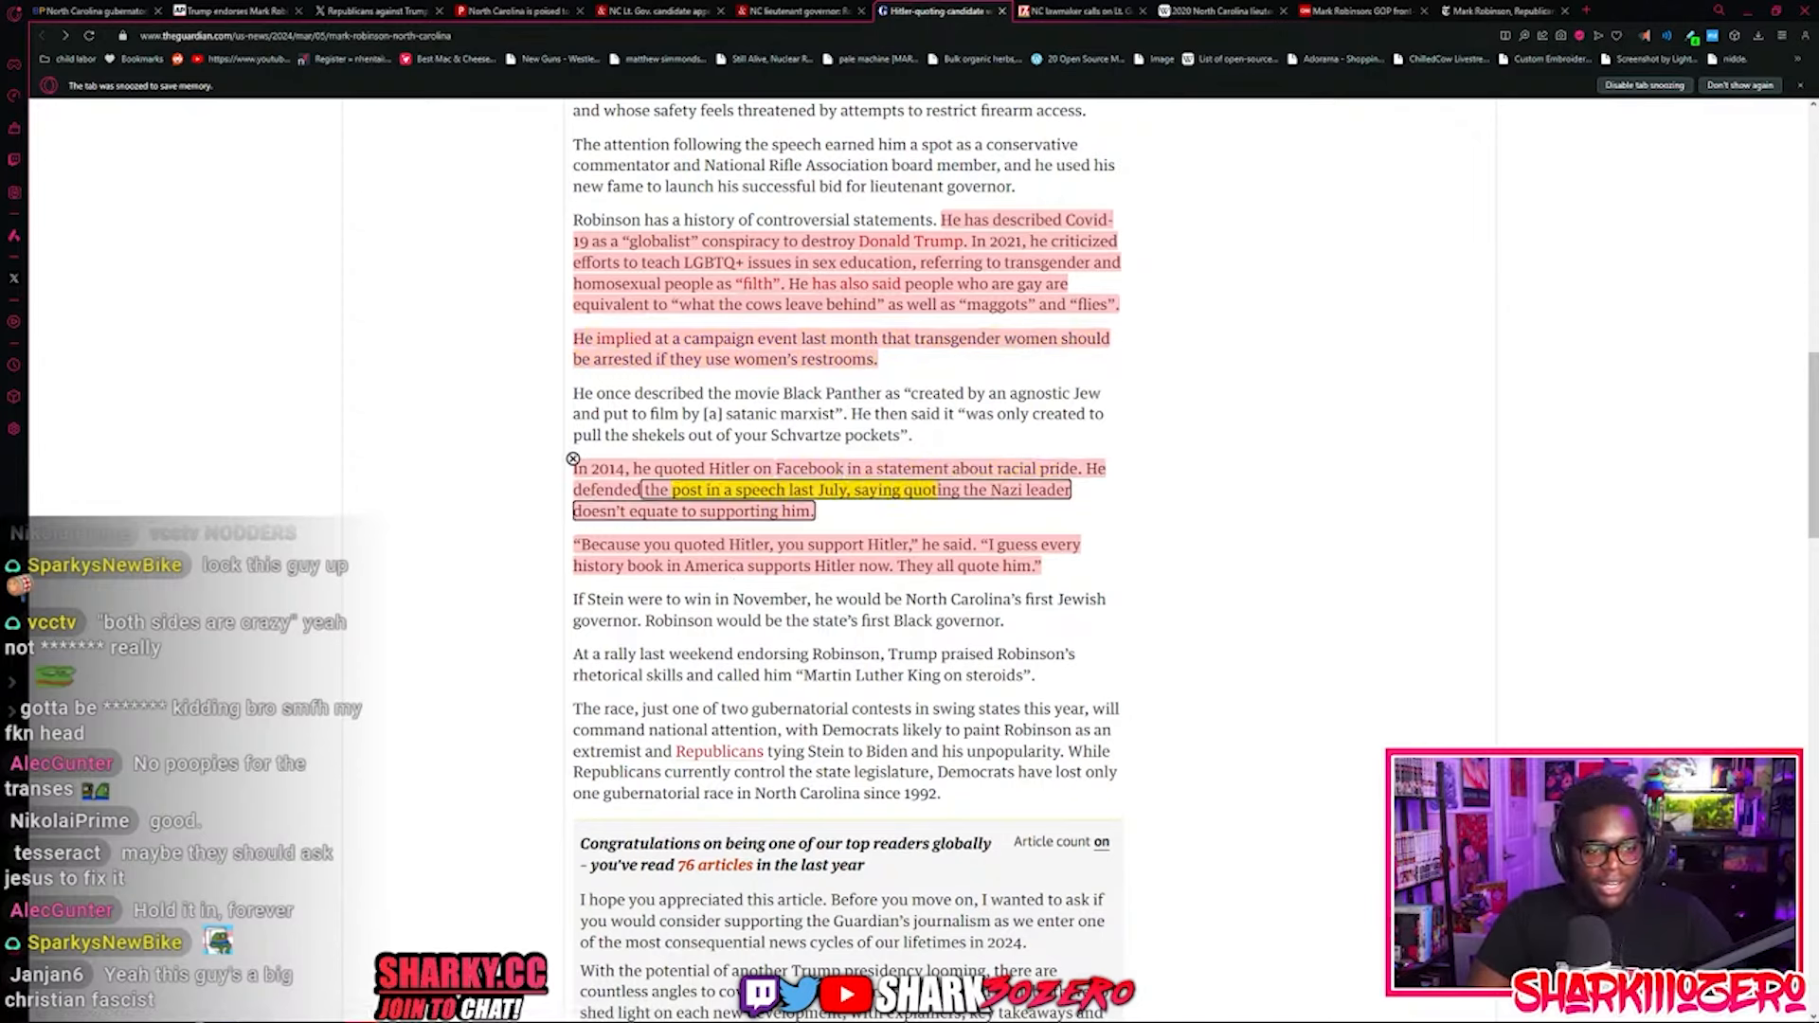
pyautogui.moveTo(650, 489); pyautogui.dragTo(816, 510)
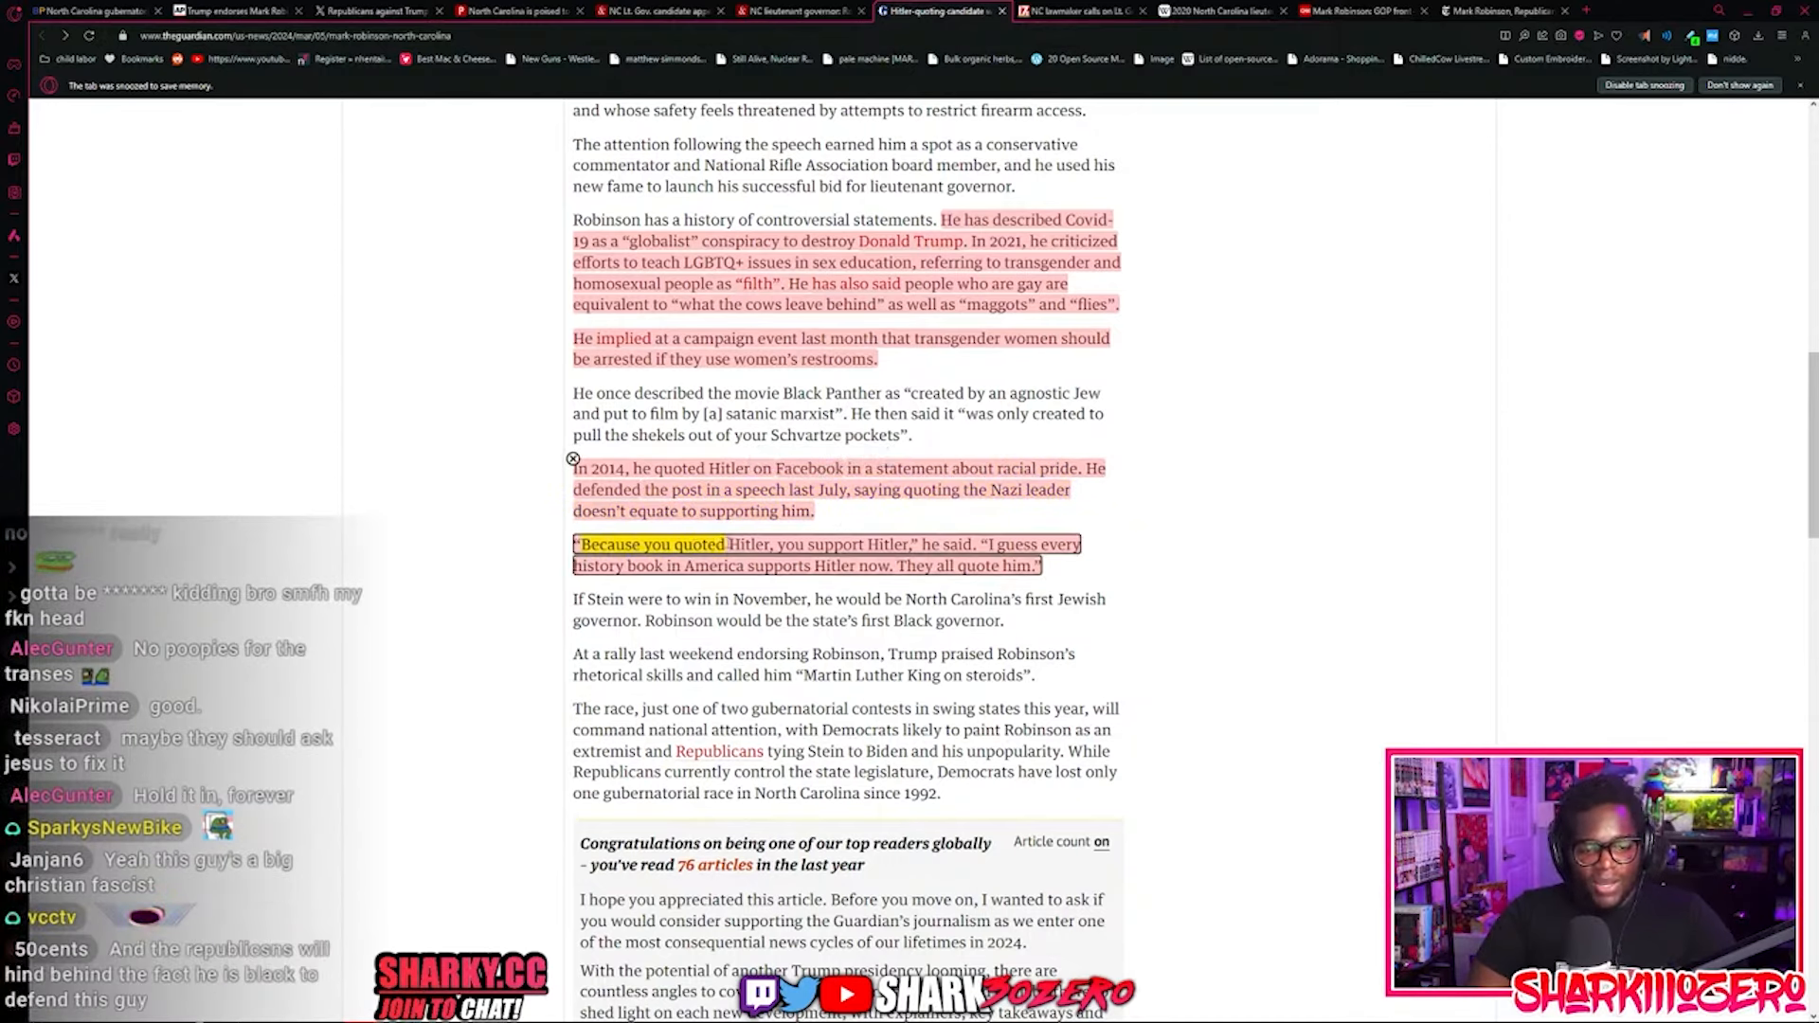
pyautogui.moveTo(577, 567); pyautogui.dragTo(1040, 566)
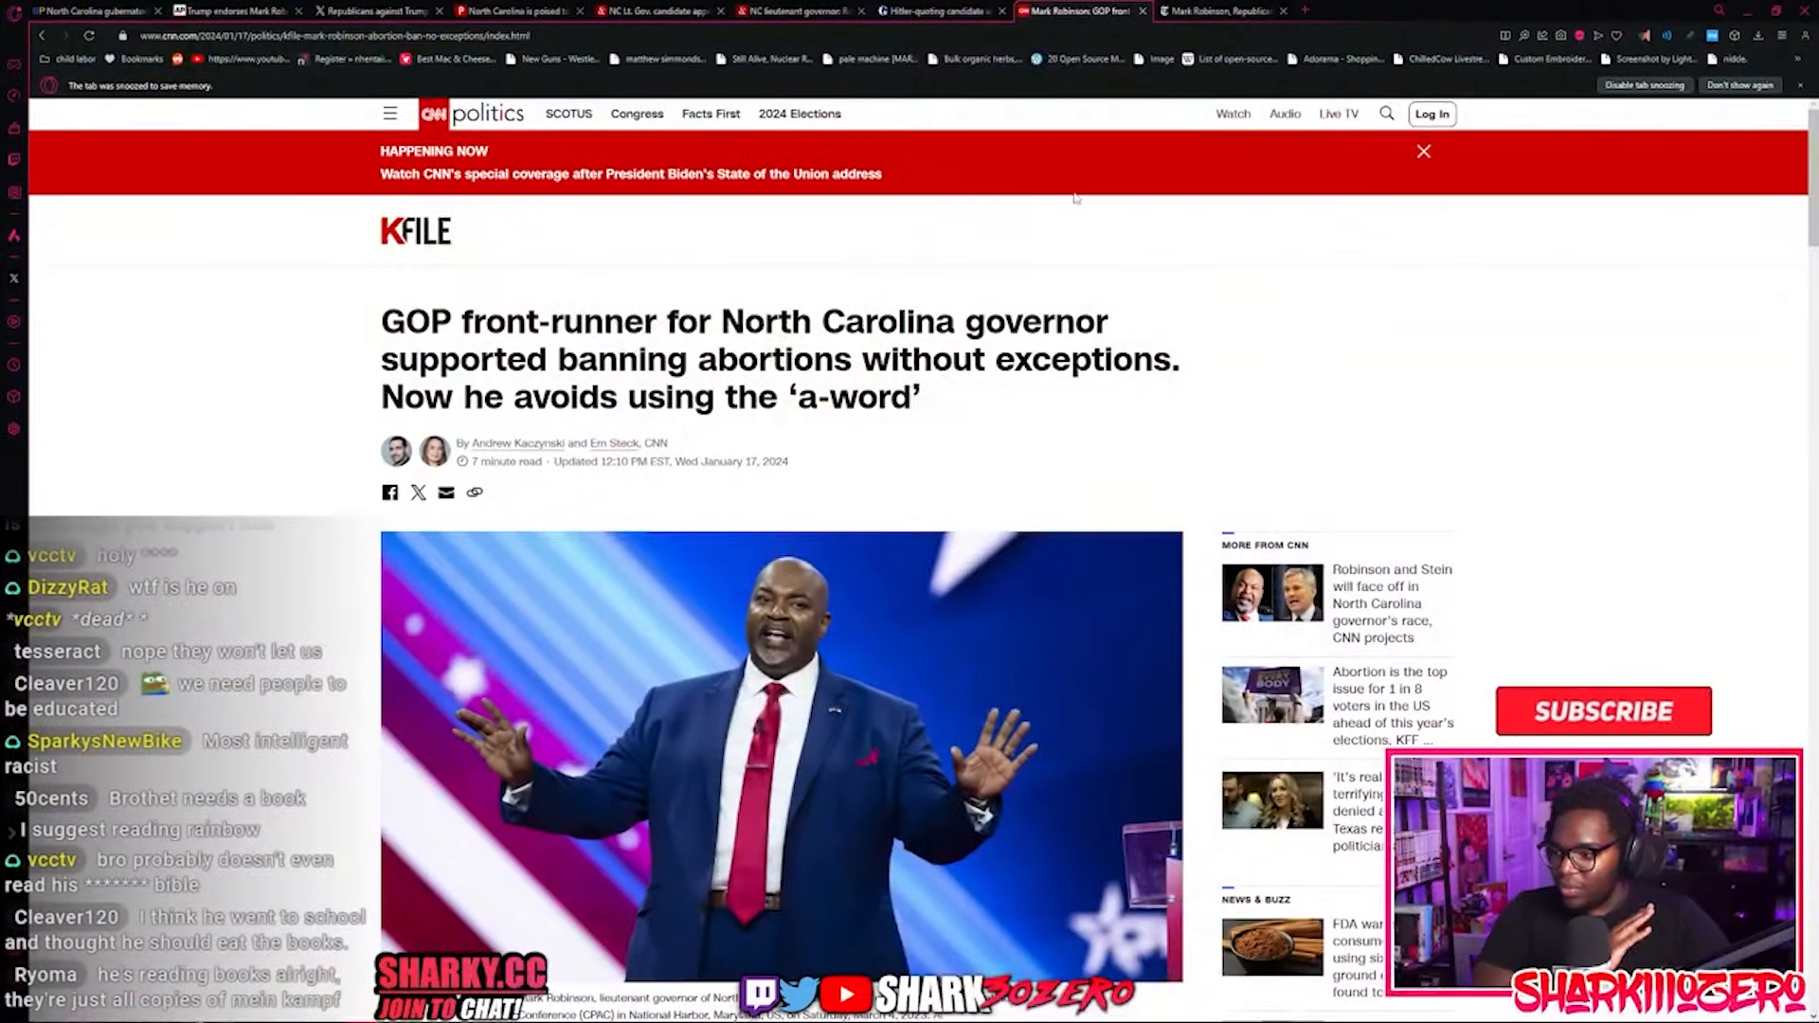
# Step: Switch to the New York Times 'Mark Robinson, Republican...' article
pyautogui.click(1603, 712)
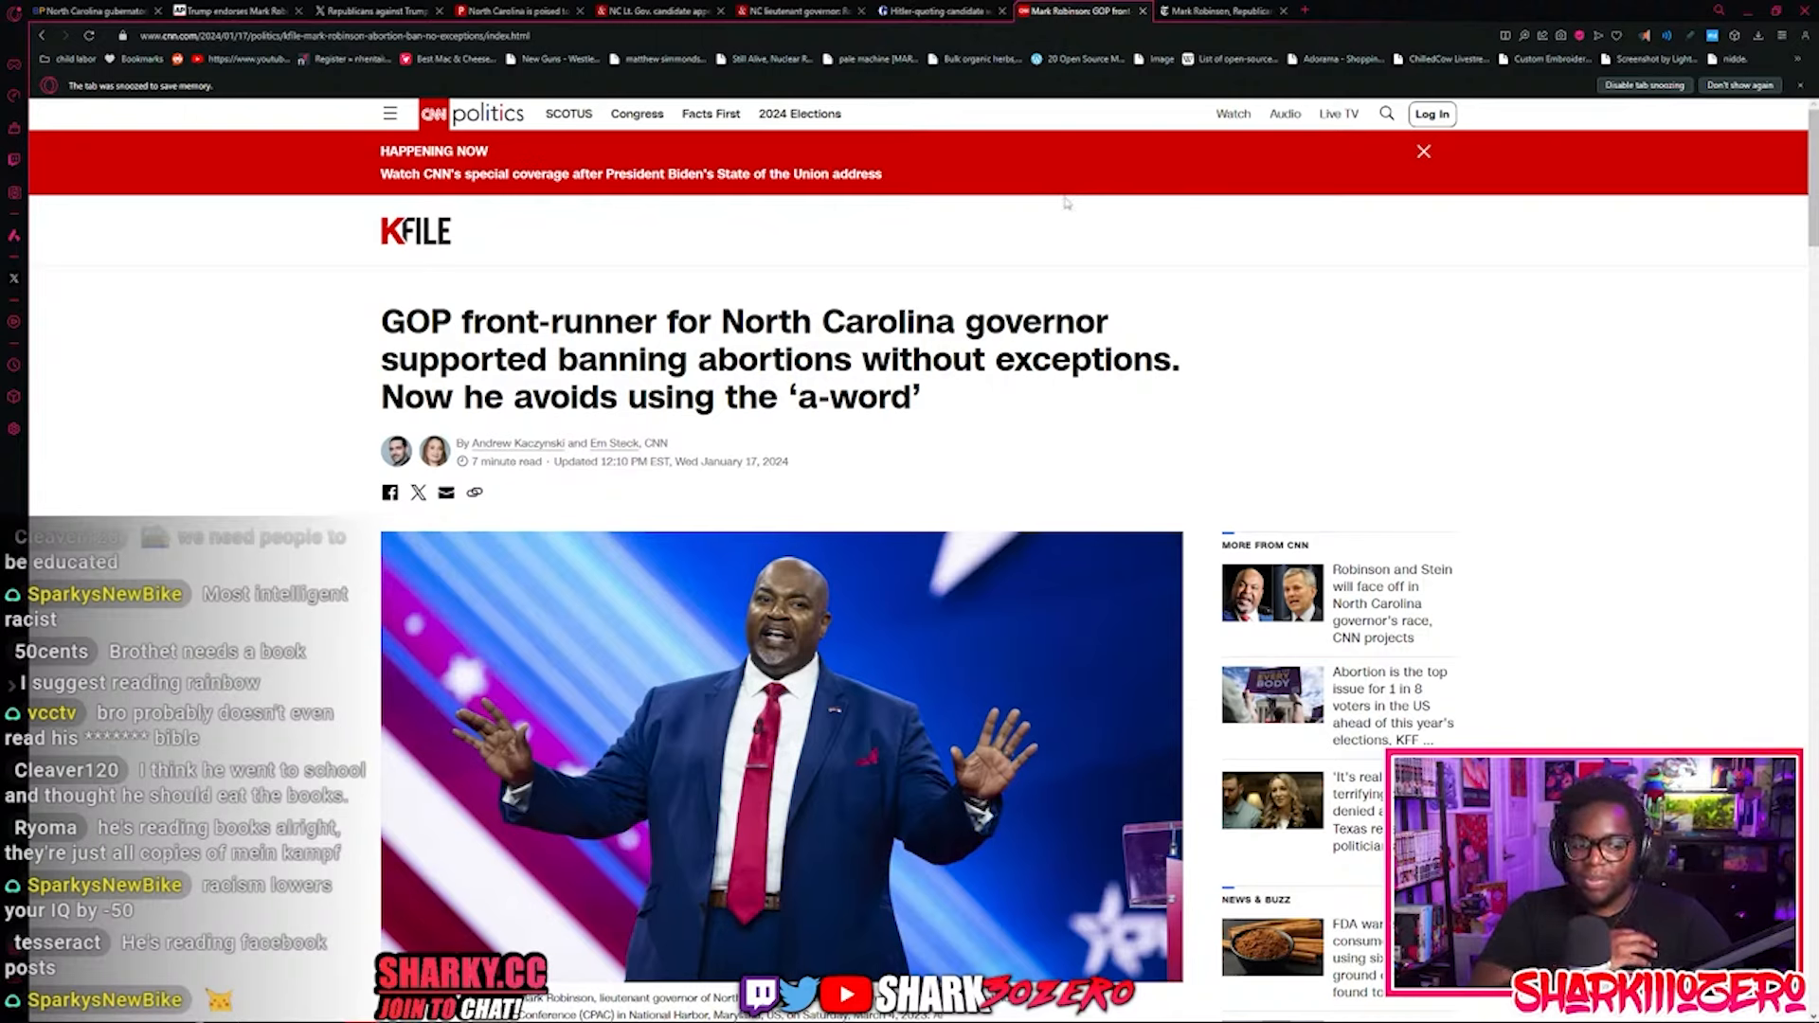
pyautogui.moveTo(1003, 402)
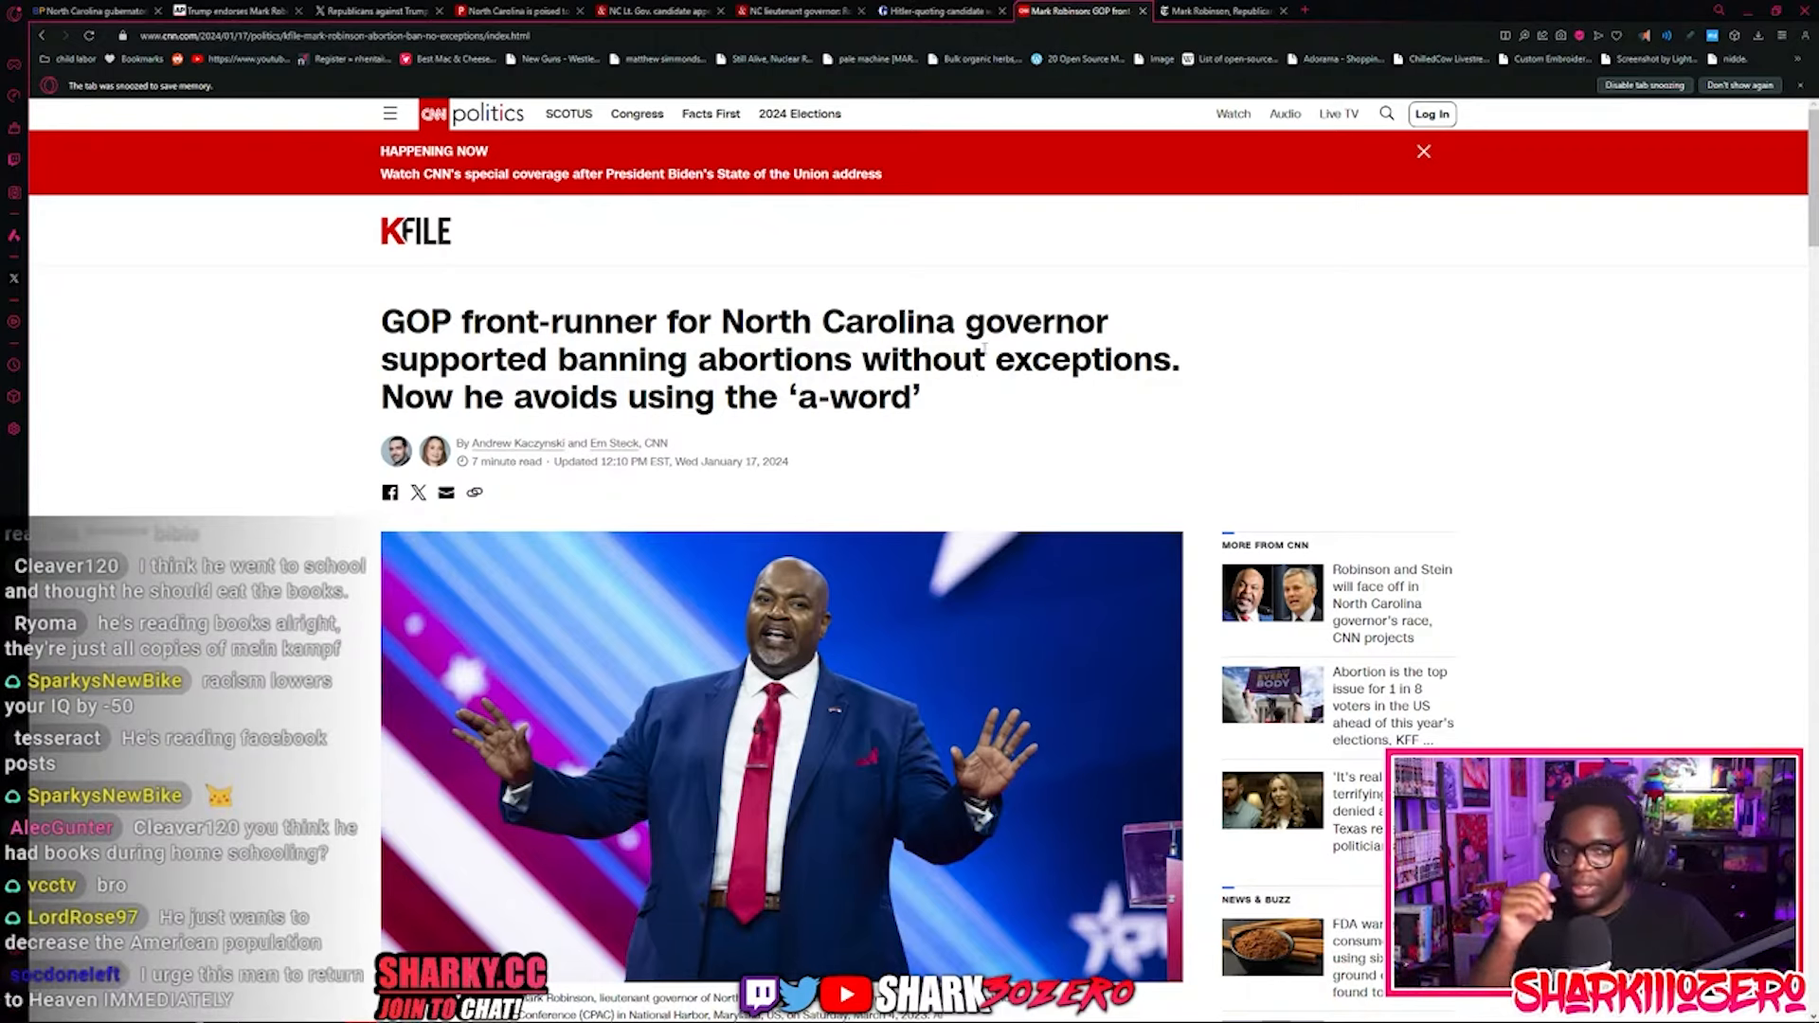
pyautogui.click(1218, 11)
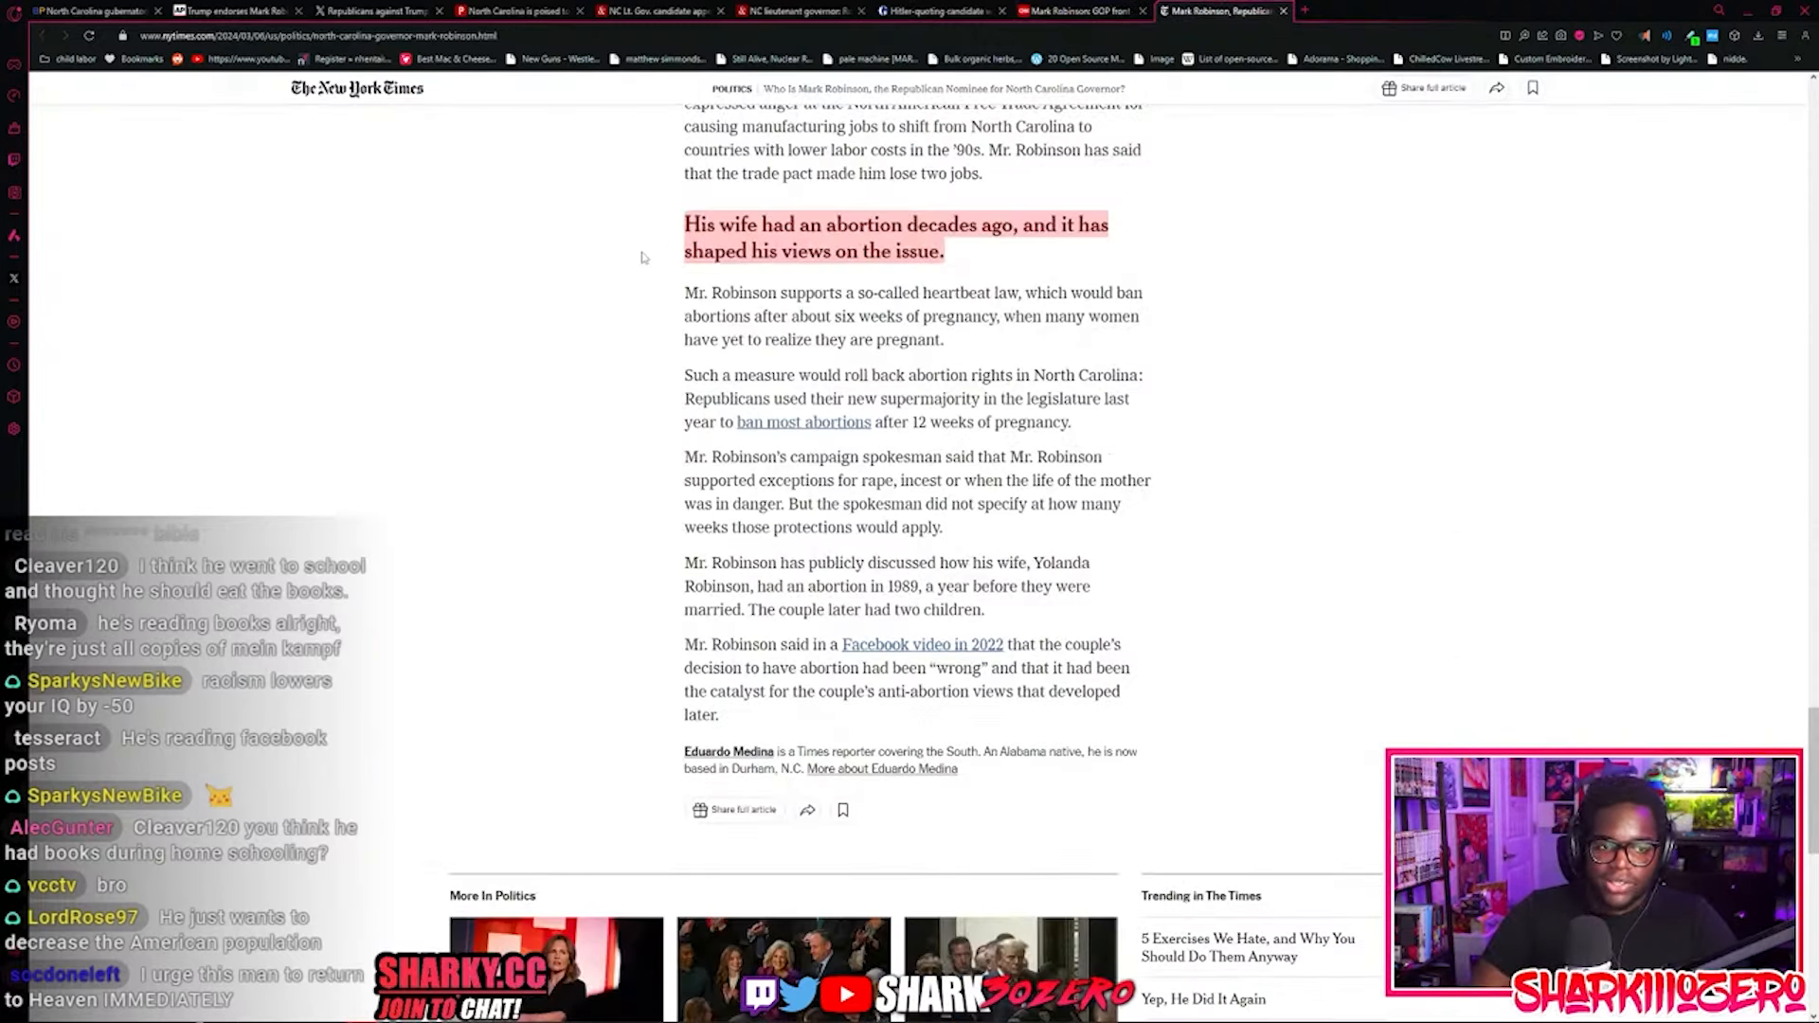